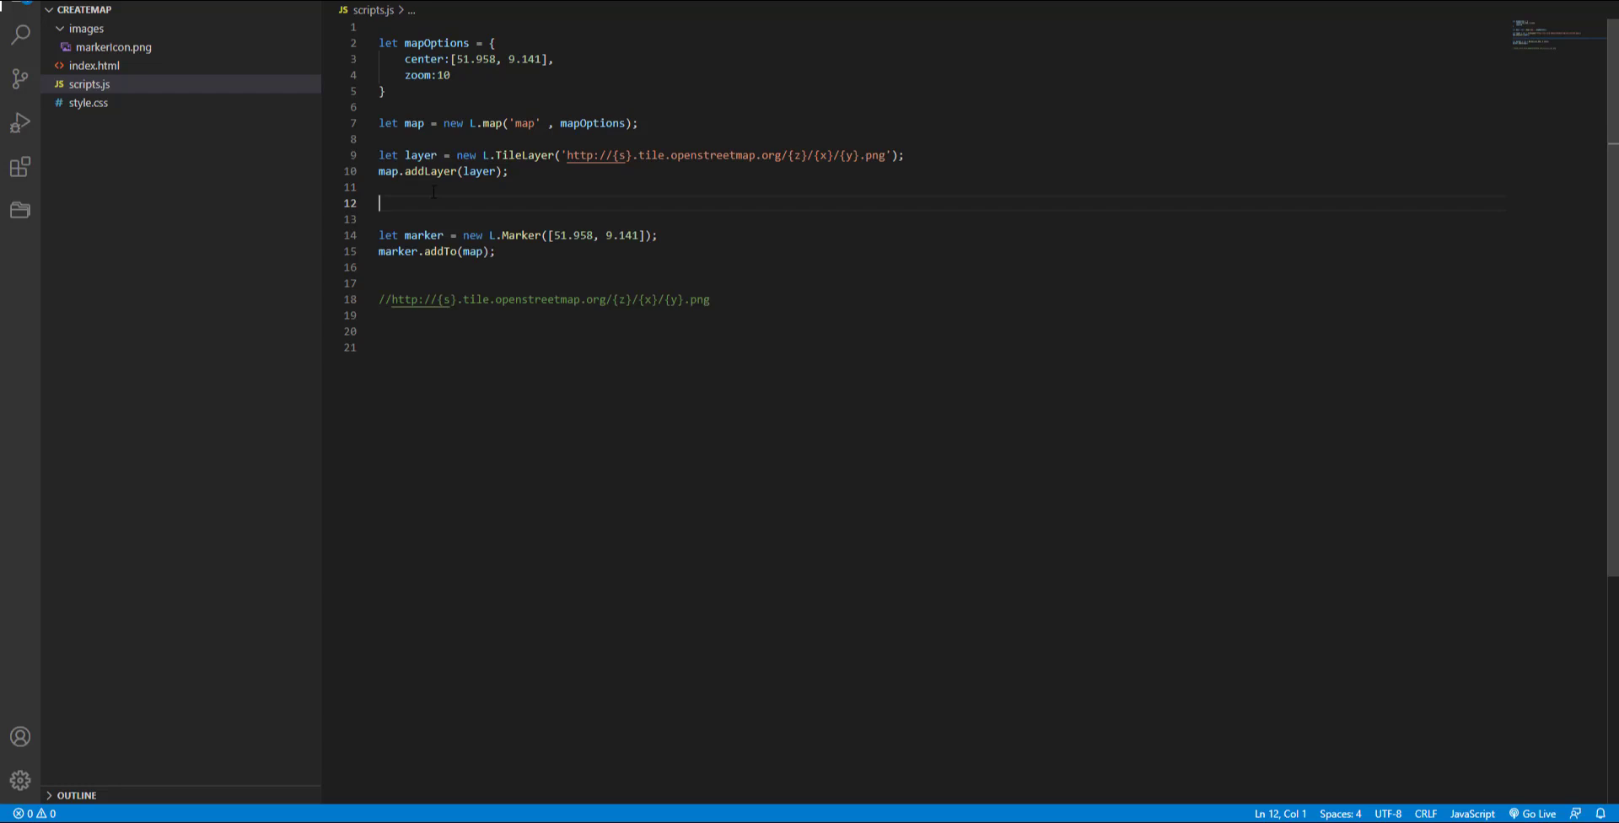
Step: Define an iconOptions object with title "company name" and draggable true
{"action": "type", "text": "le"}
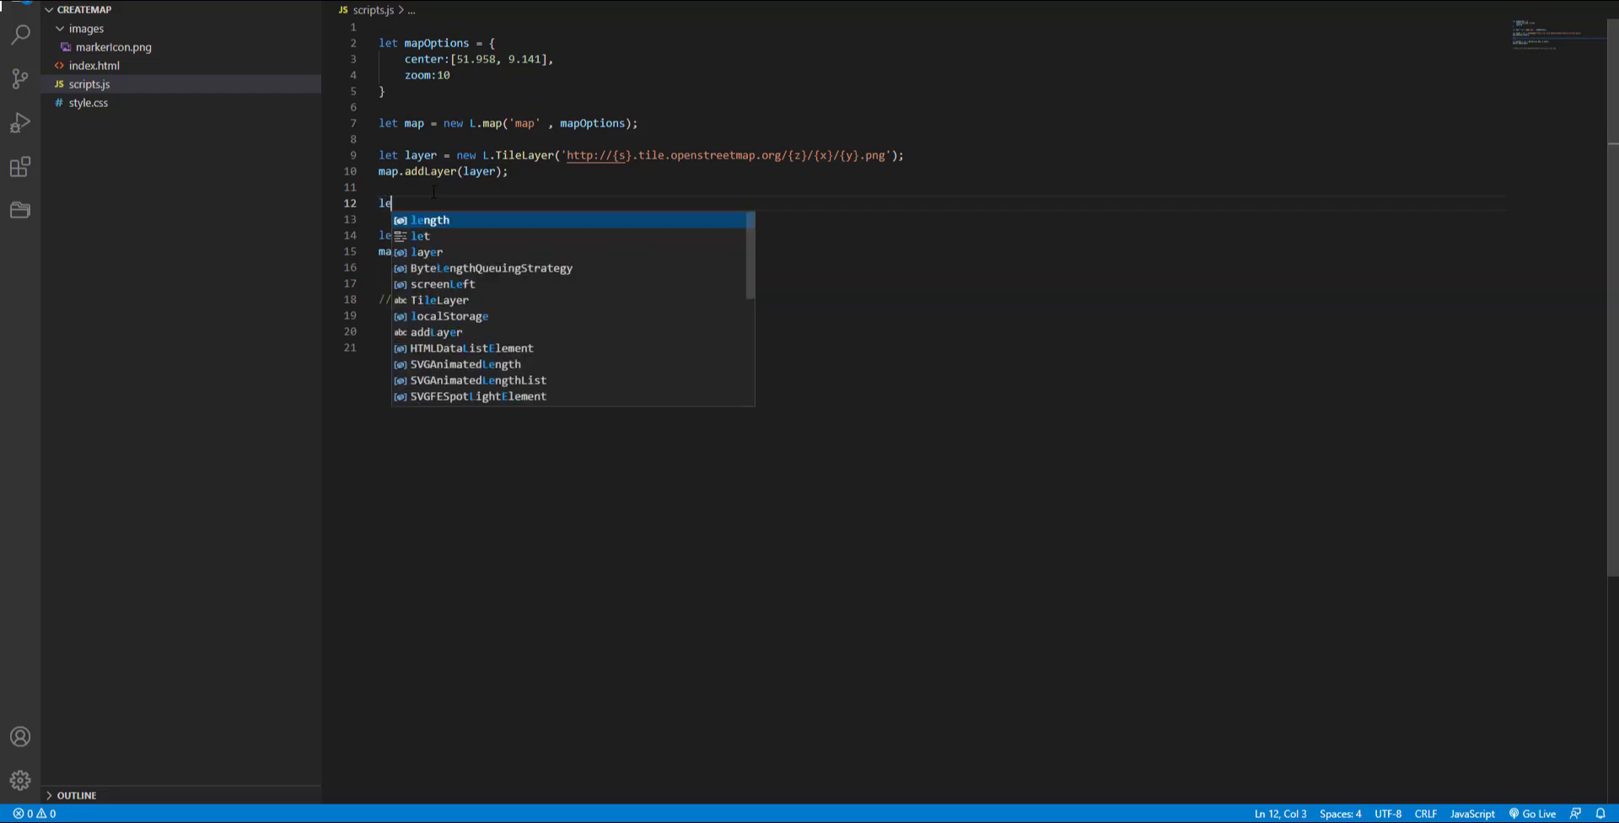
{"action": "type", "text": "iconOptions ="}
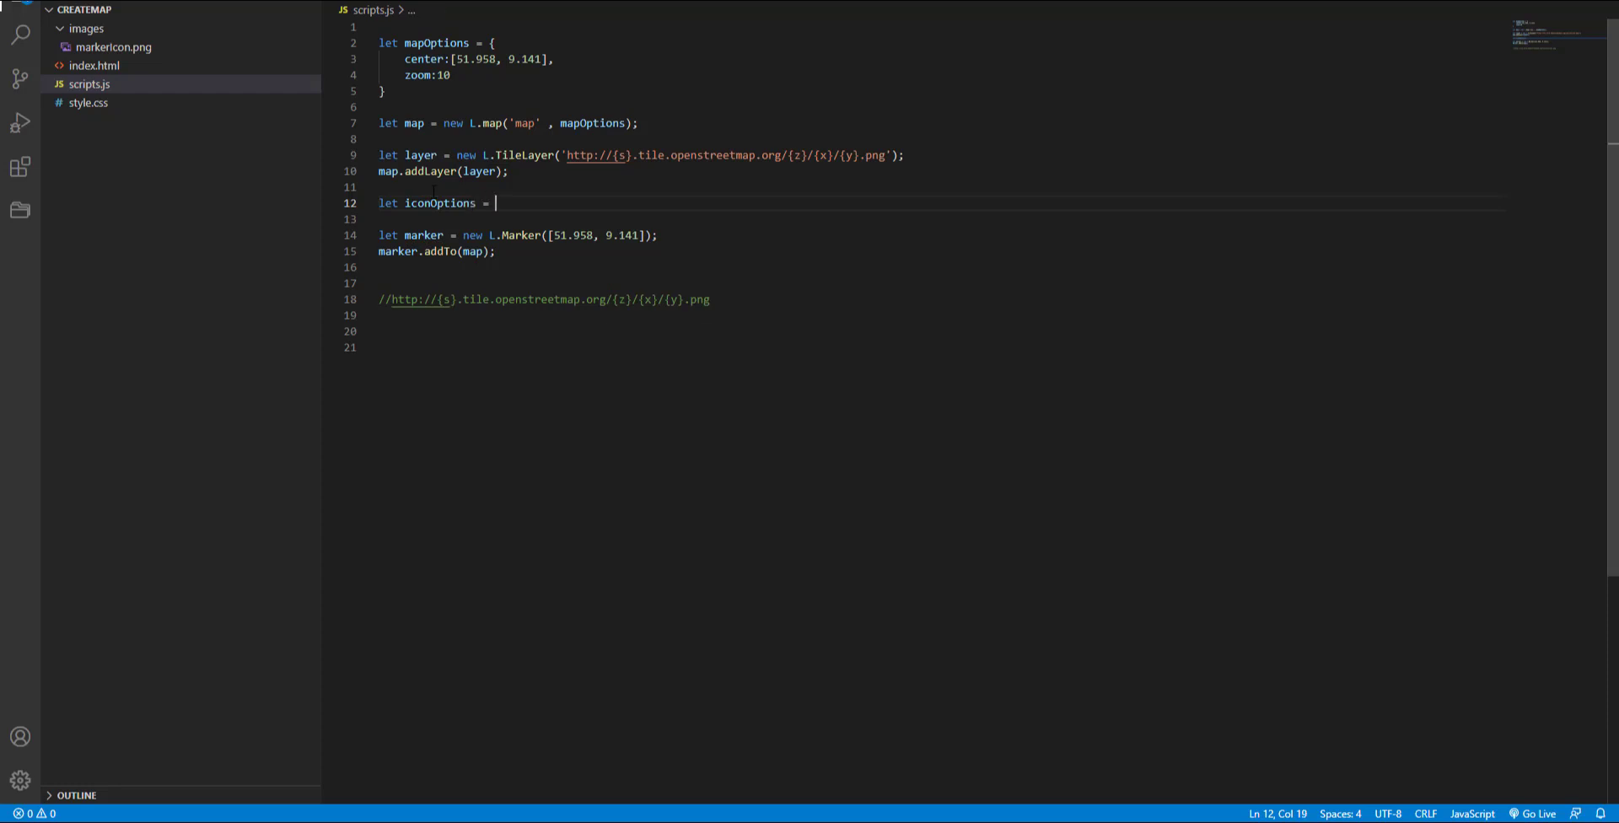
{"action": "type", "text": "{"}
{"action": "type", "text": "title:"}
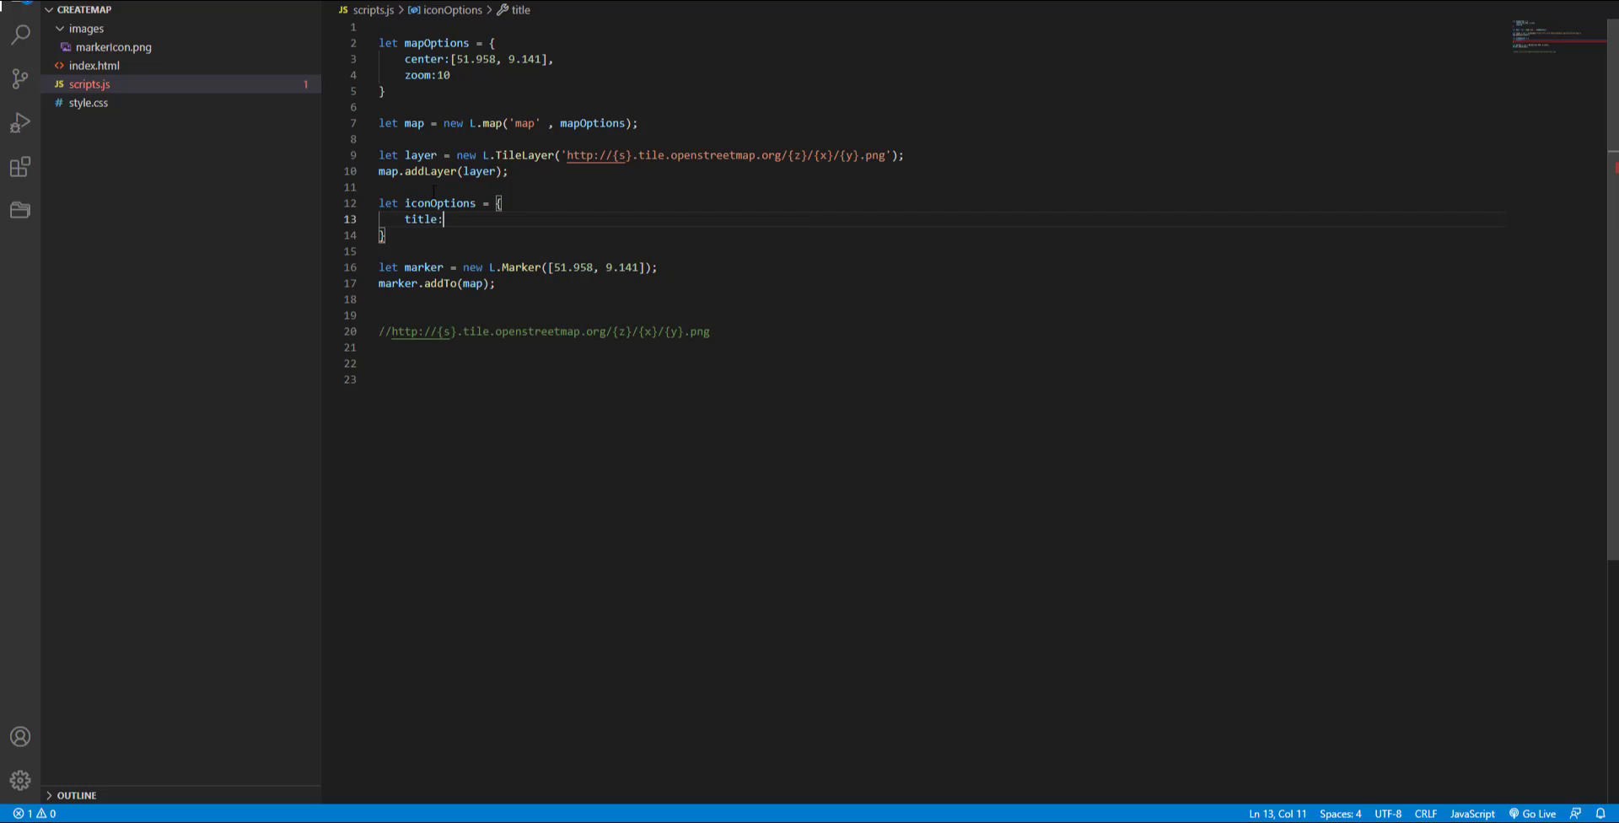
{"action": "type", "text": "\"\""}
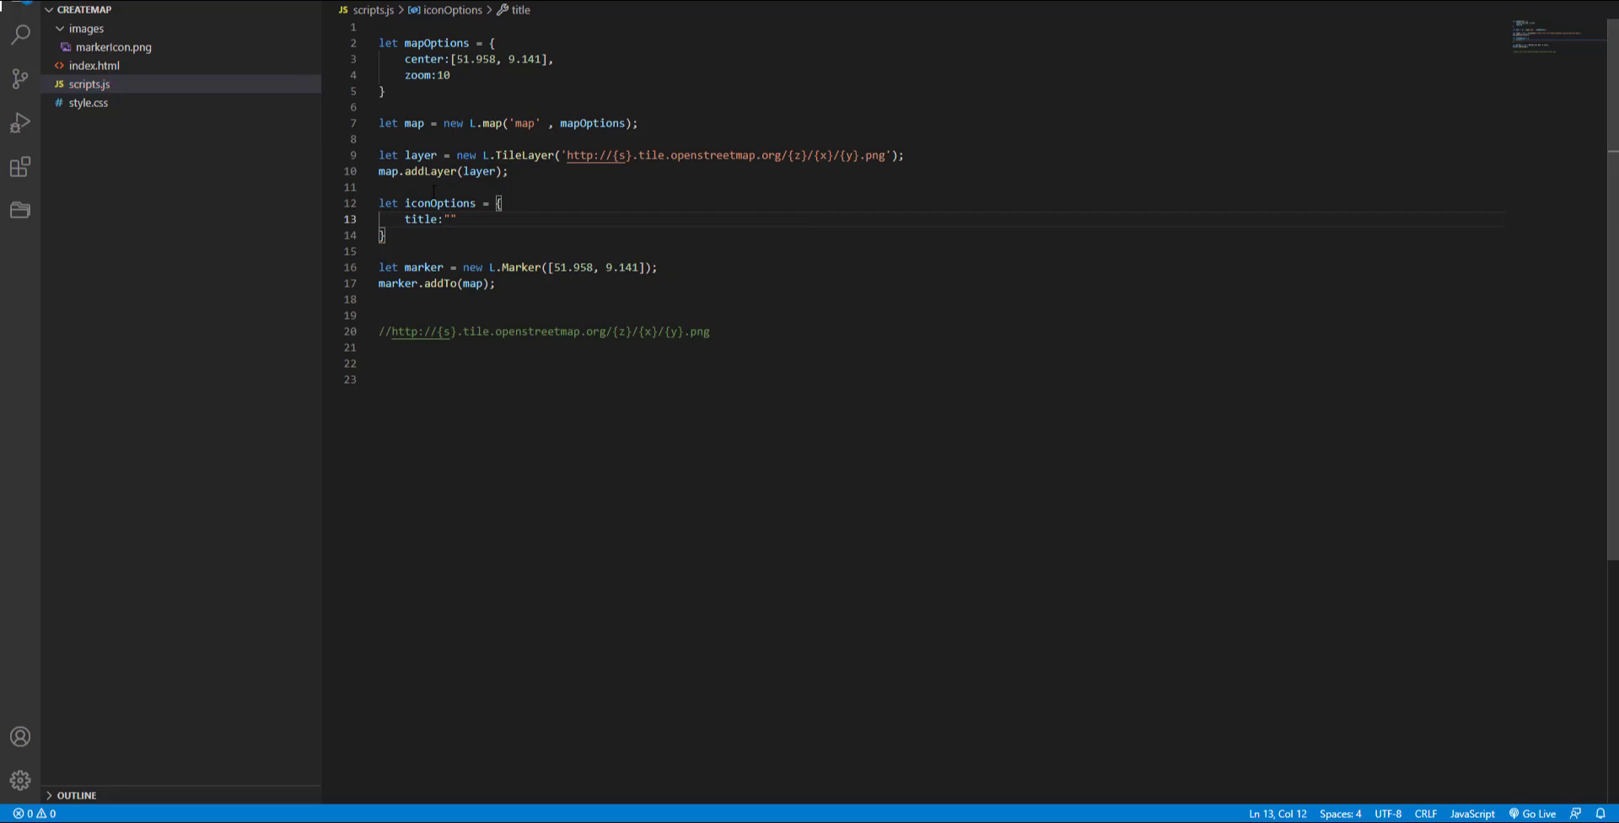
{"action": "type", "text": "comp"}
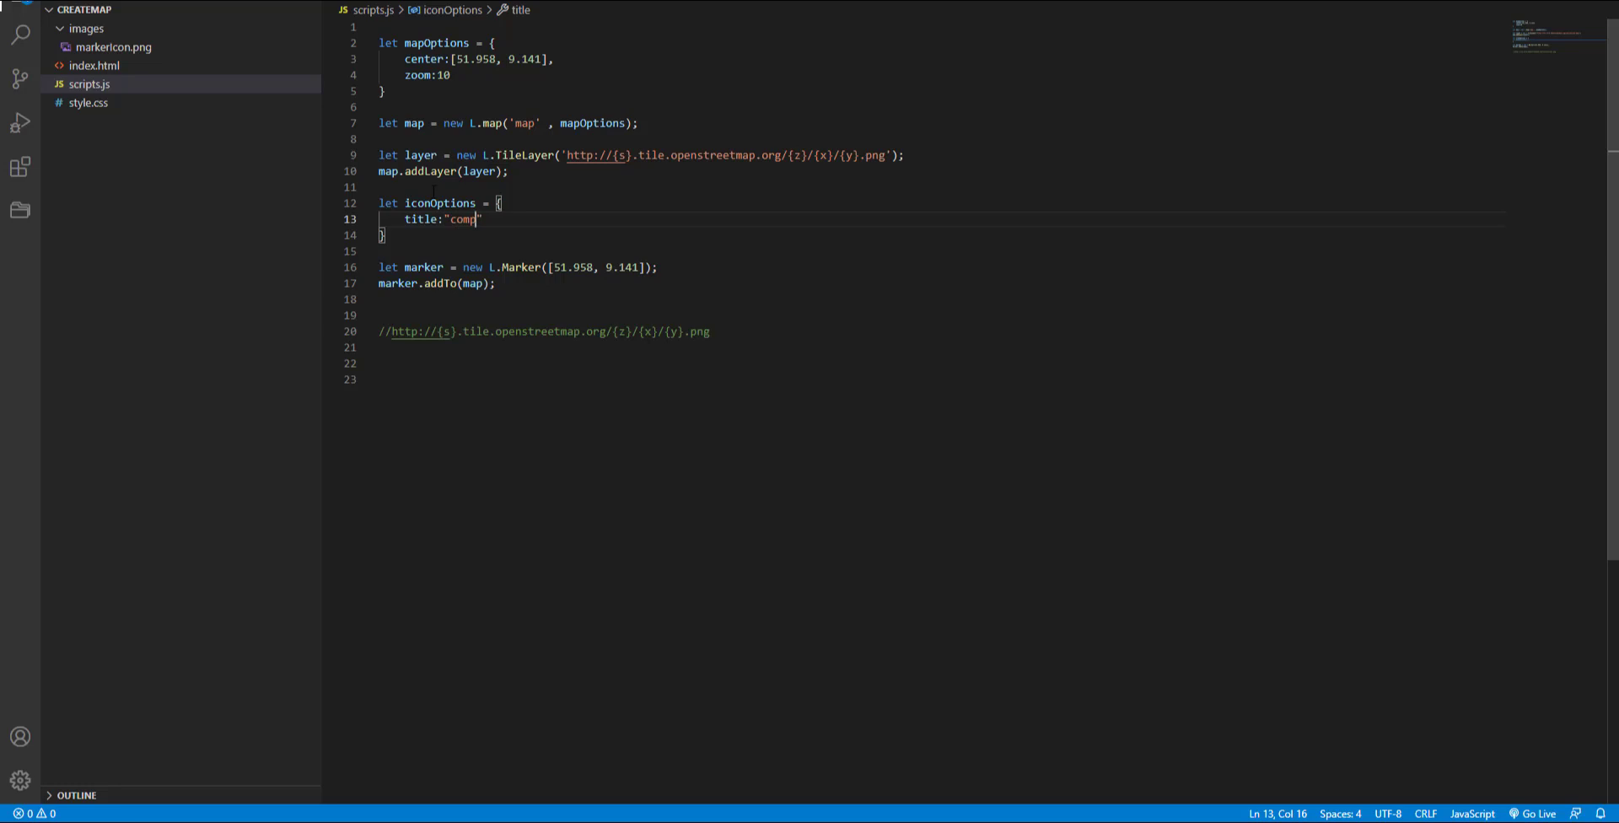
{"action": "type", "text": "any name"}
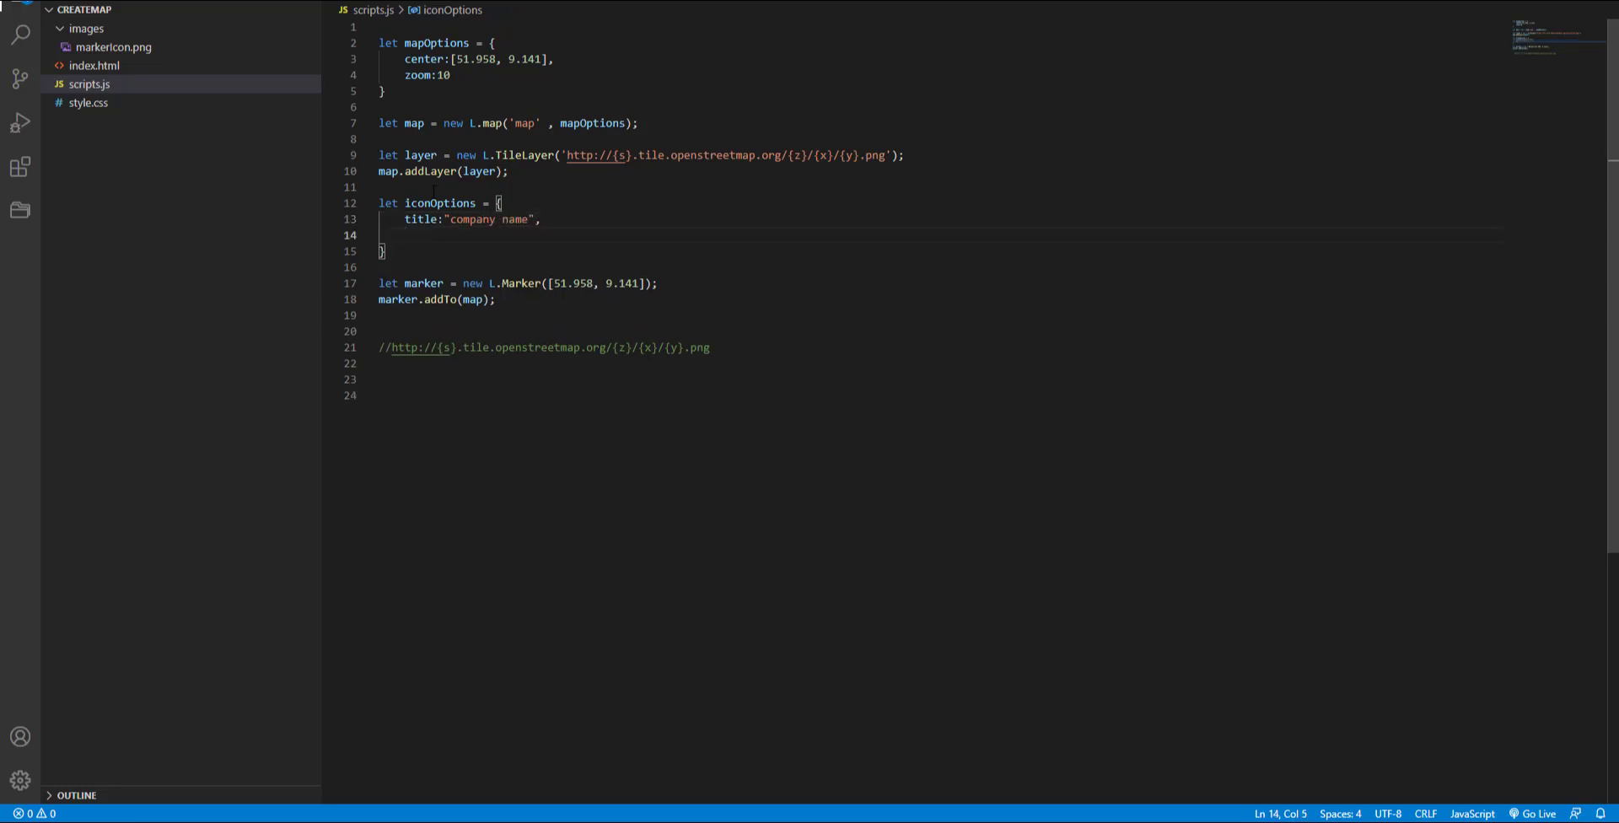
{"action": "type", "text": "draggable"}
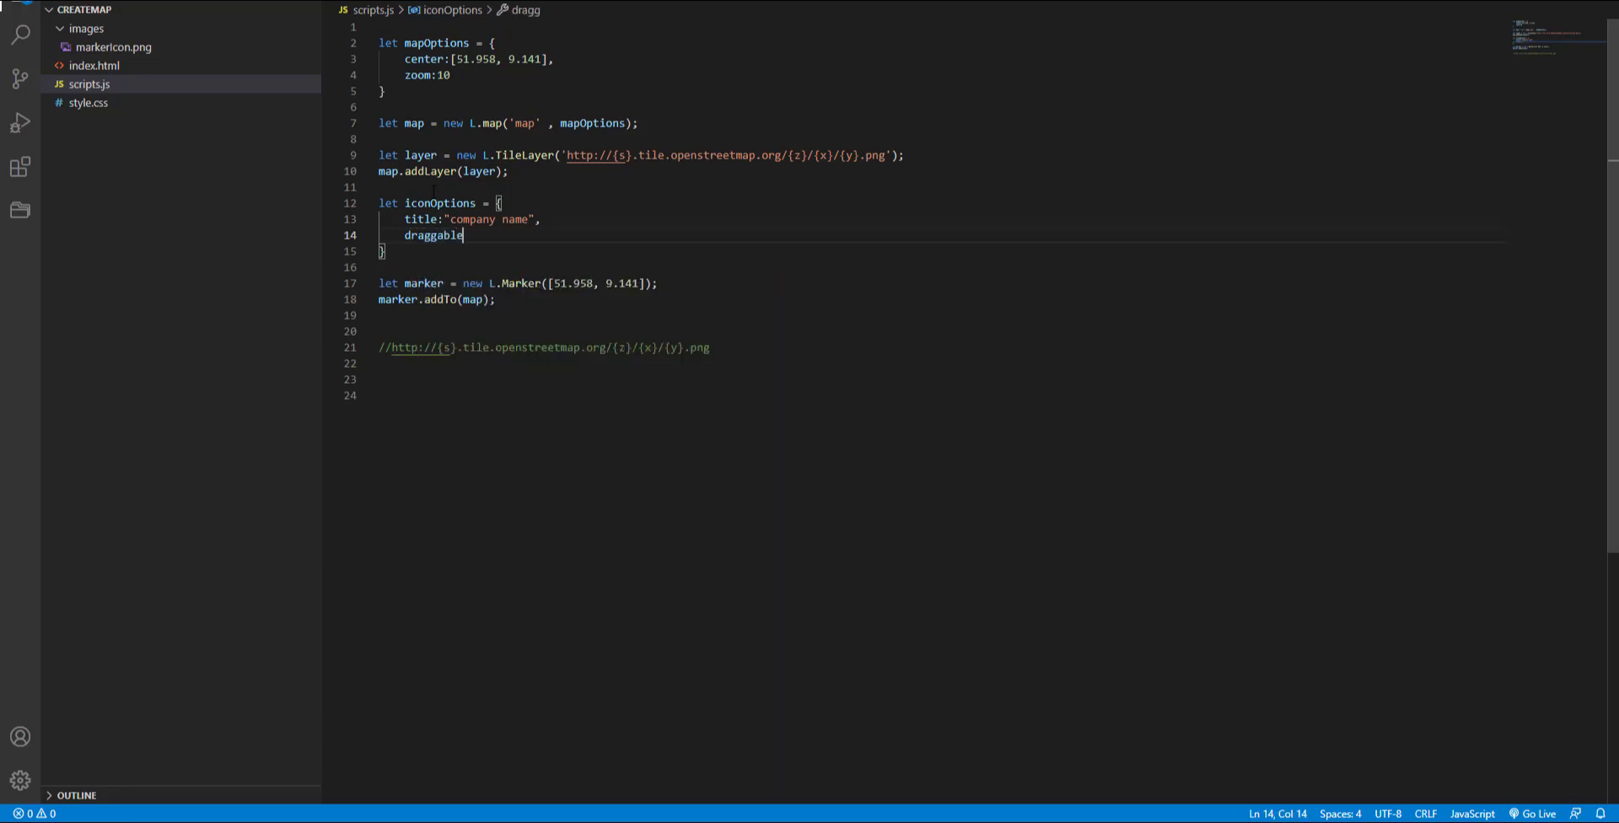
{"action": "type", "text": ":true"}
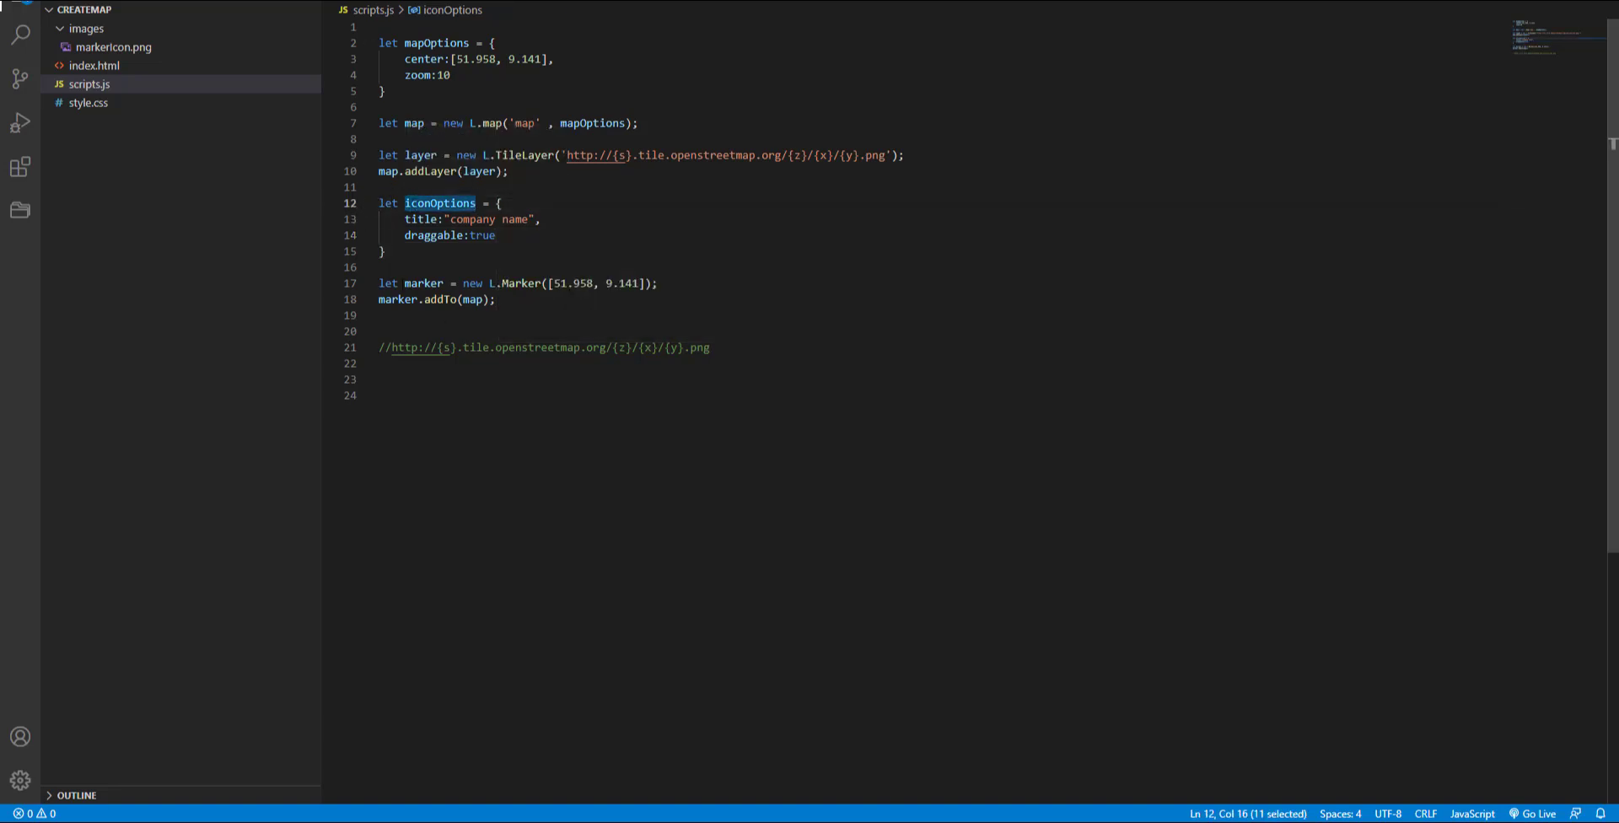
Step: Pass iconOptions to the L.Marker call after its coordinates
{"action": "left_click", "coordinate": [648, 284]}
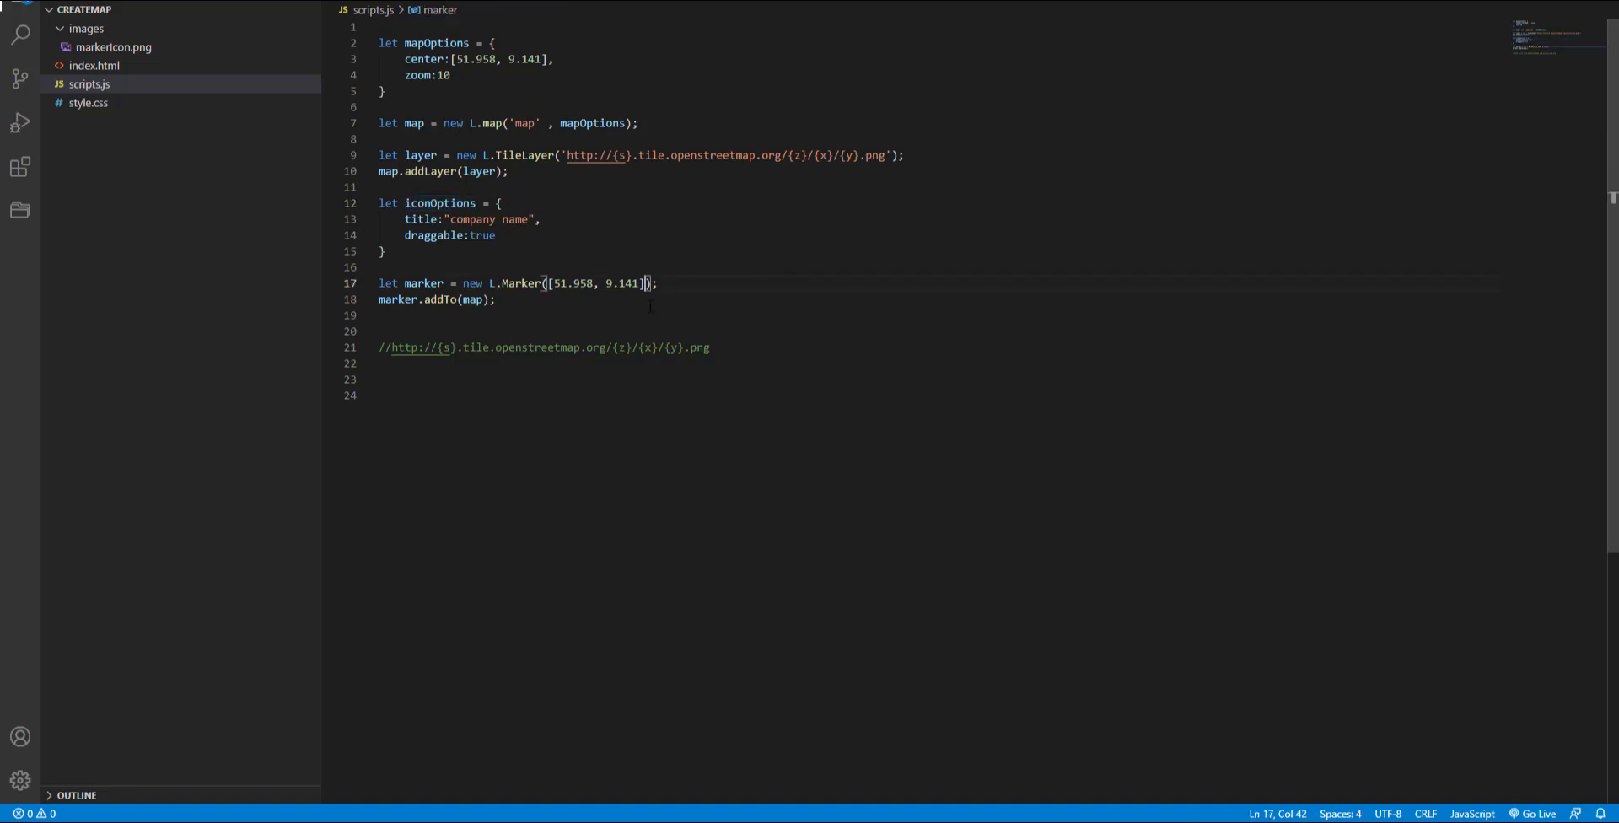
{"action": "type", "text": ", iconOptions"}
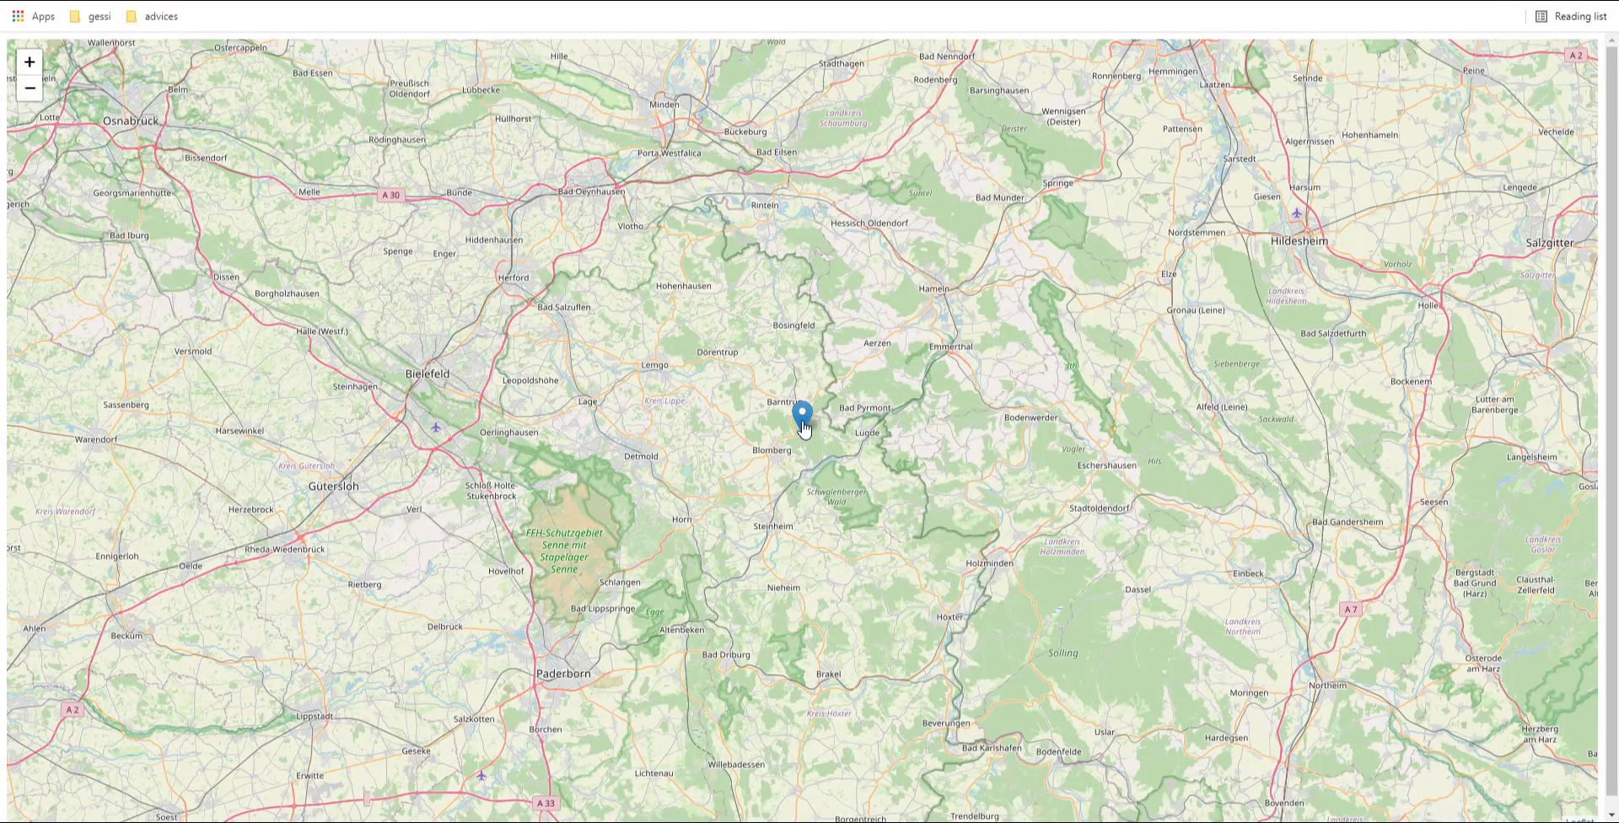
{"action": "mouse_move", "coordinate": [803, 414]}
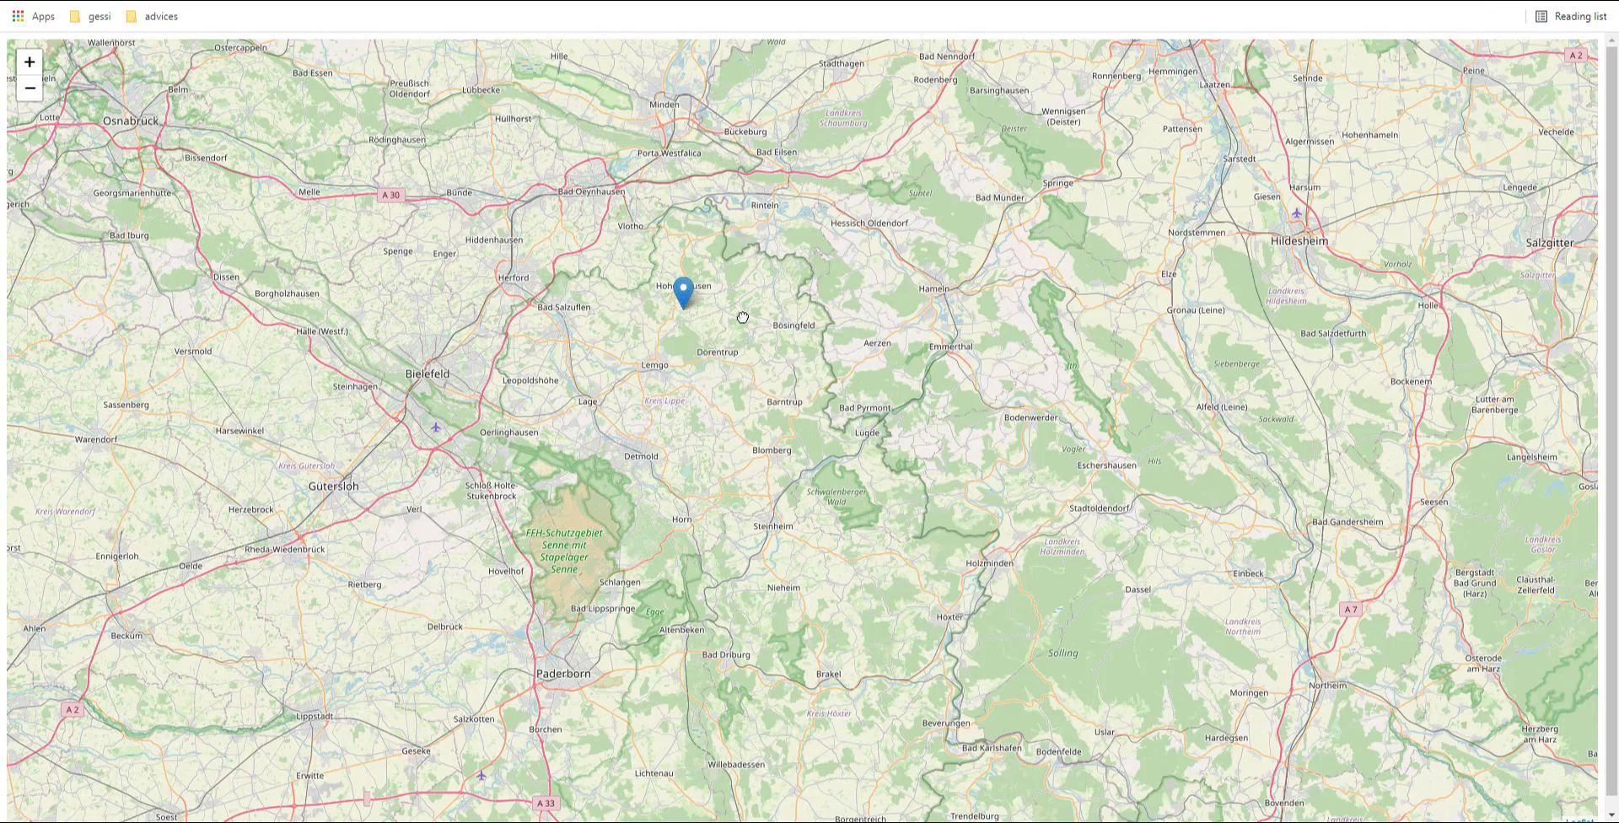
Step: Drag the map marker north-west to near Hohenhausen to confirm it is draggable
{"action": "left_click_drag", "start_coordinate": [683, 292], "coordinate": [767, 366]}
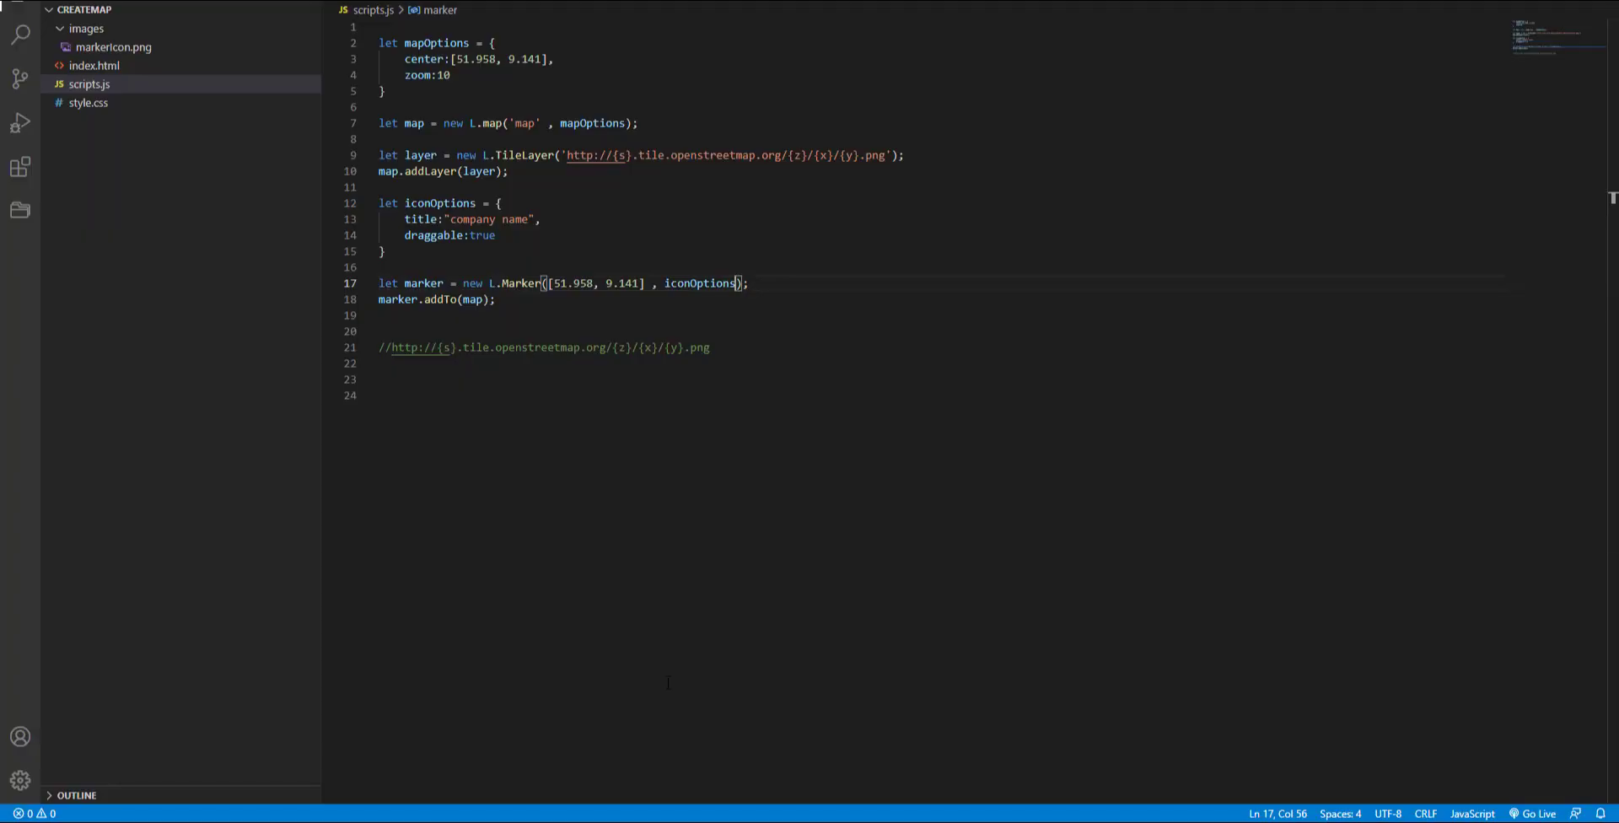
Step: Define customIcon with iconUrl "images/markerIcon.png" and iconSize [40,40]
{"action": "key", "text": "Enter"}
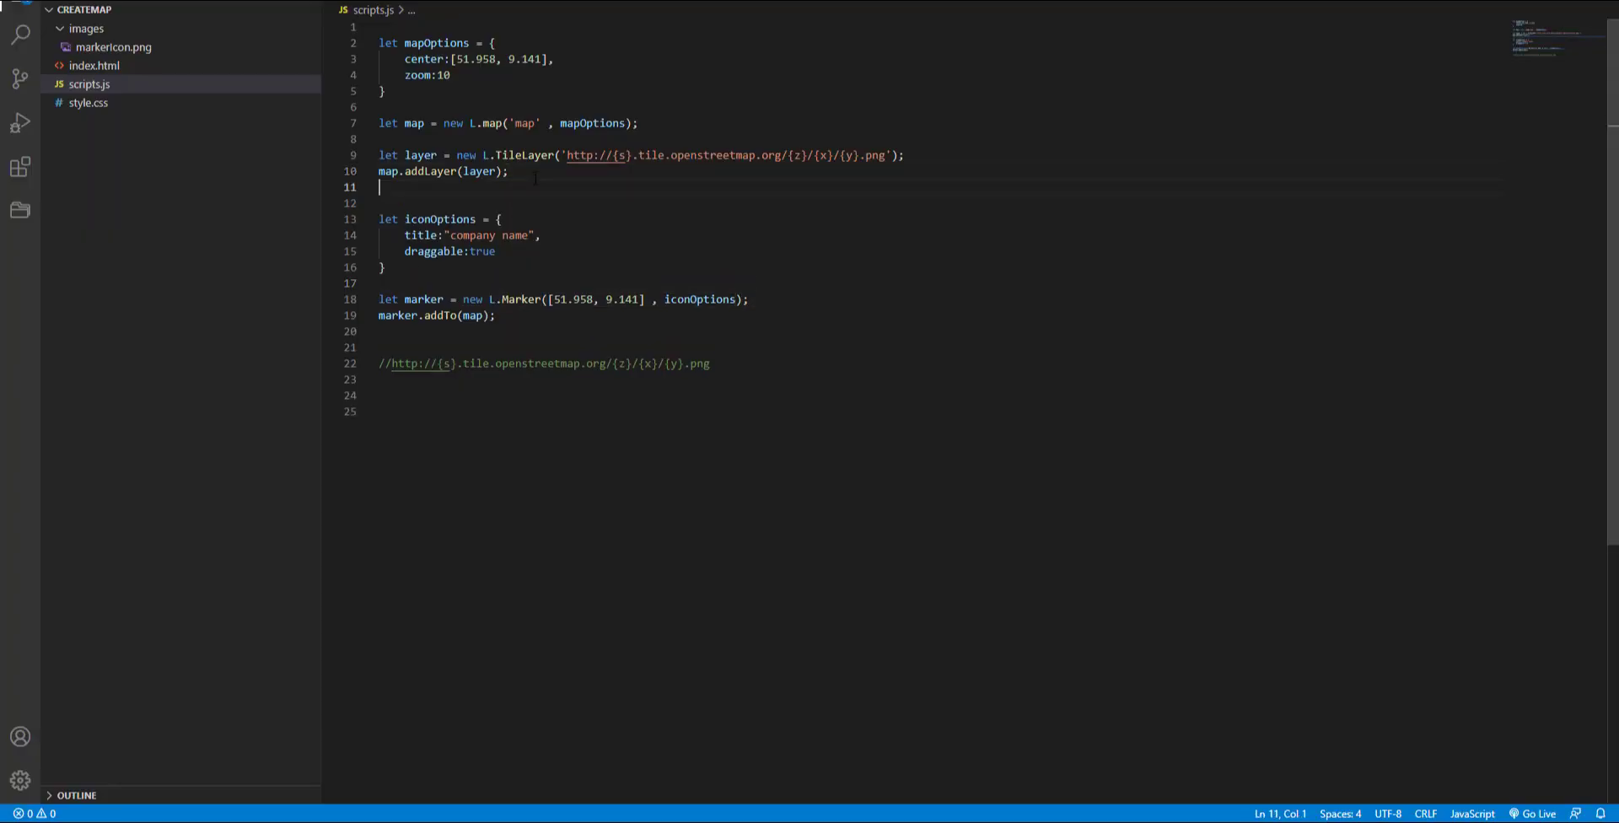
{"action": "type", "text": "let"}
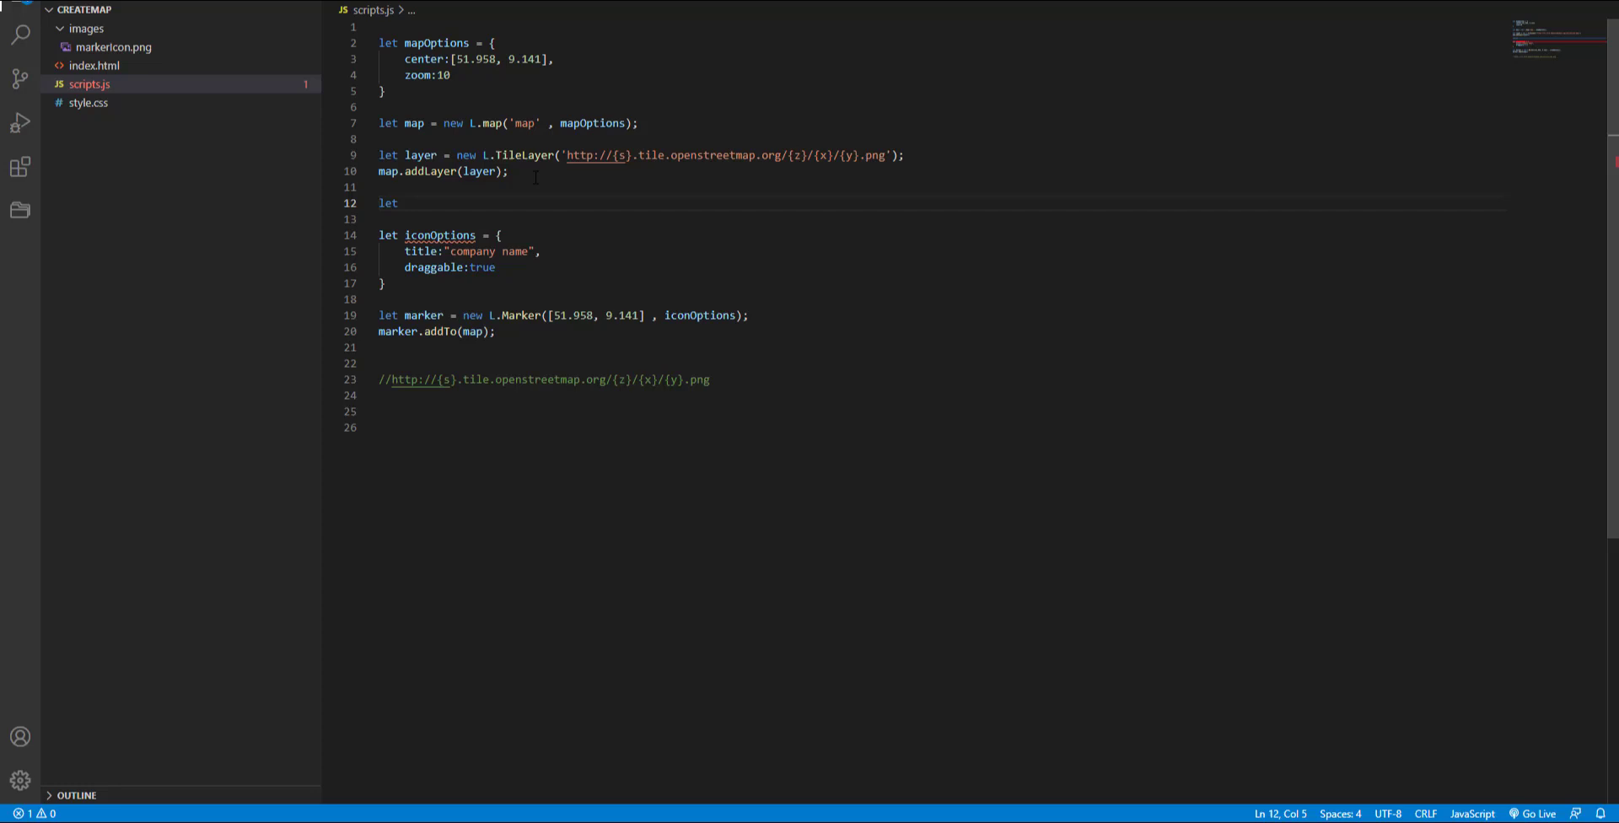
{"action": "type", "text": "custo"}
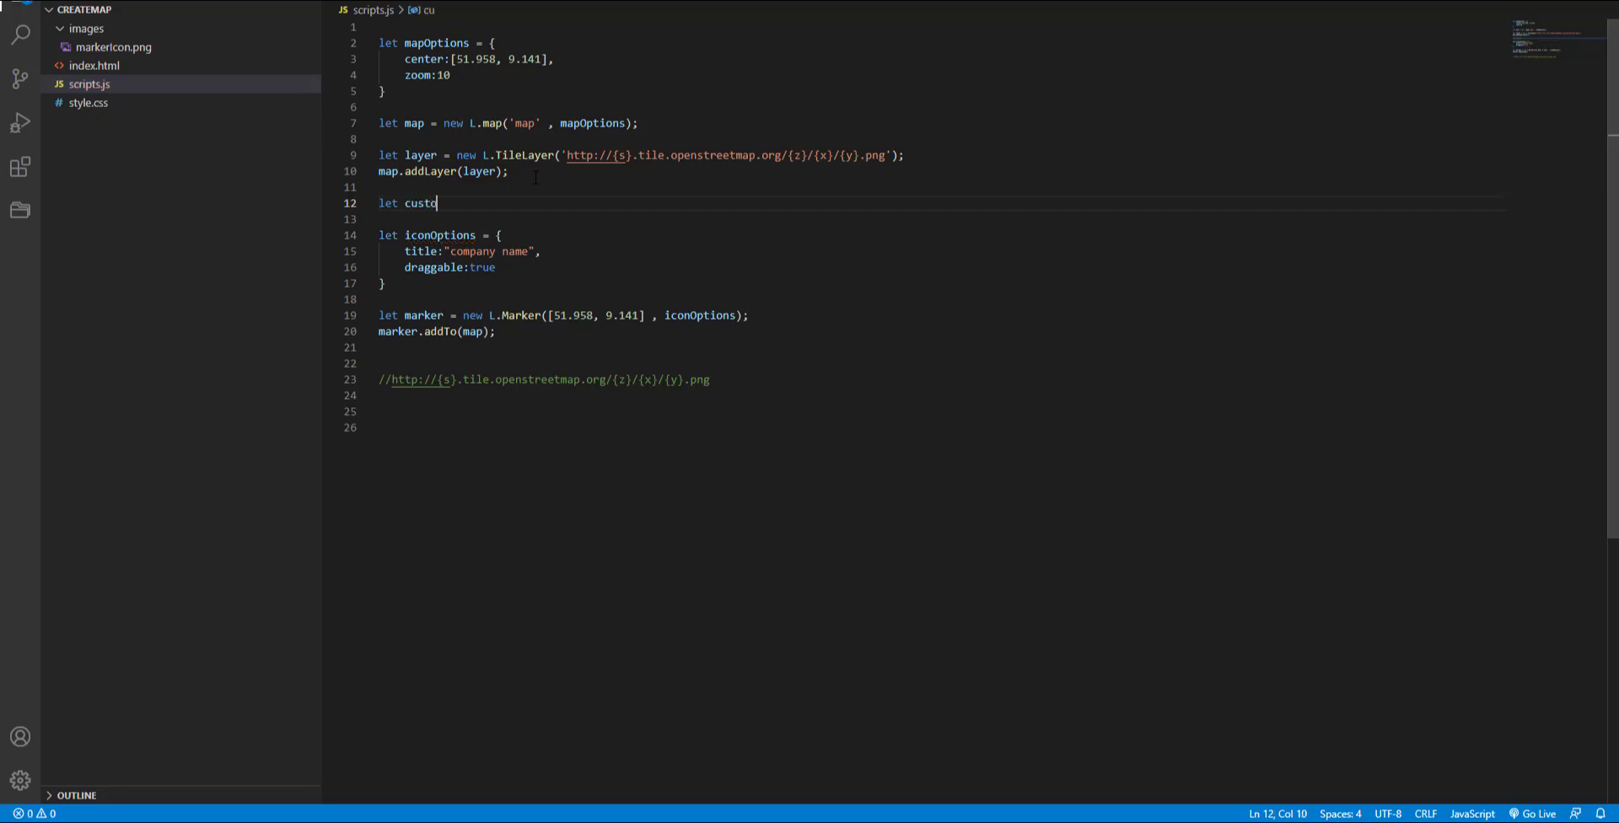
{"action": "type", "text": "mIcon ="}
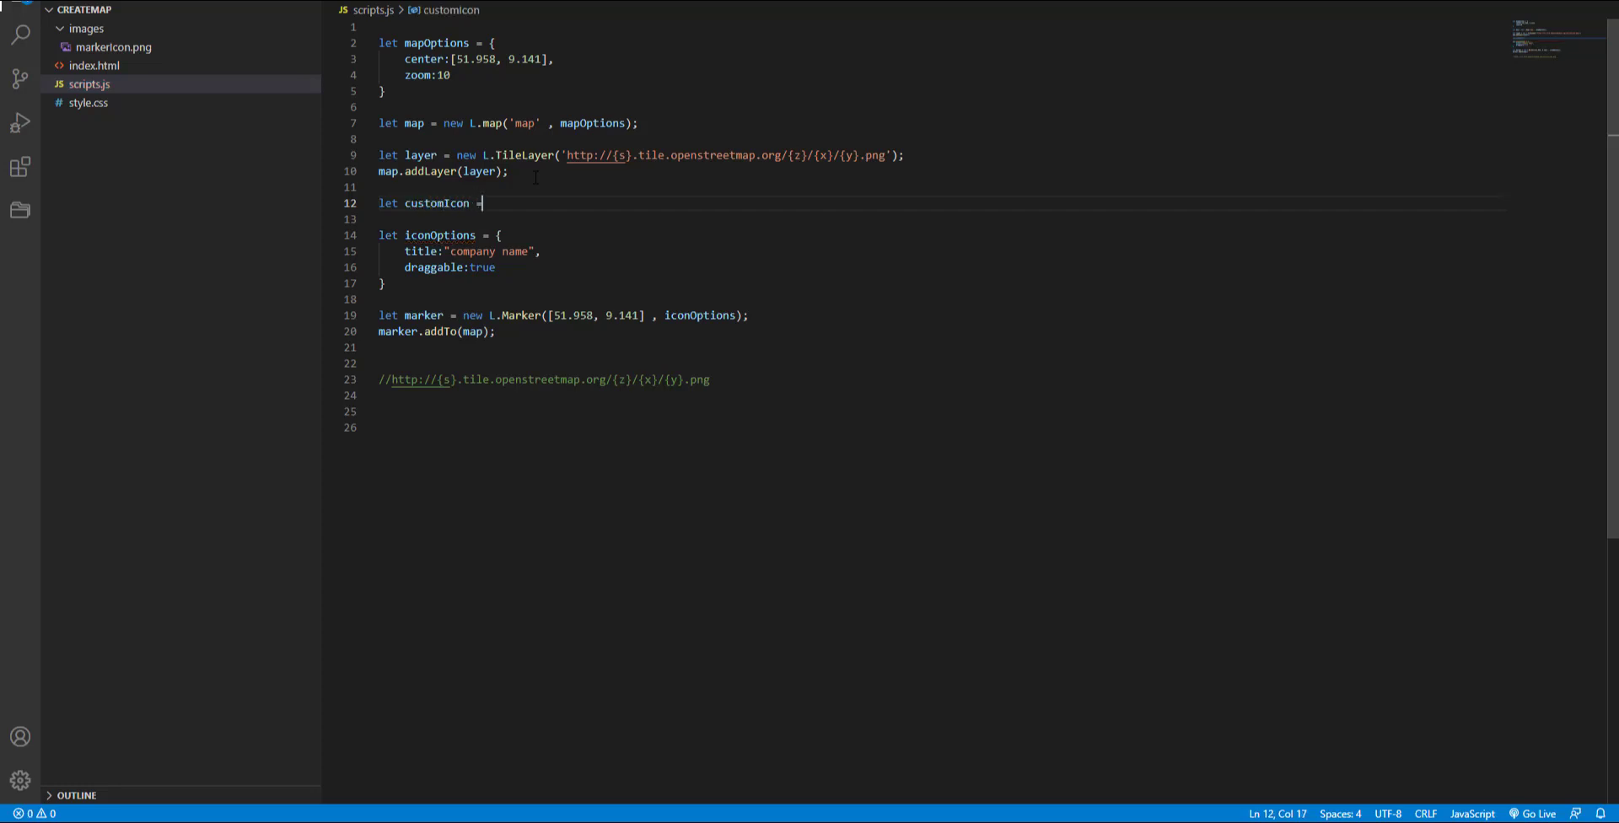
{"action": "type", "text": "{"}
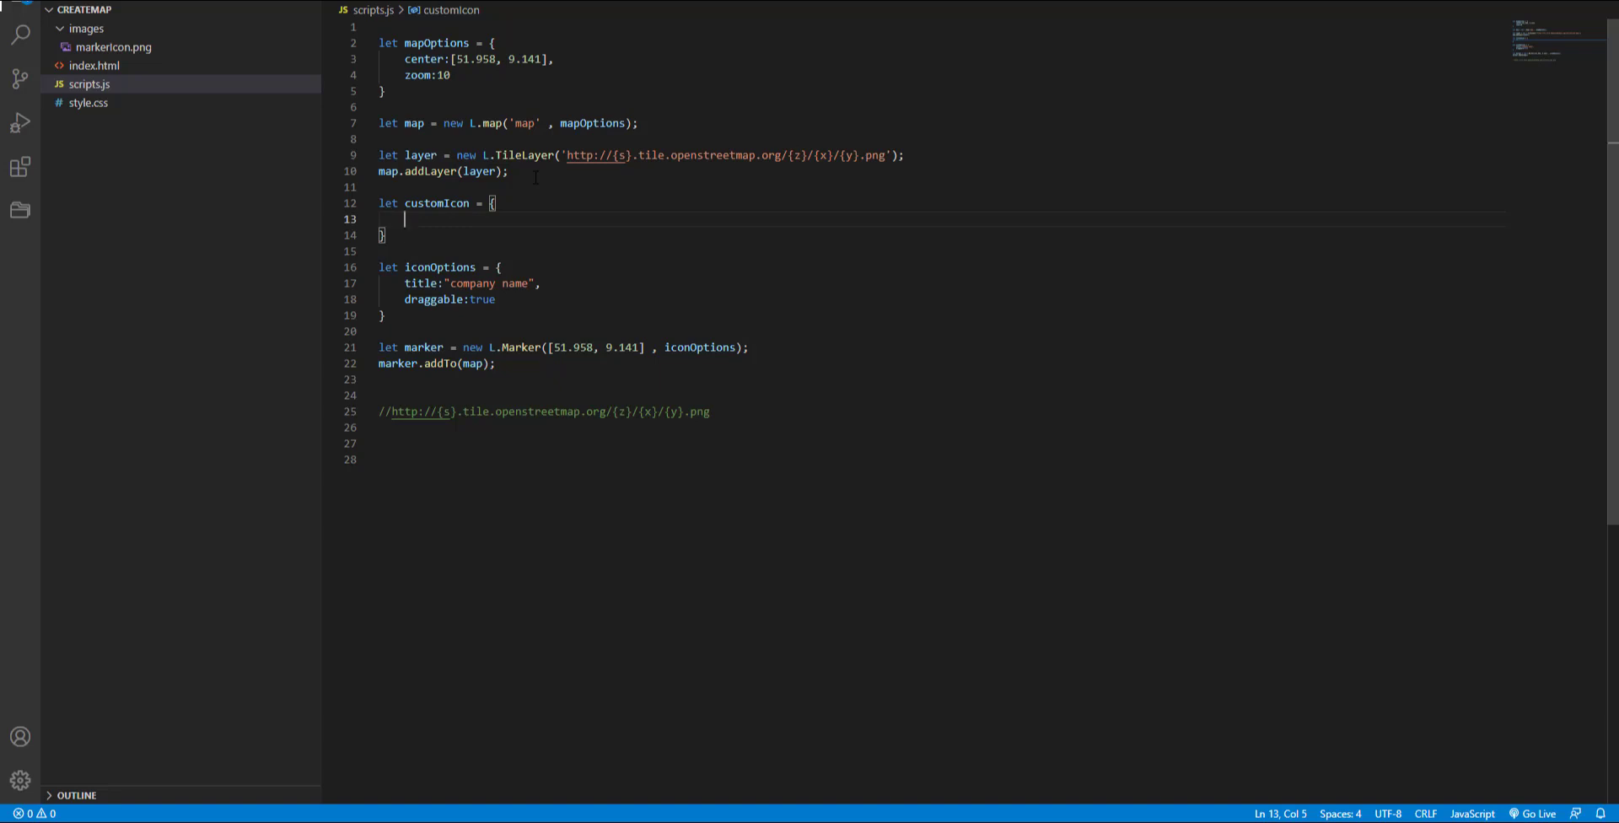
{"action": "type", "text": "iconUrl"}
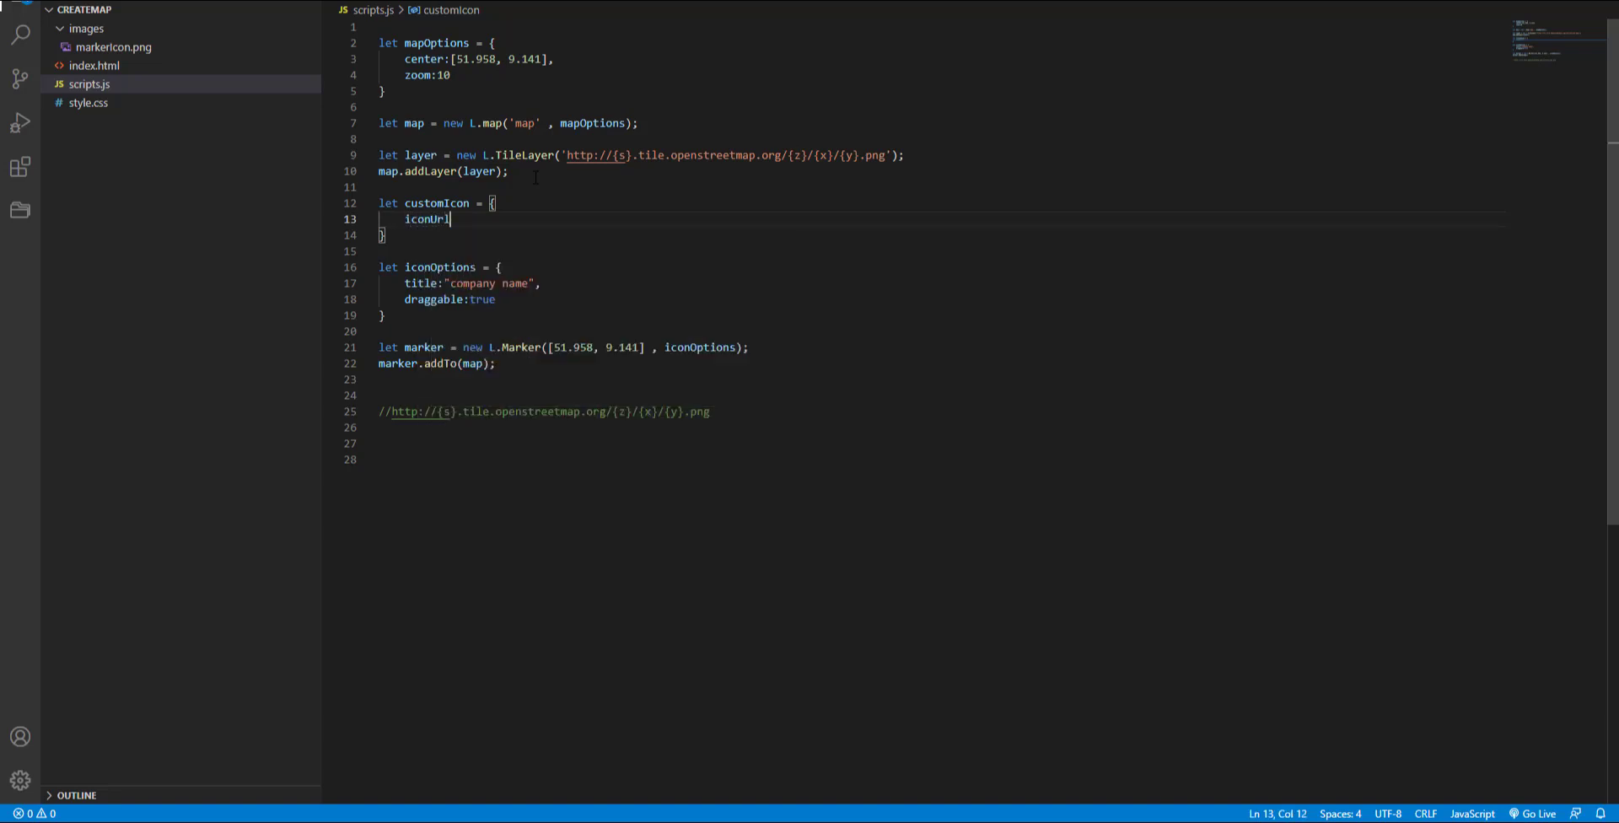
{"action": "type", "text": ":"}
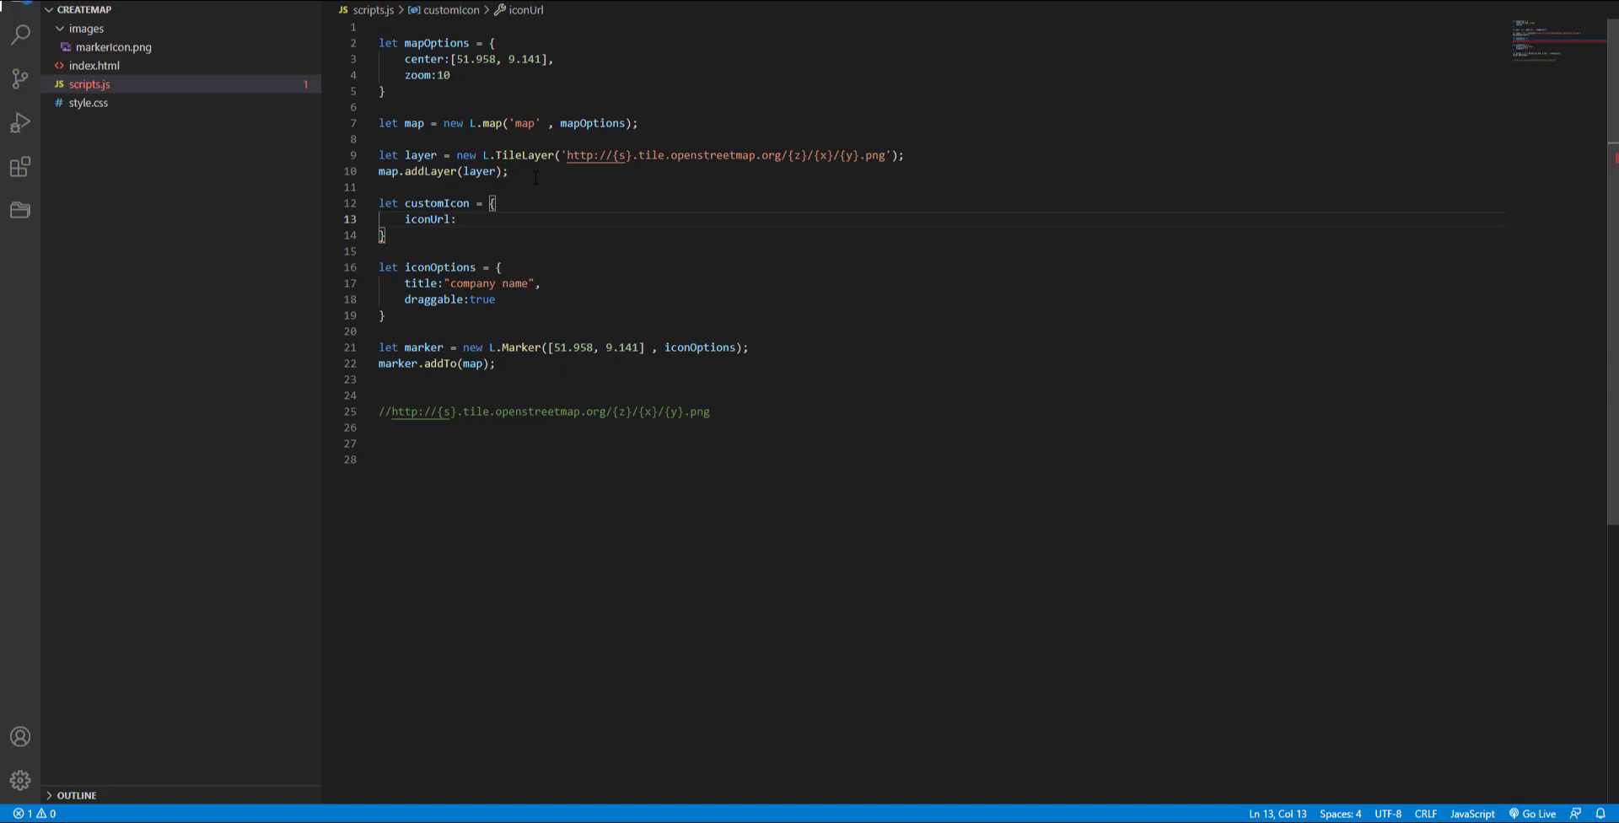
{"action": "type", "text": "\"\""}
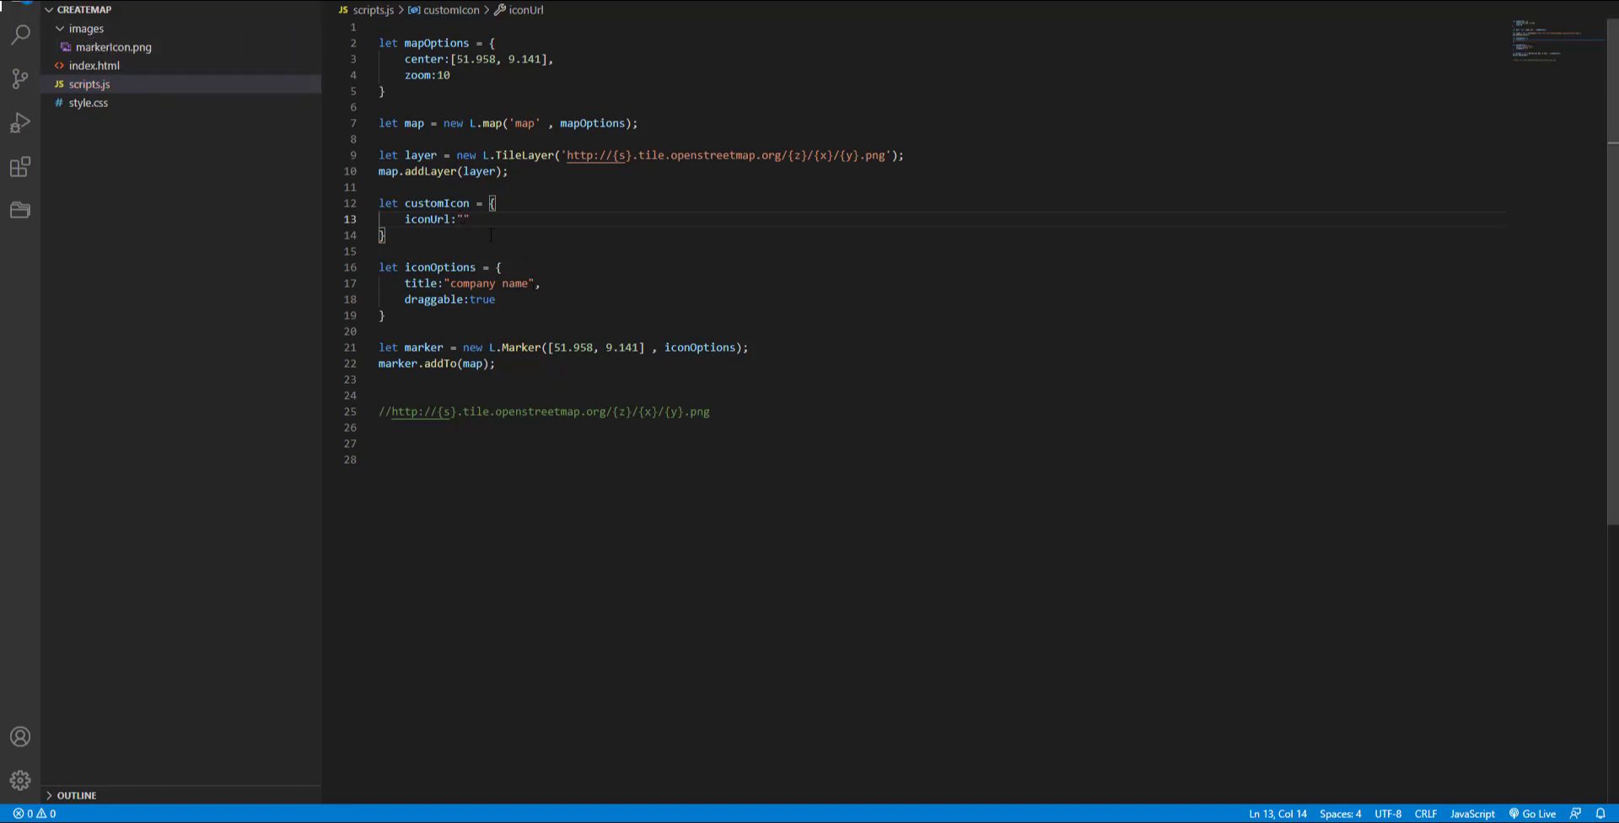
{"action": "type", "text": "images"}
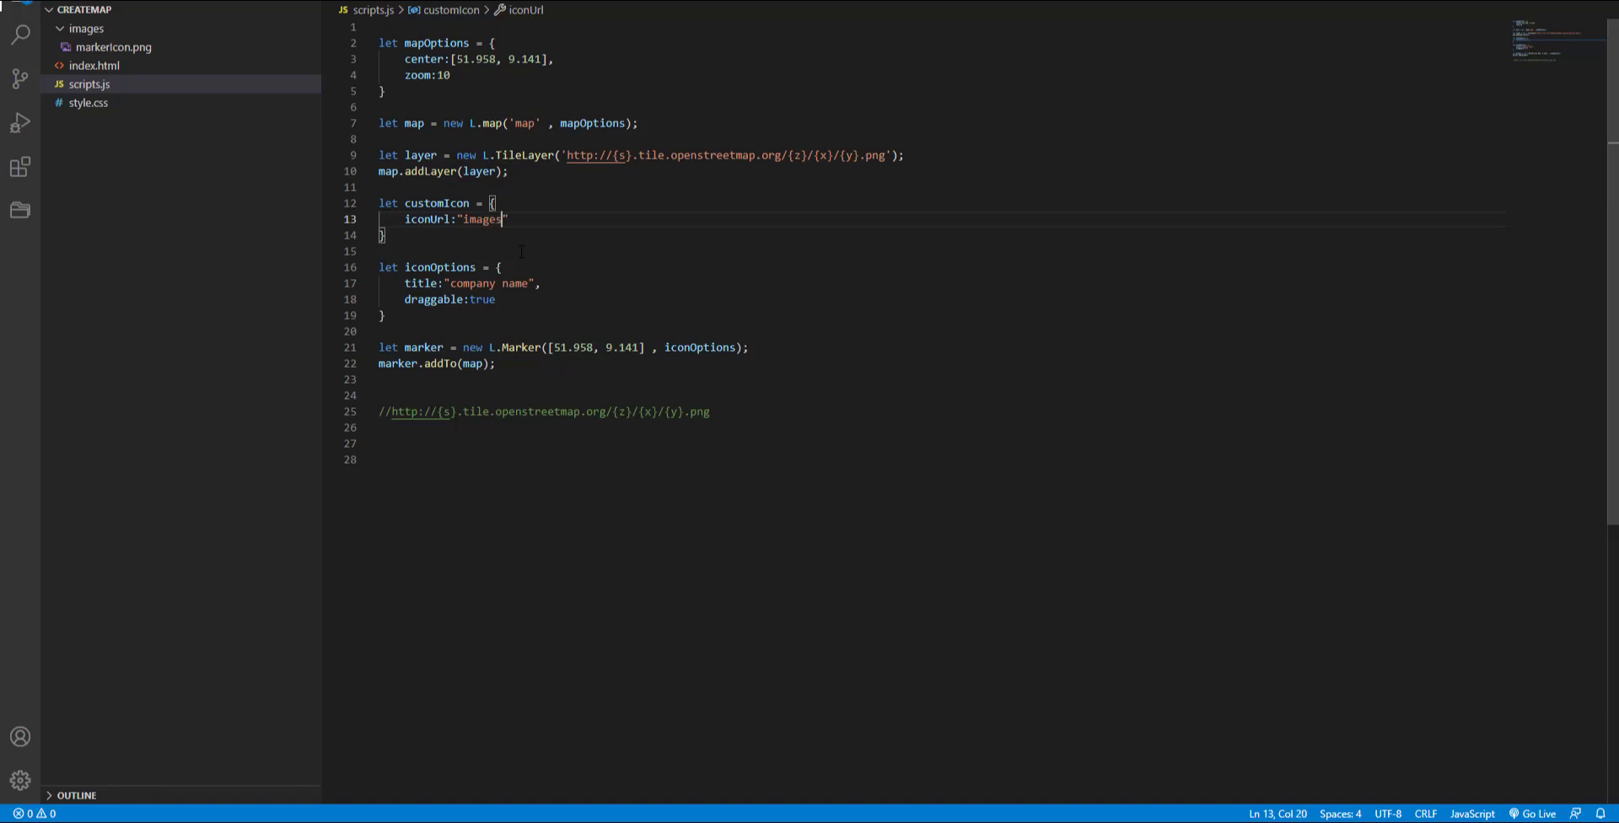
{"action": "type", "text": "/marker"}
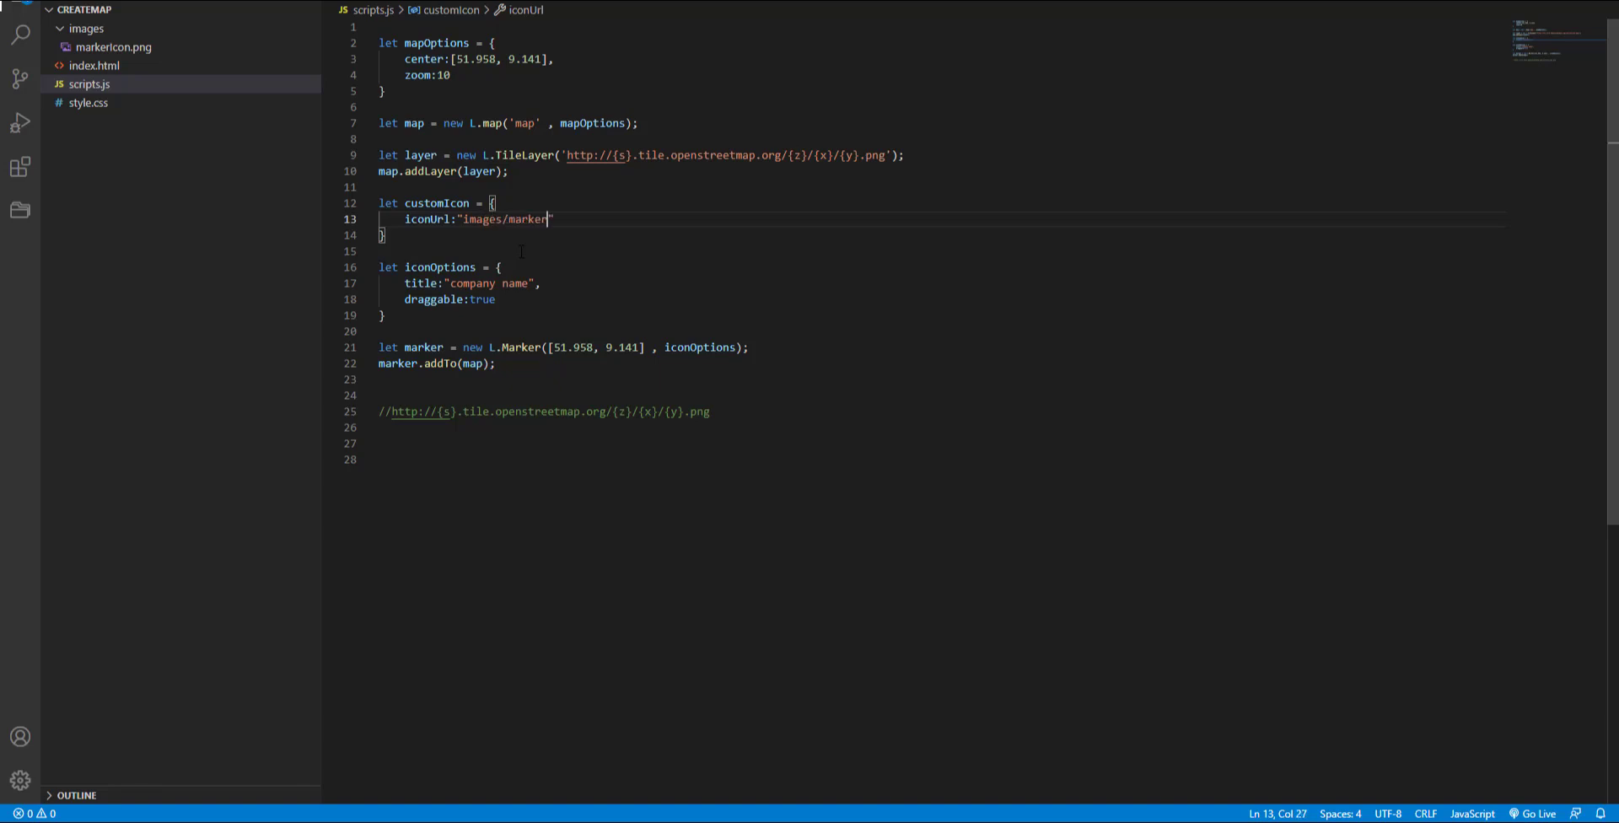
{"action": "type", "text": "Icon.png"}
{"action": "type", "text": "iconSize:[404"}
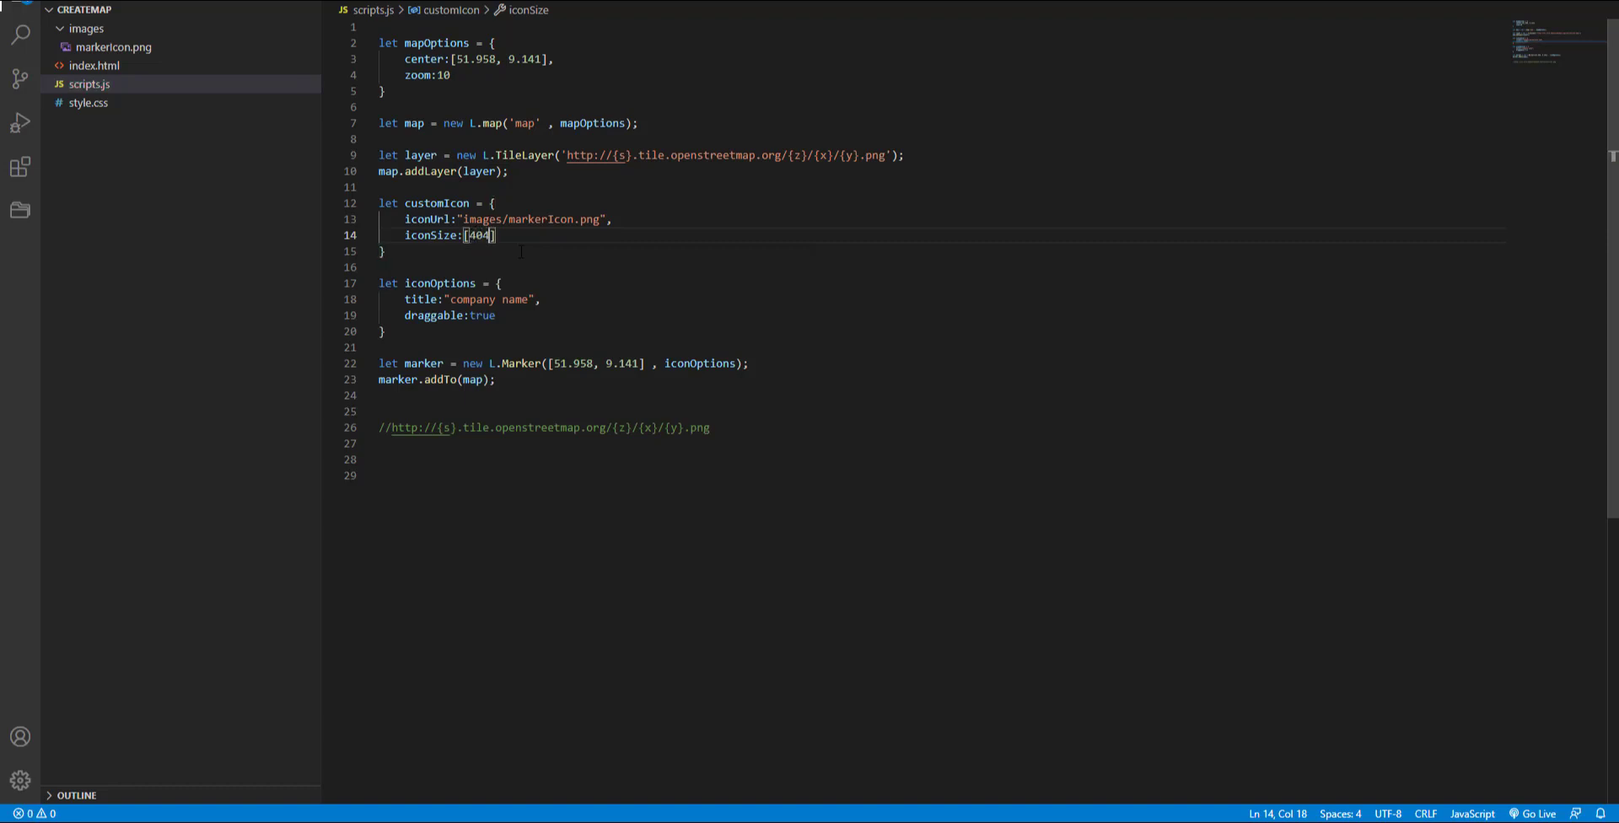
{"action": "type", "text": ",40"}
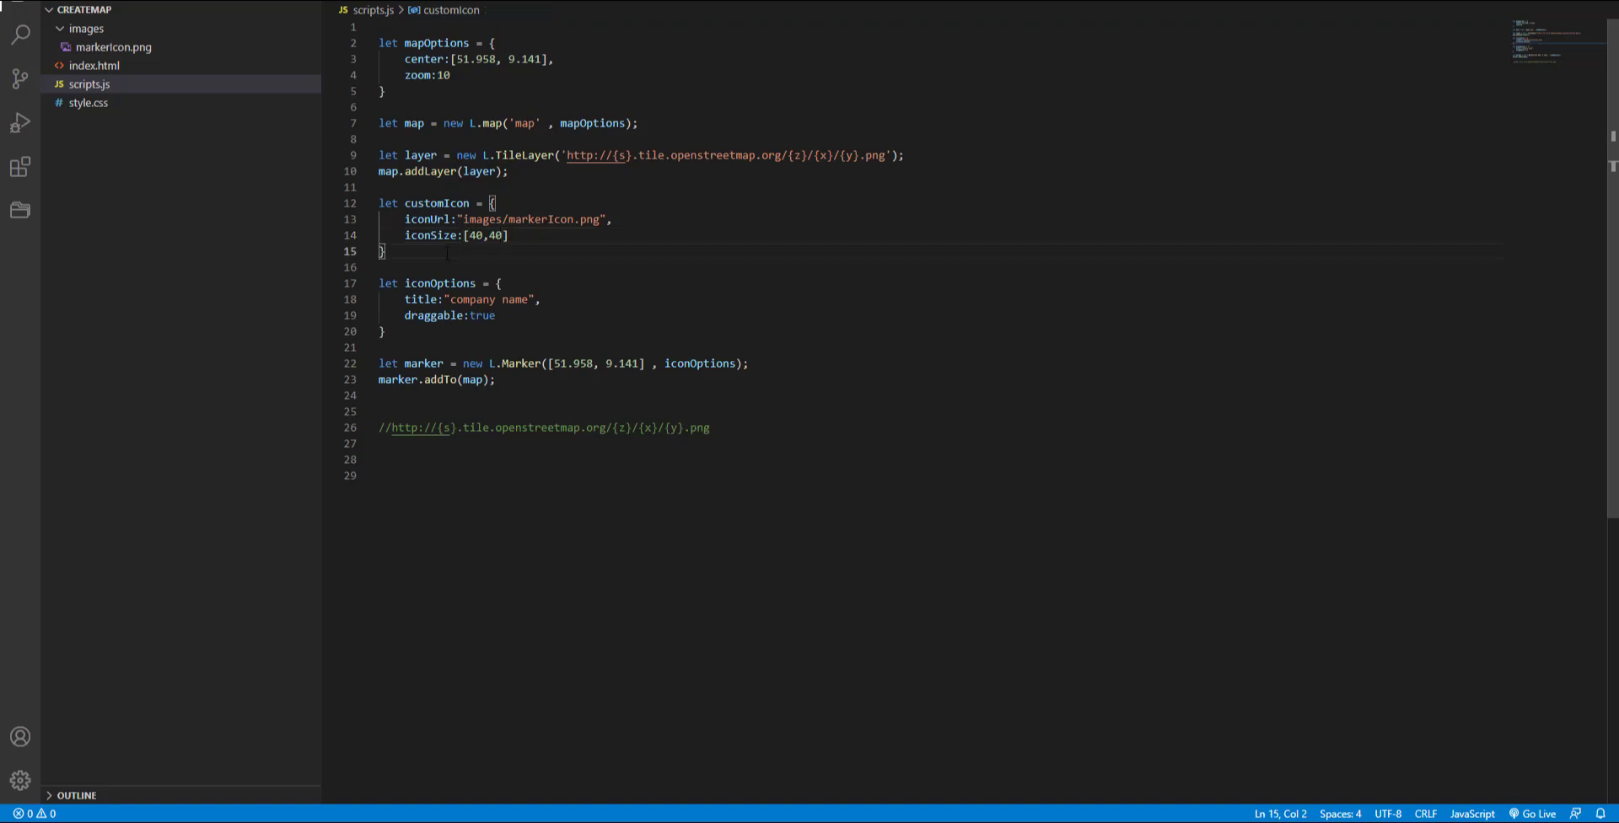
{"action": "key", "text": "enter"}
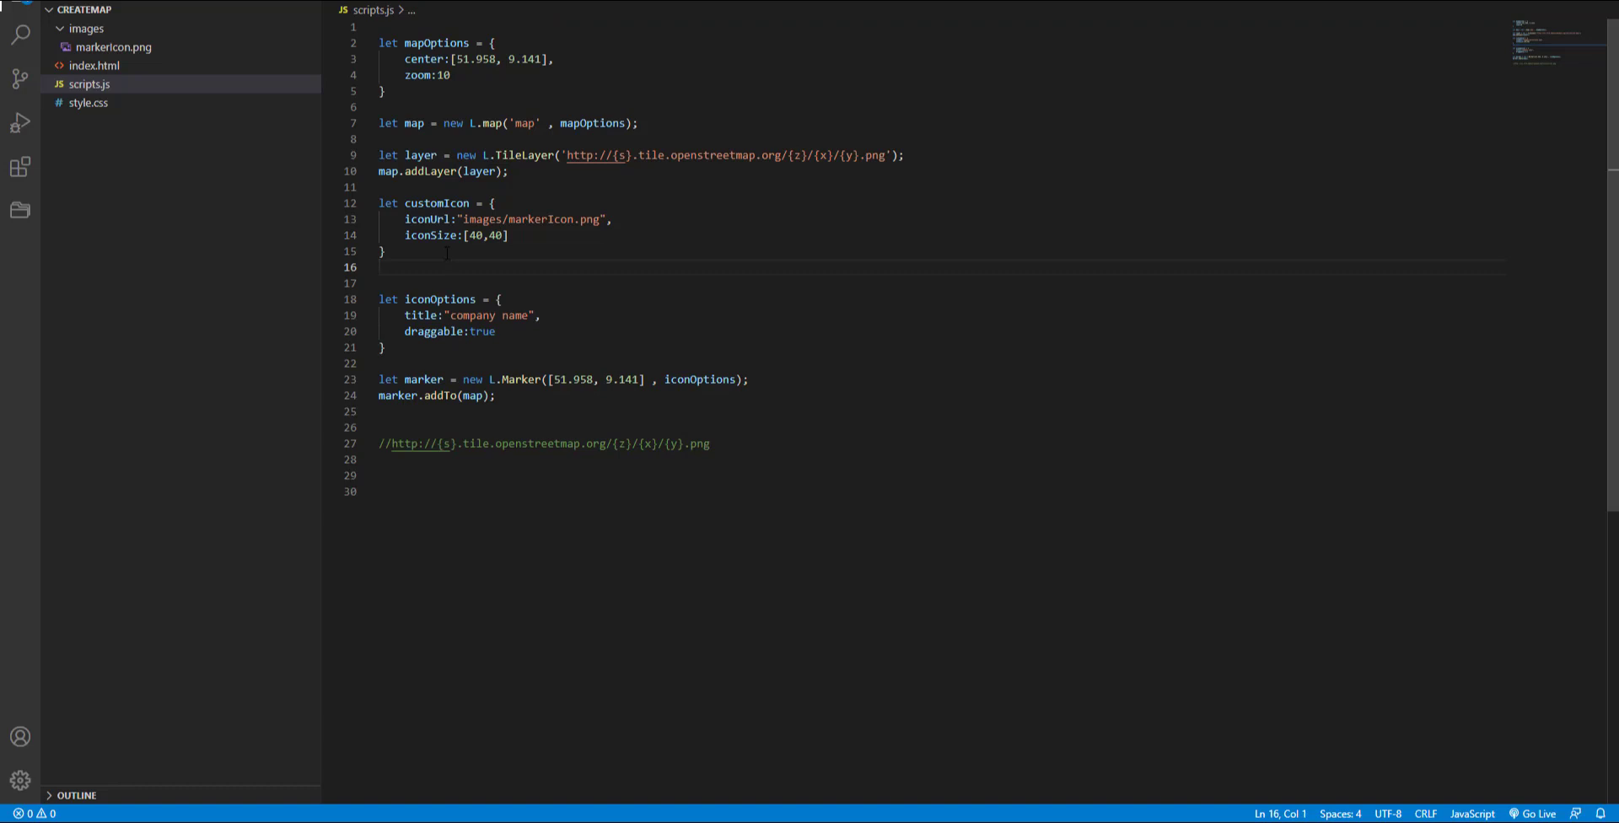
Step: Define myIcon as L.icon(customIcon), reusing the customIcon name
{"action": "type", "text": "L.icon("}
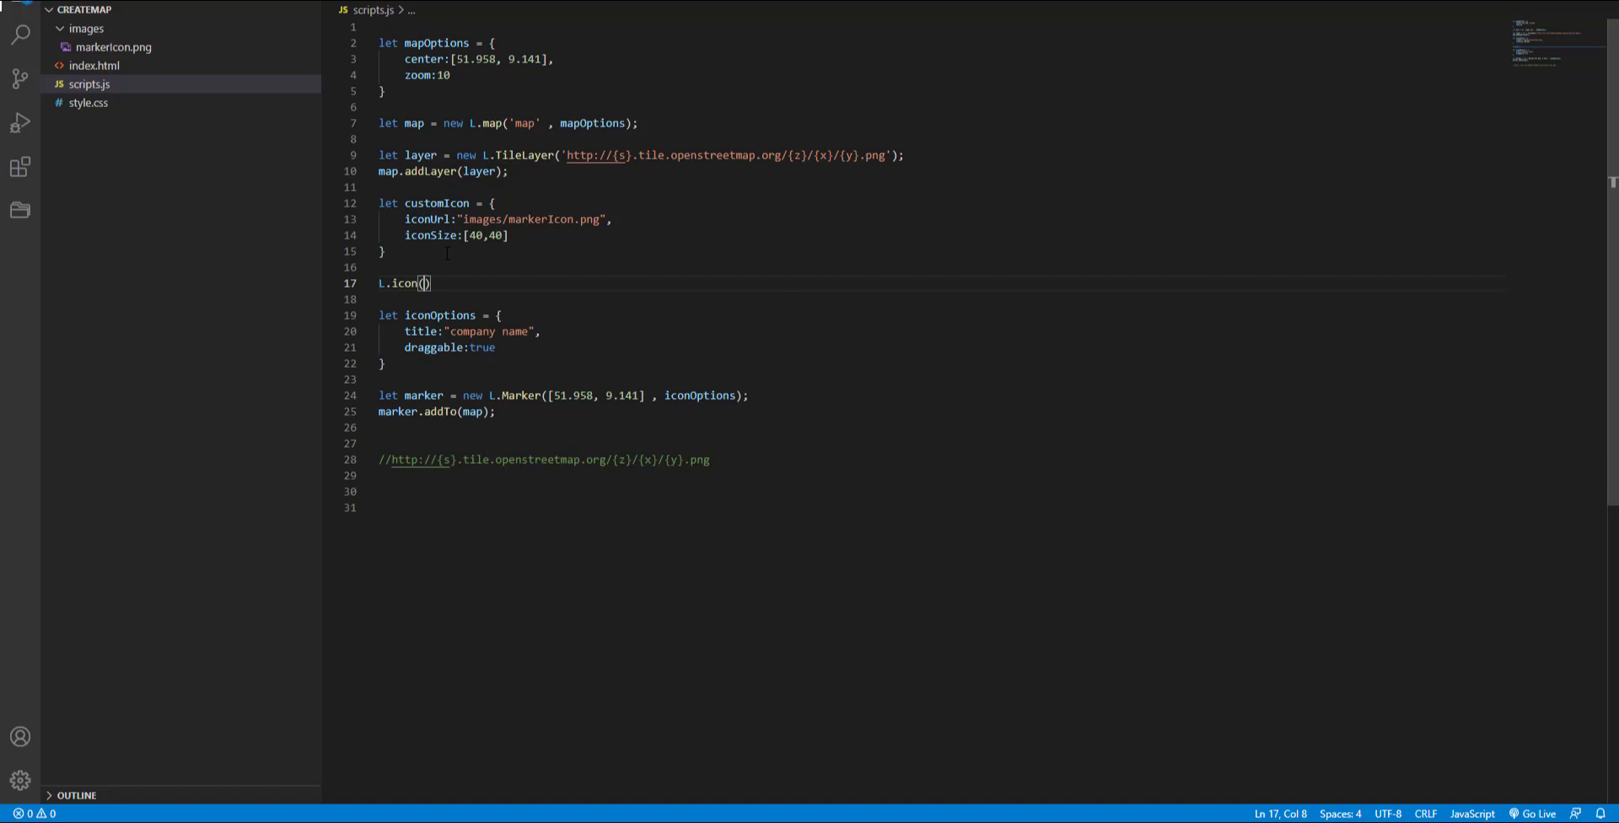
{"action": "double_click", "coordinate": [435, 202]}
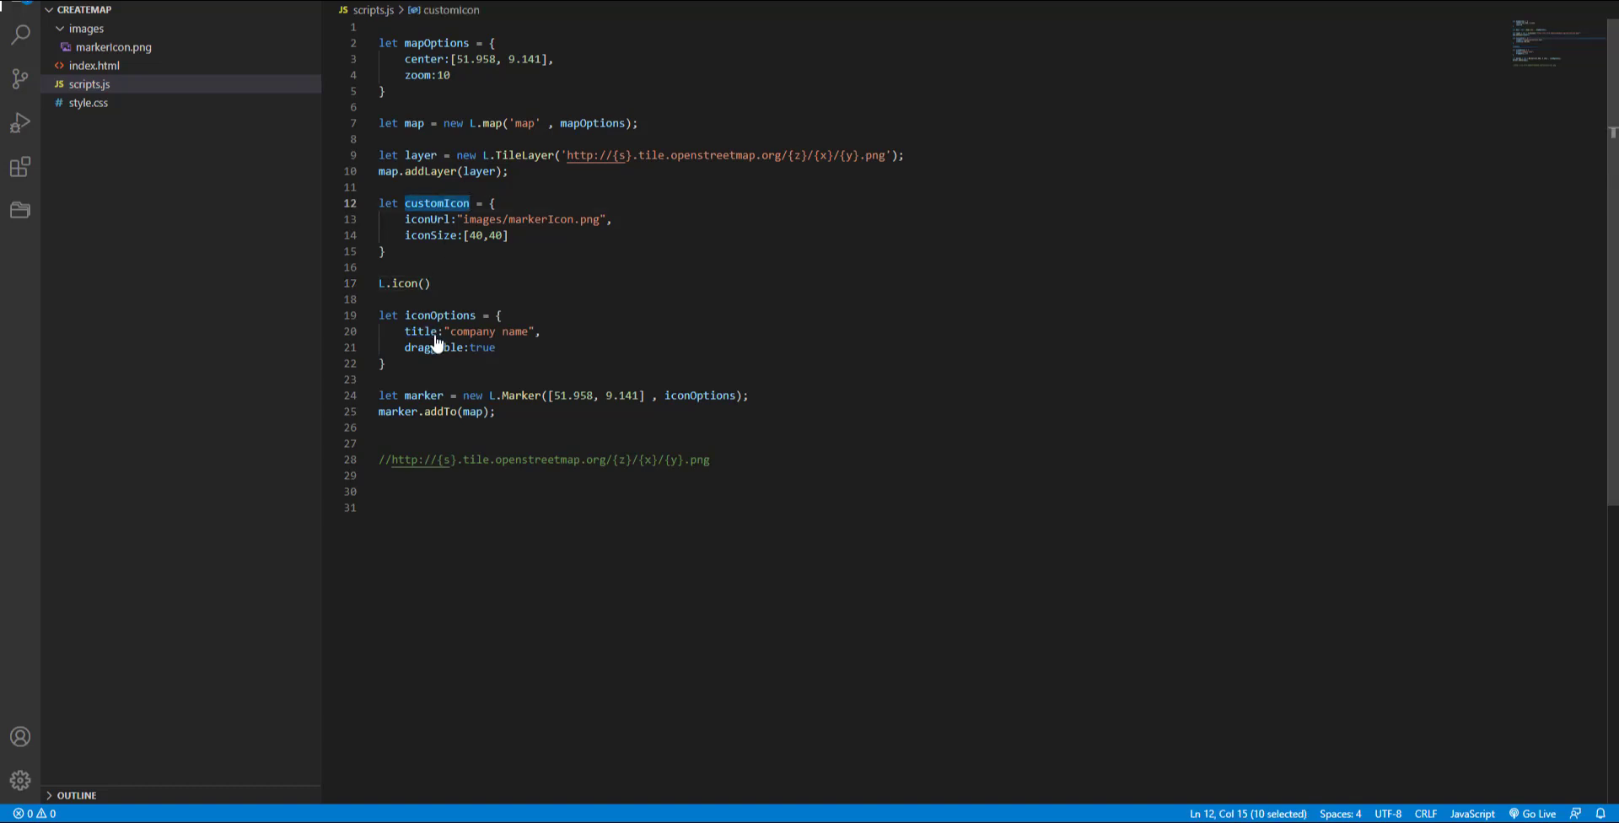
{"action": "type", "text": "customIcon"}
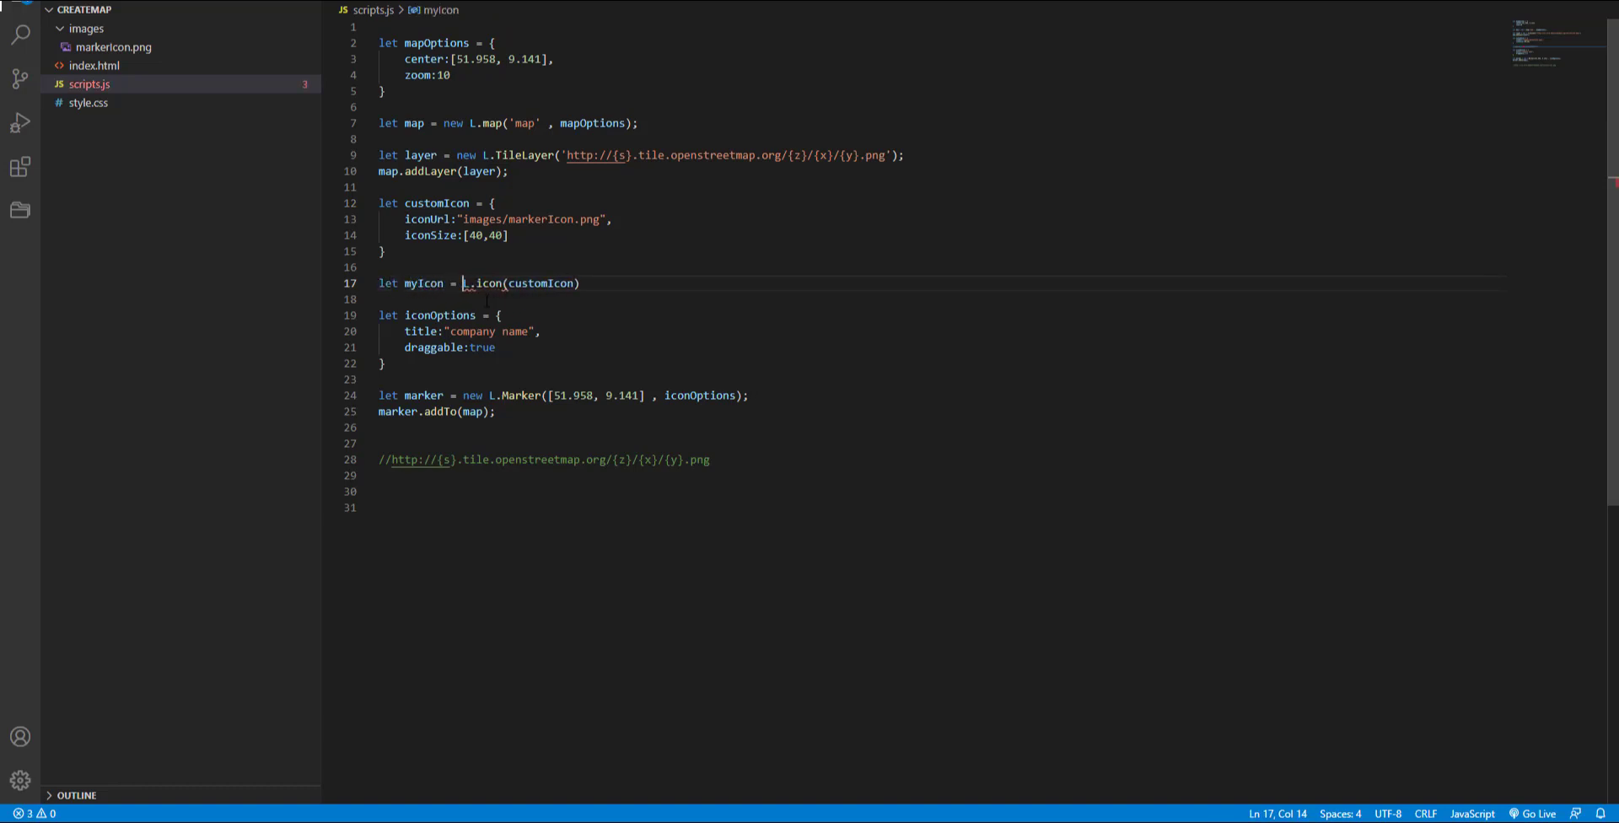
{"action": "type", "text": ";"}
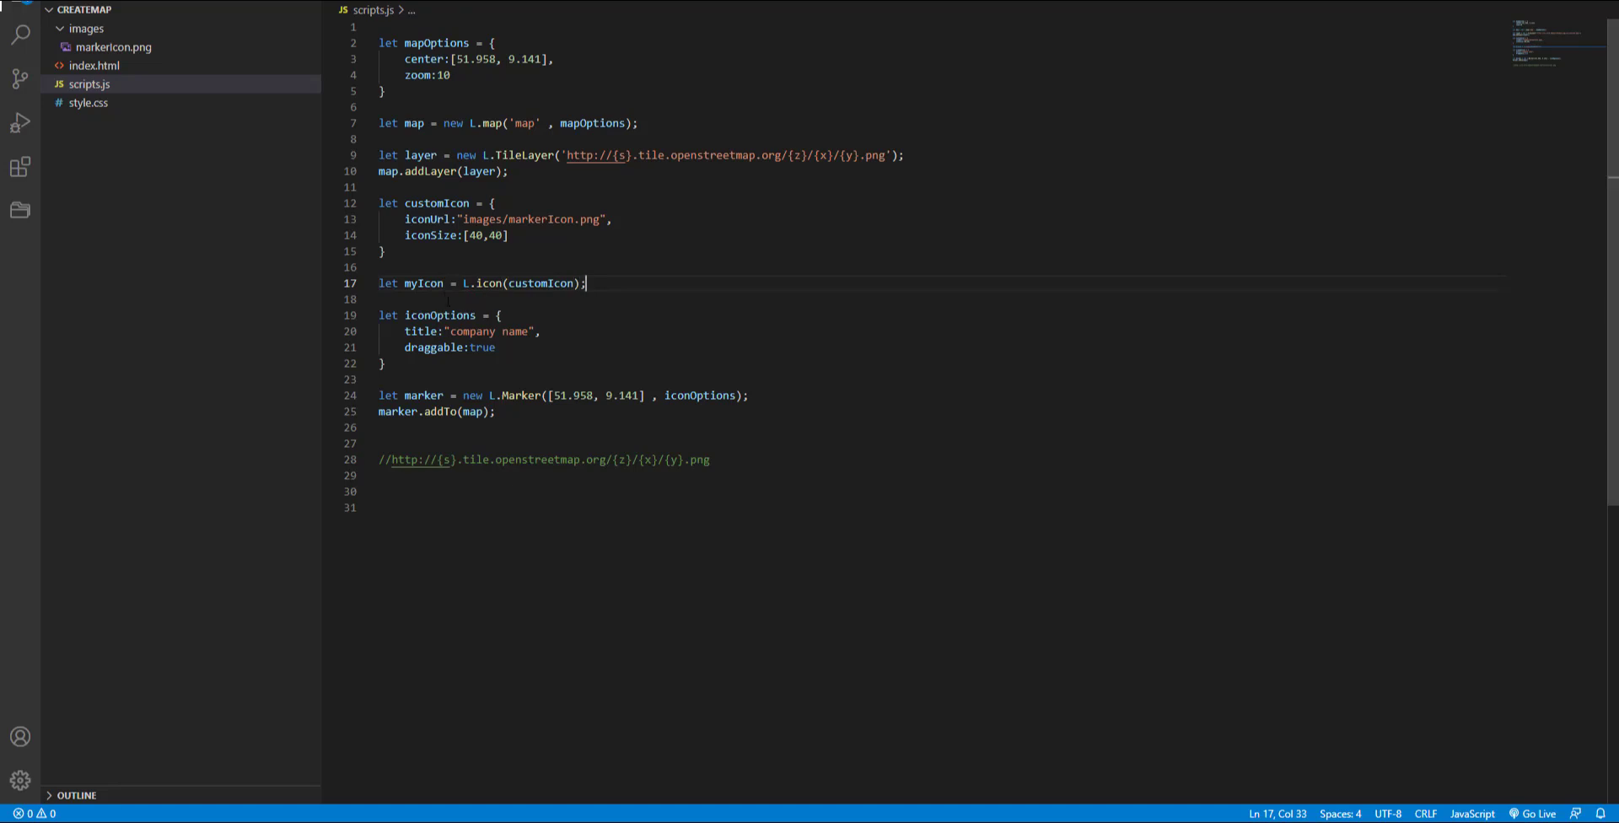
Step: Add icon:myIcon to the iconOptions object
{"action": "double_click", "coordinate": [423, 284]}
{"action": "type", "text": "icon"}
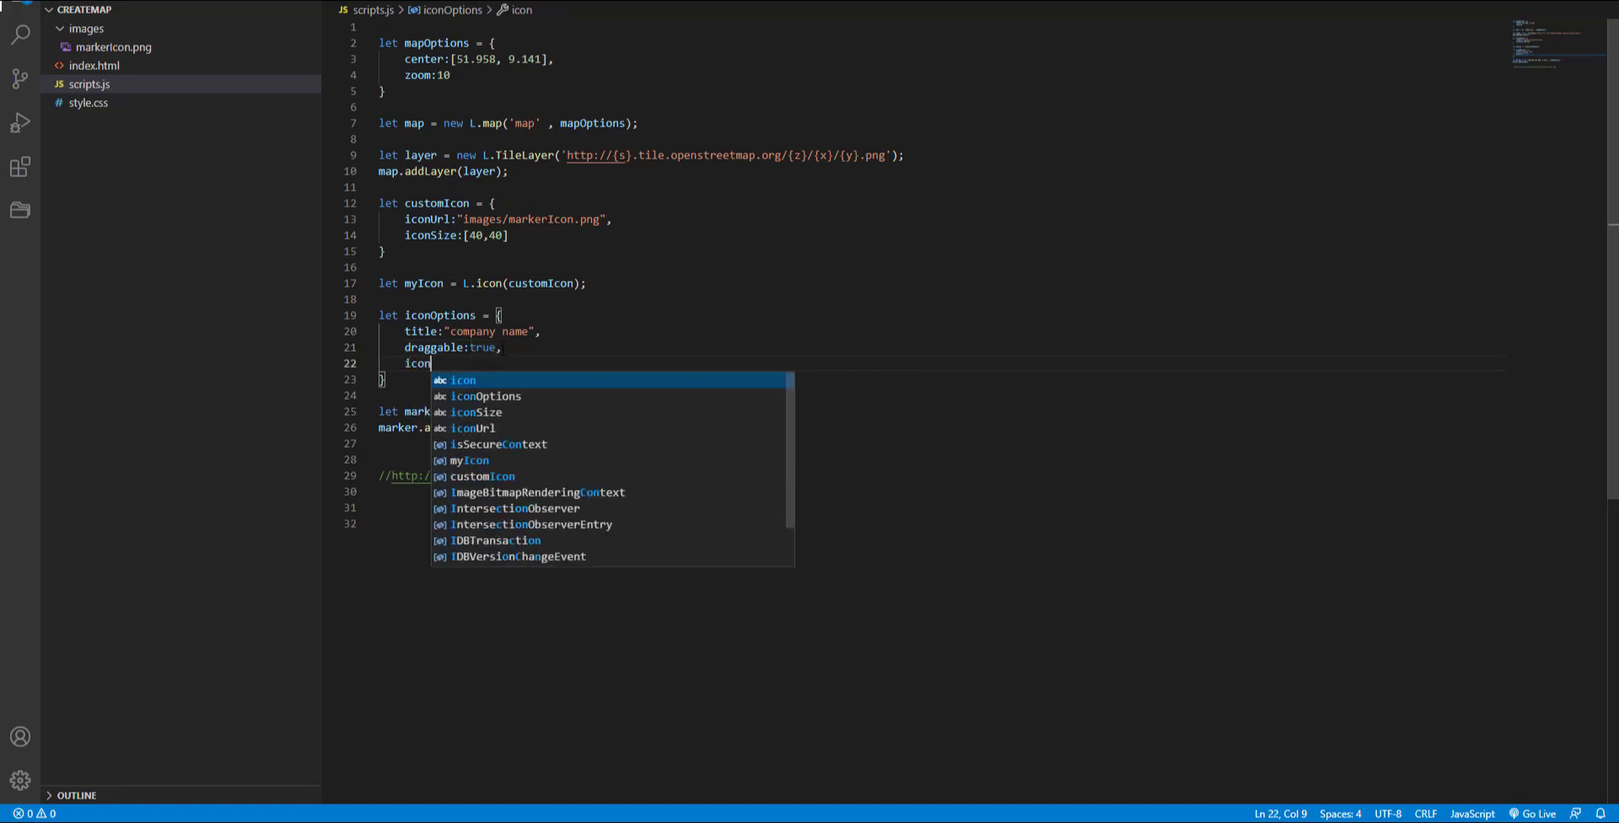
{"action": "type", "text": ":myIcon"}
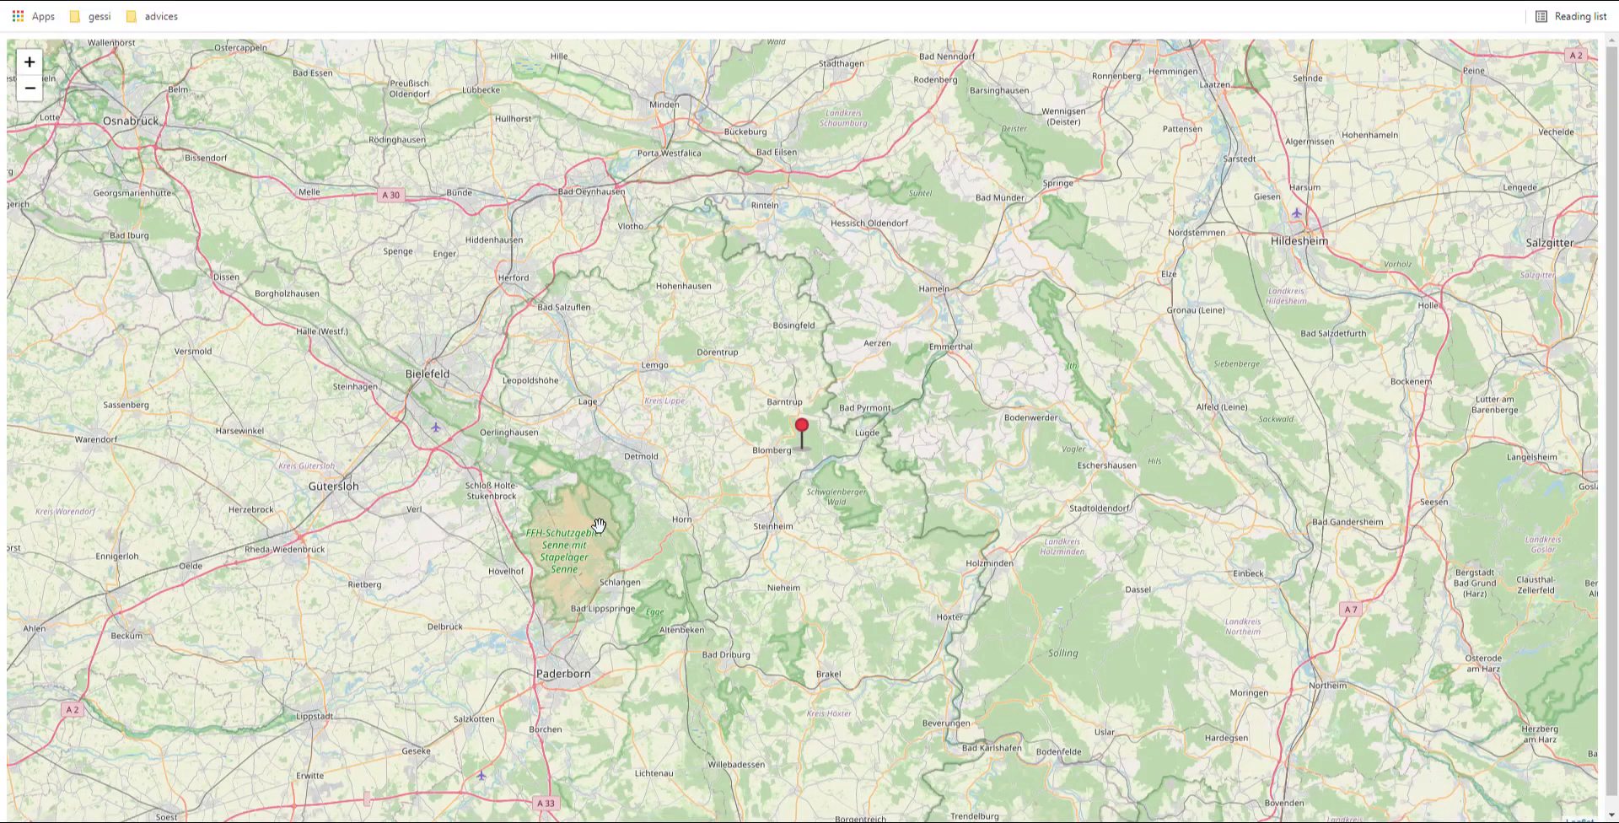
{"action": "mouse_move", "coordinate": [831, 462]}
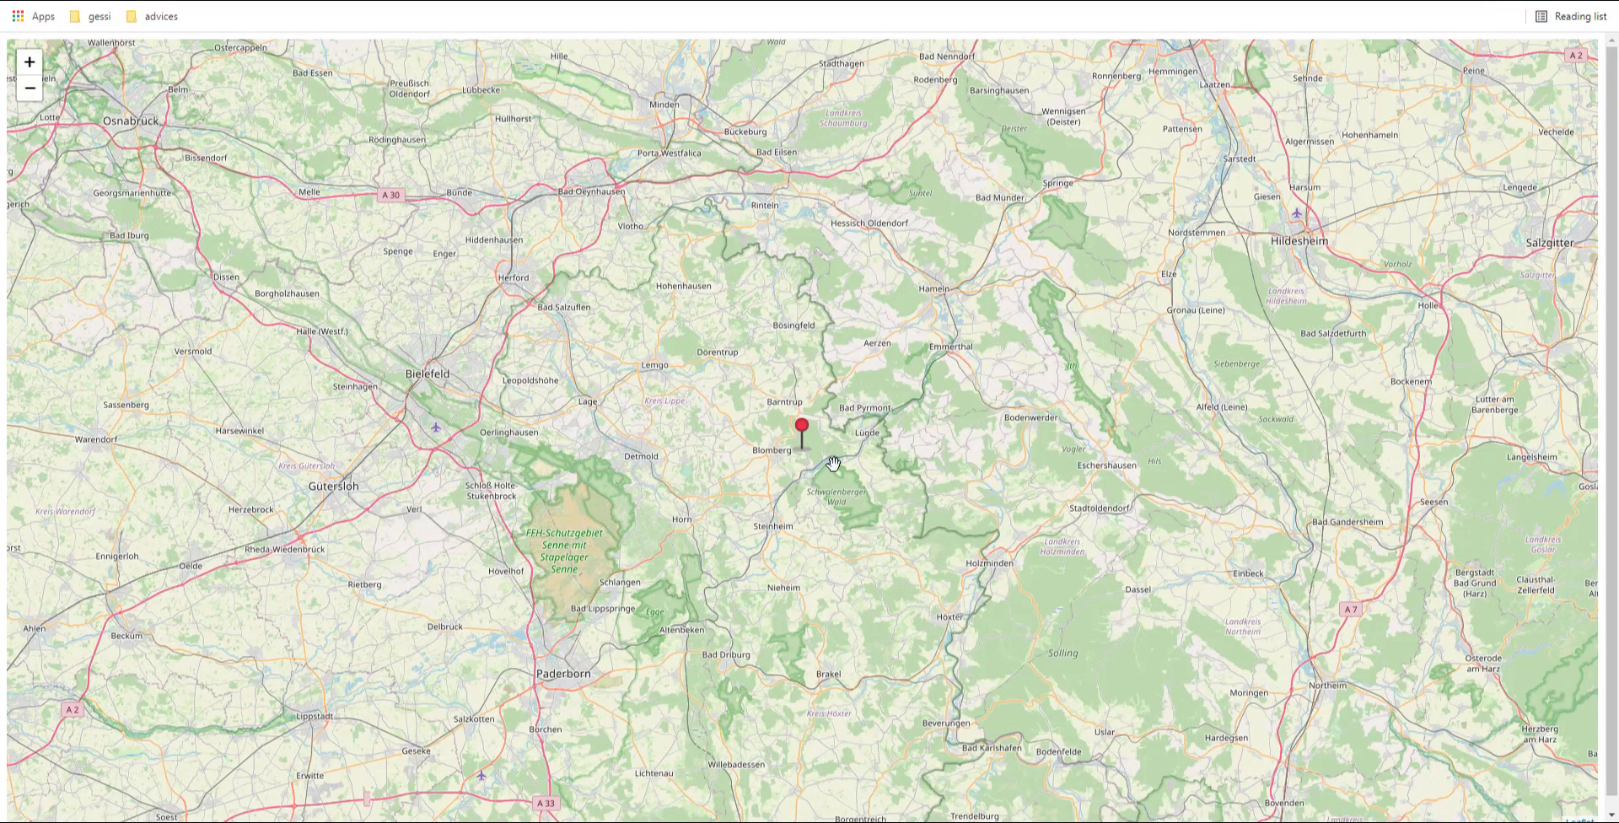
{"action": "mouse_move", "coordinate": [830, 463]}
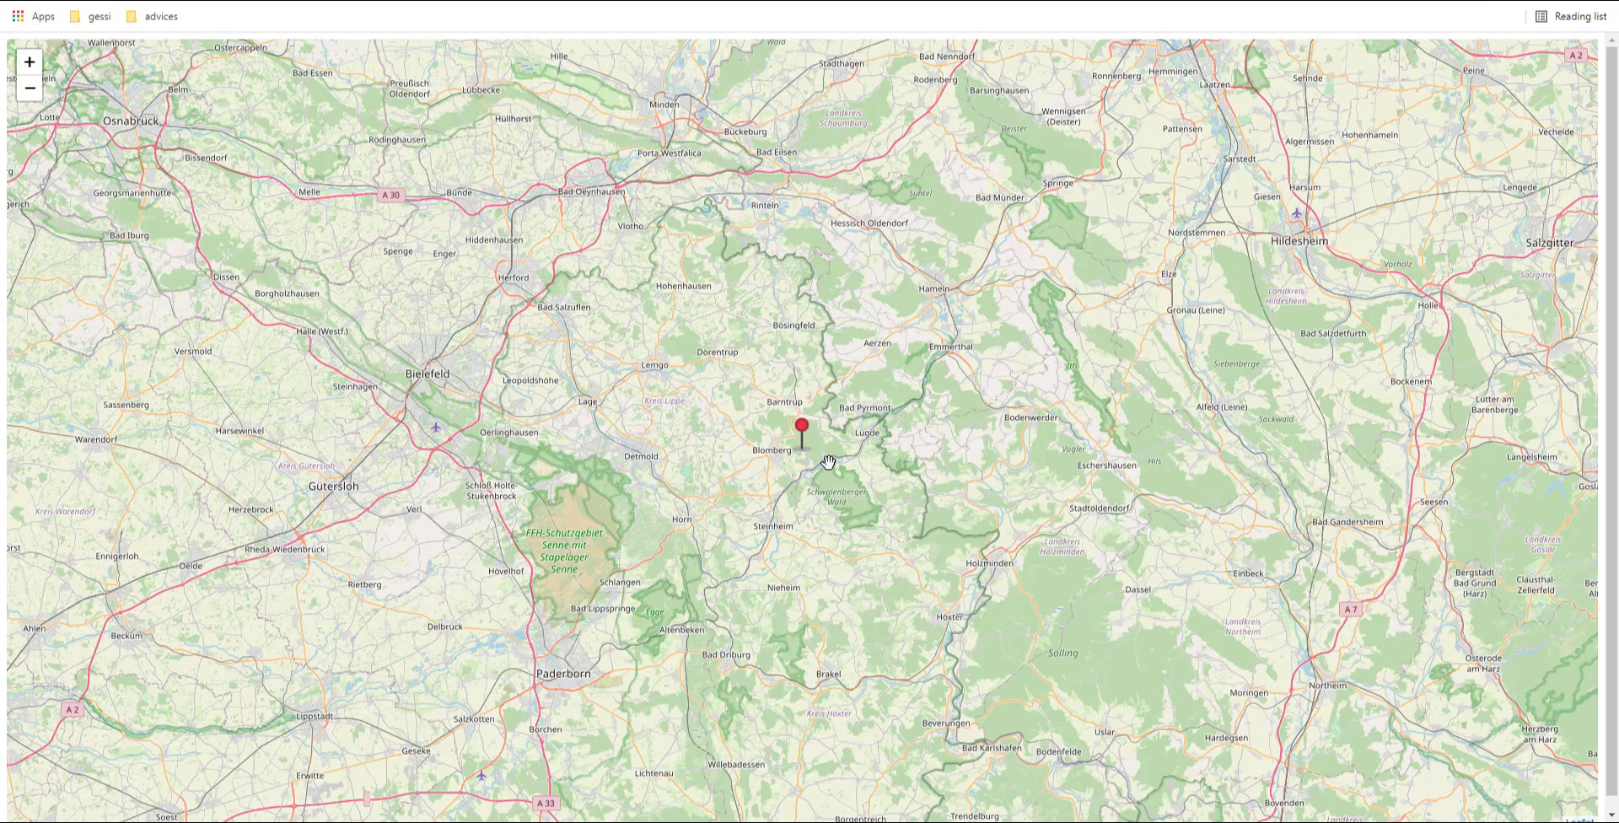
{"action": "mouse_move", "coordinate": [782, 692]}
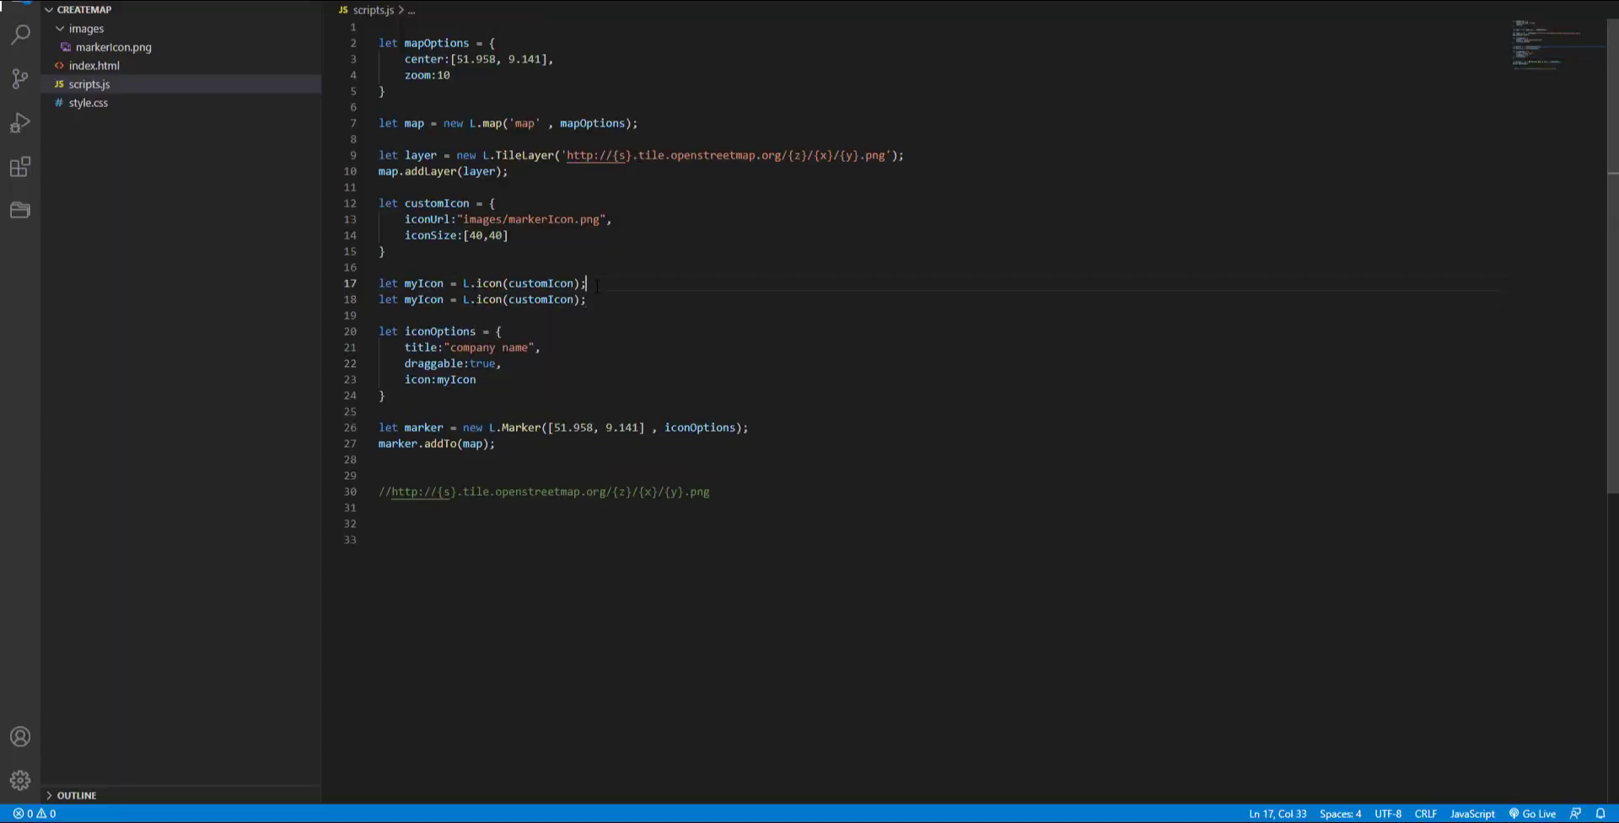
Step: Comment out the L.icon myIcon line and change the duplicate to L.divIcon
{"action": "key", "text": "Ctrl+/"}
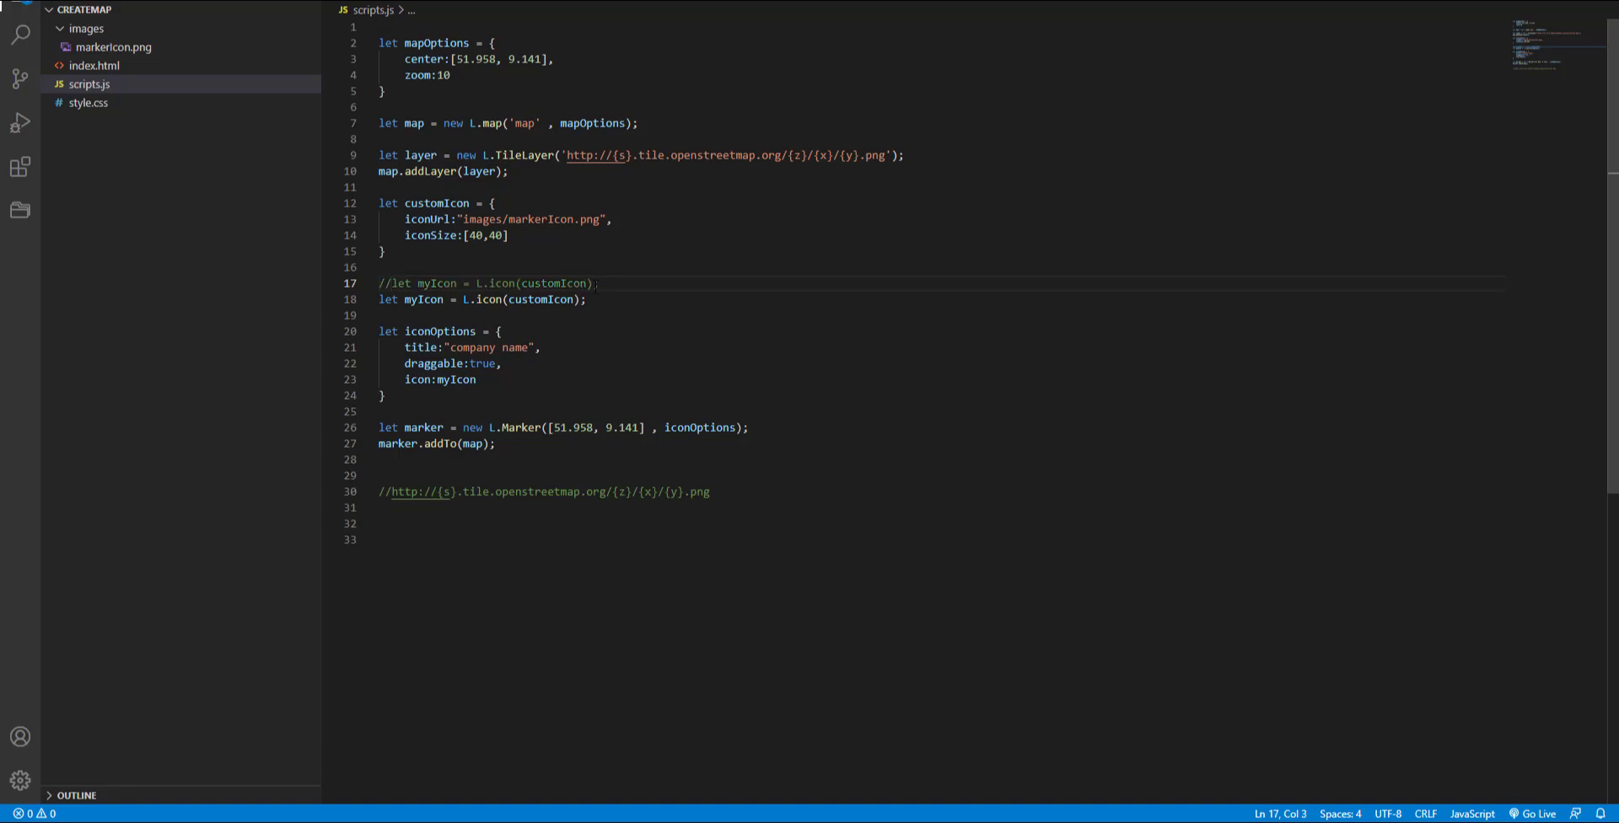
{"action": "double_click", "coordinate": [542, 300]}
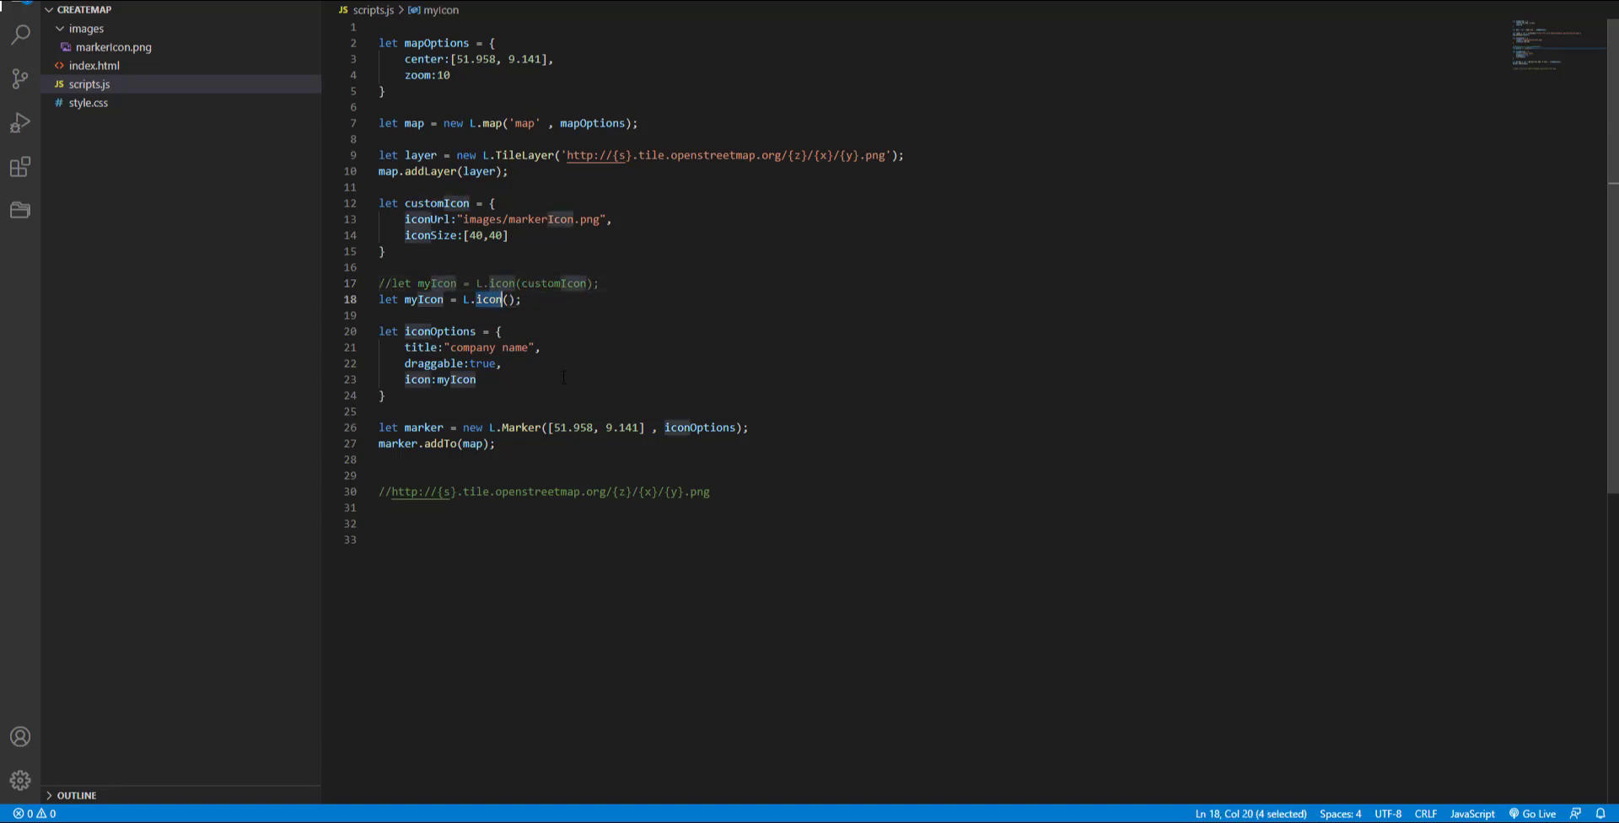
{"action": "type", "text": "di"}
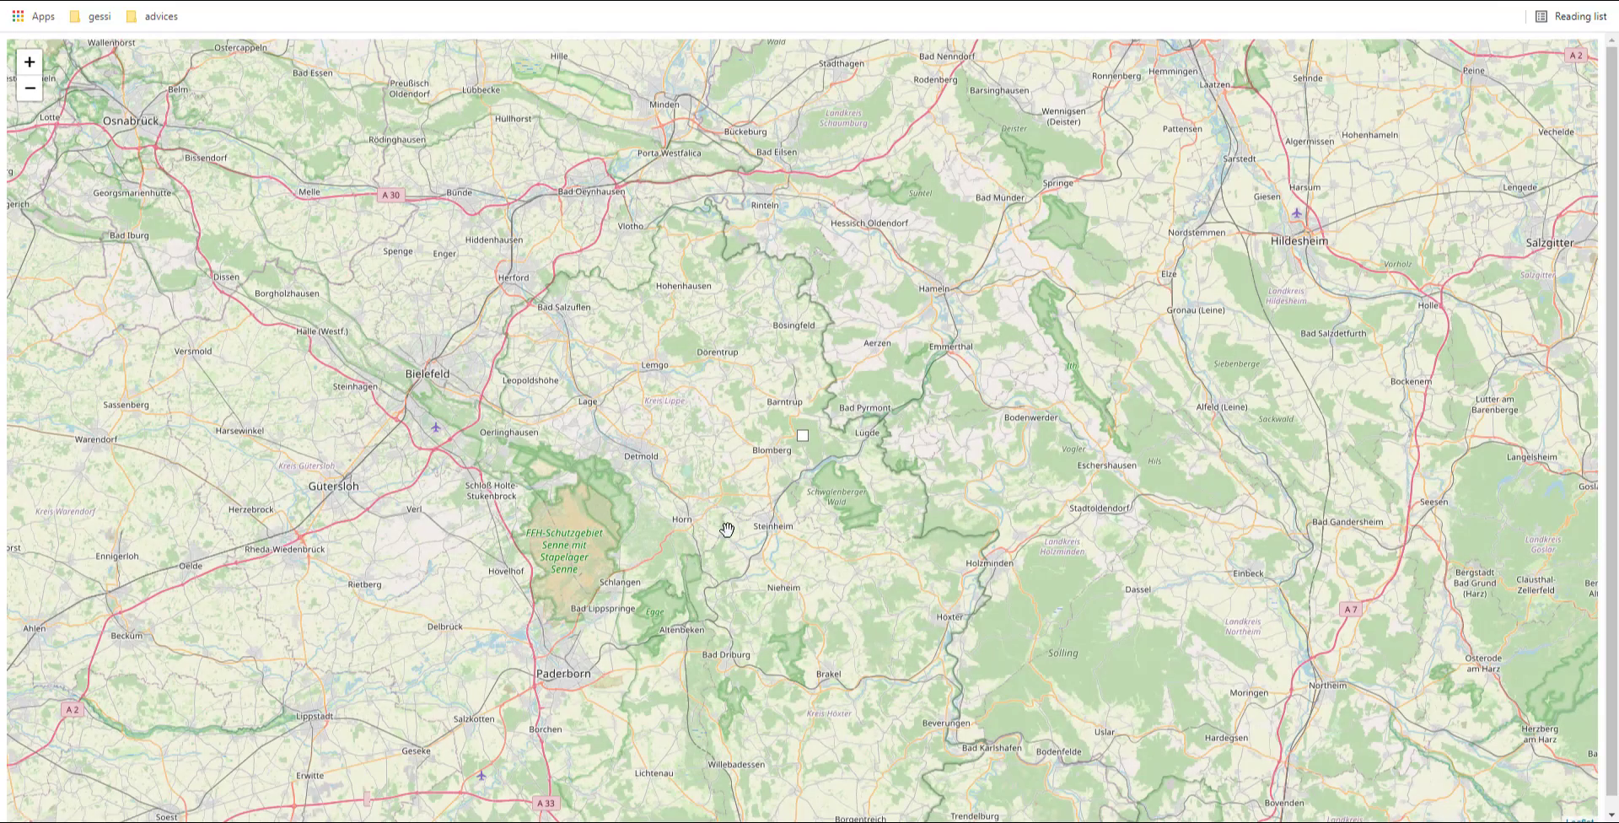
{"action": "mouse_move", "coordinate": [794, 455]}
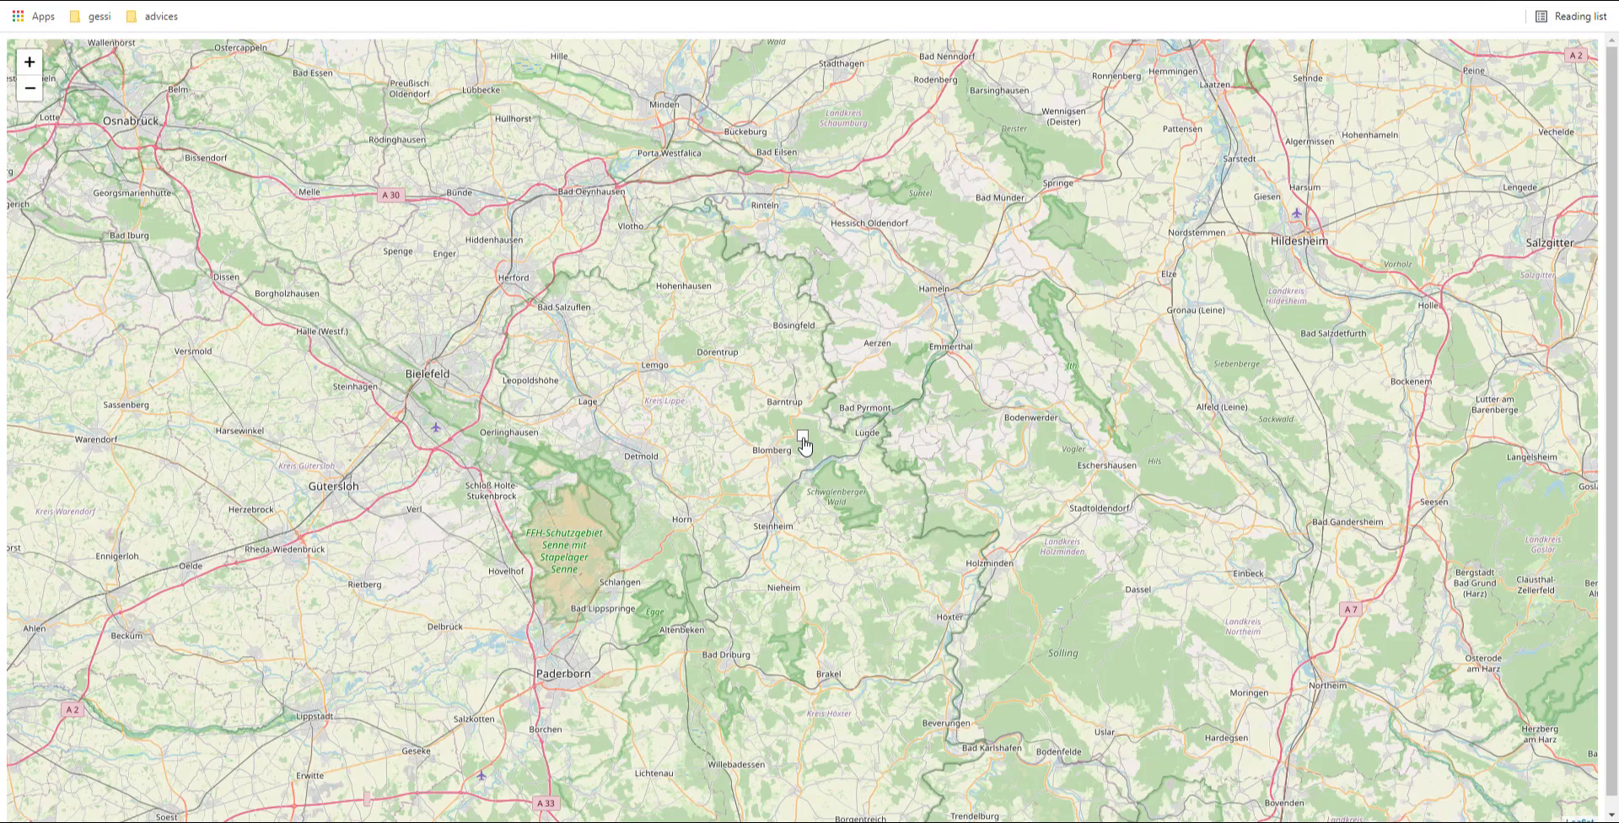
Step: Inspect the marker's leaflet-div-icon element in Chrome's developer tools
{"action": "key", "text": "F12"}
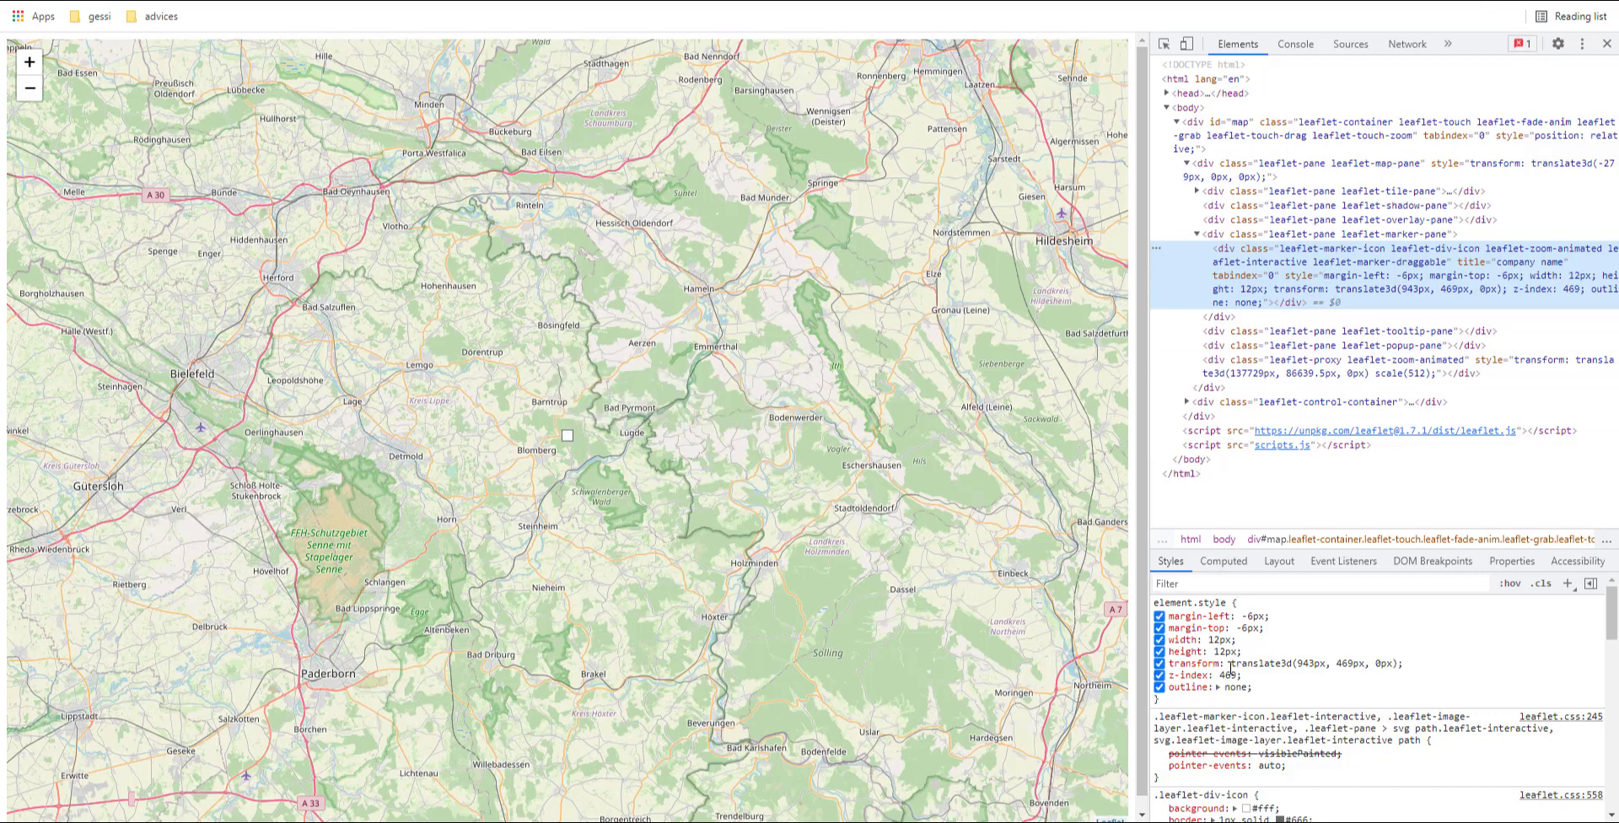
{"action": "mouse_move", "coordinate": [1337, 290]}
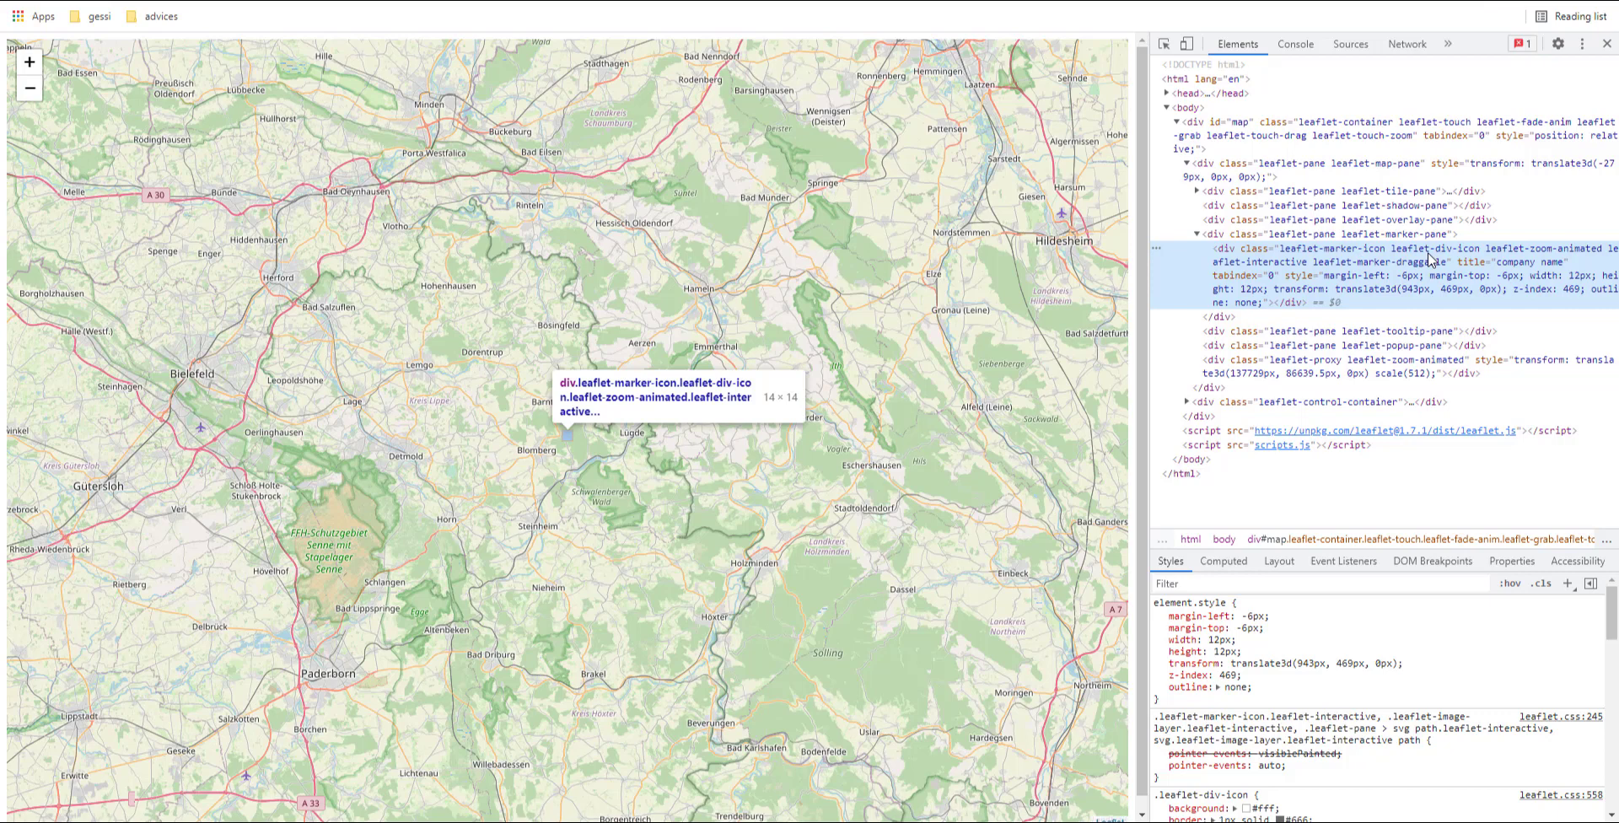
{"action": "mouse_move", "coordinate": [995, 395]}
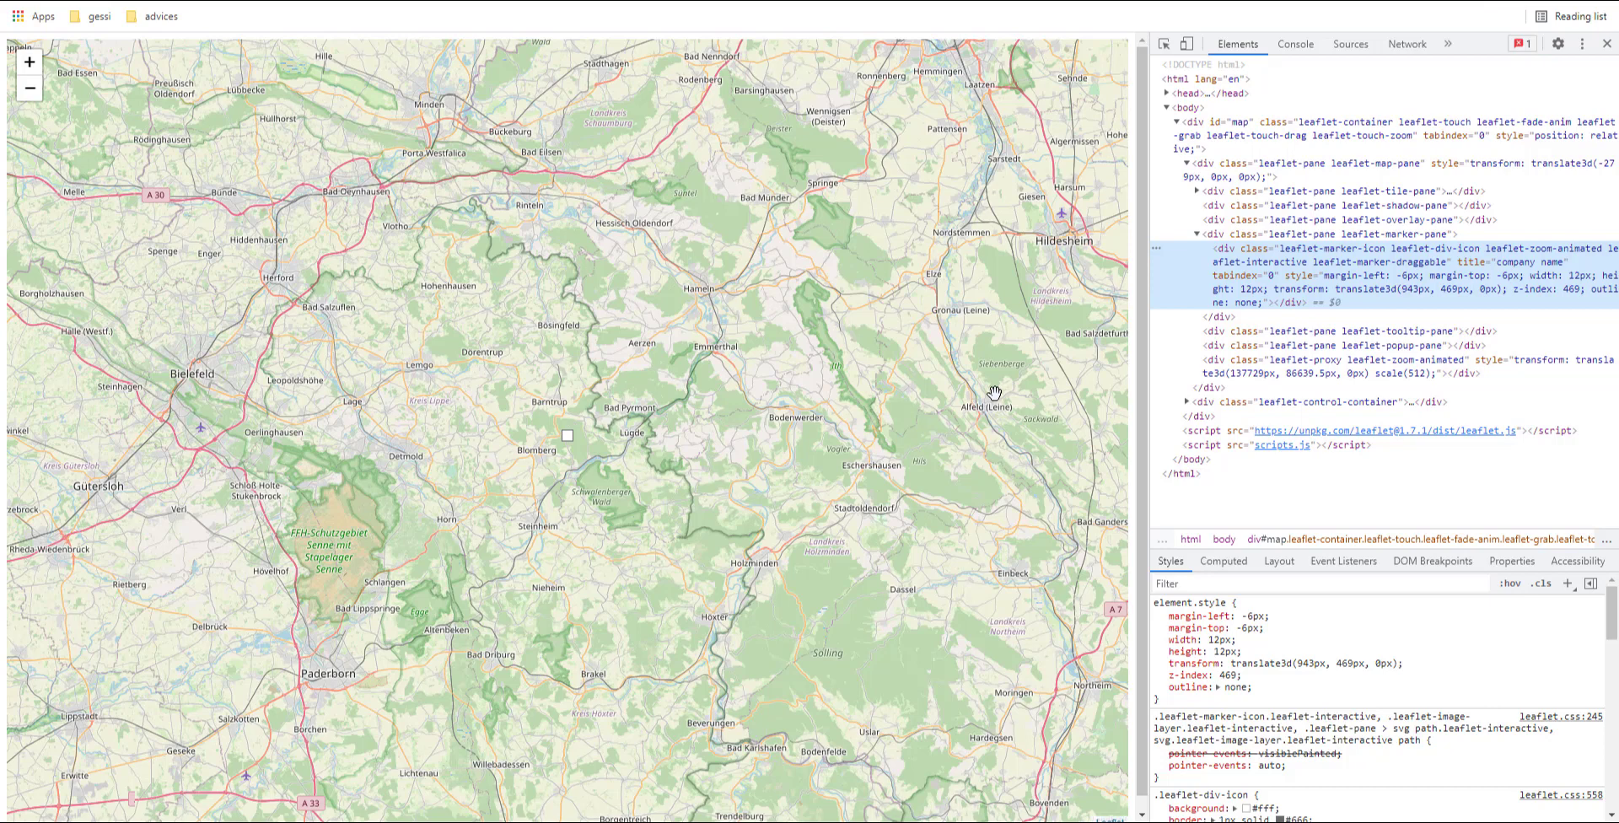
{"action": "mouse_move", "coordinate": [610, 543]}
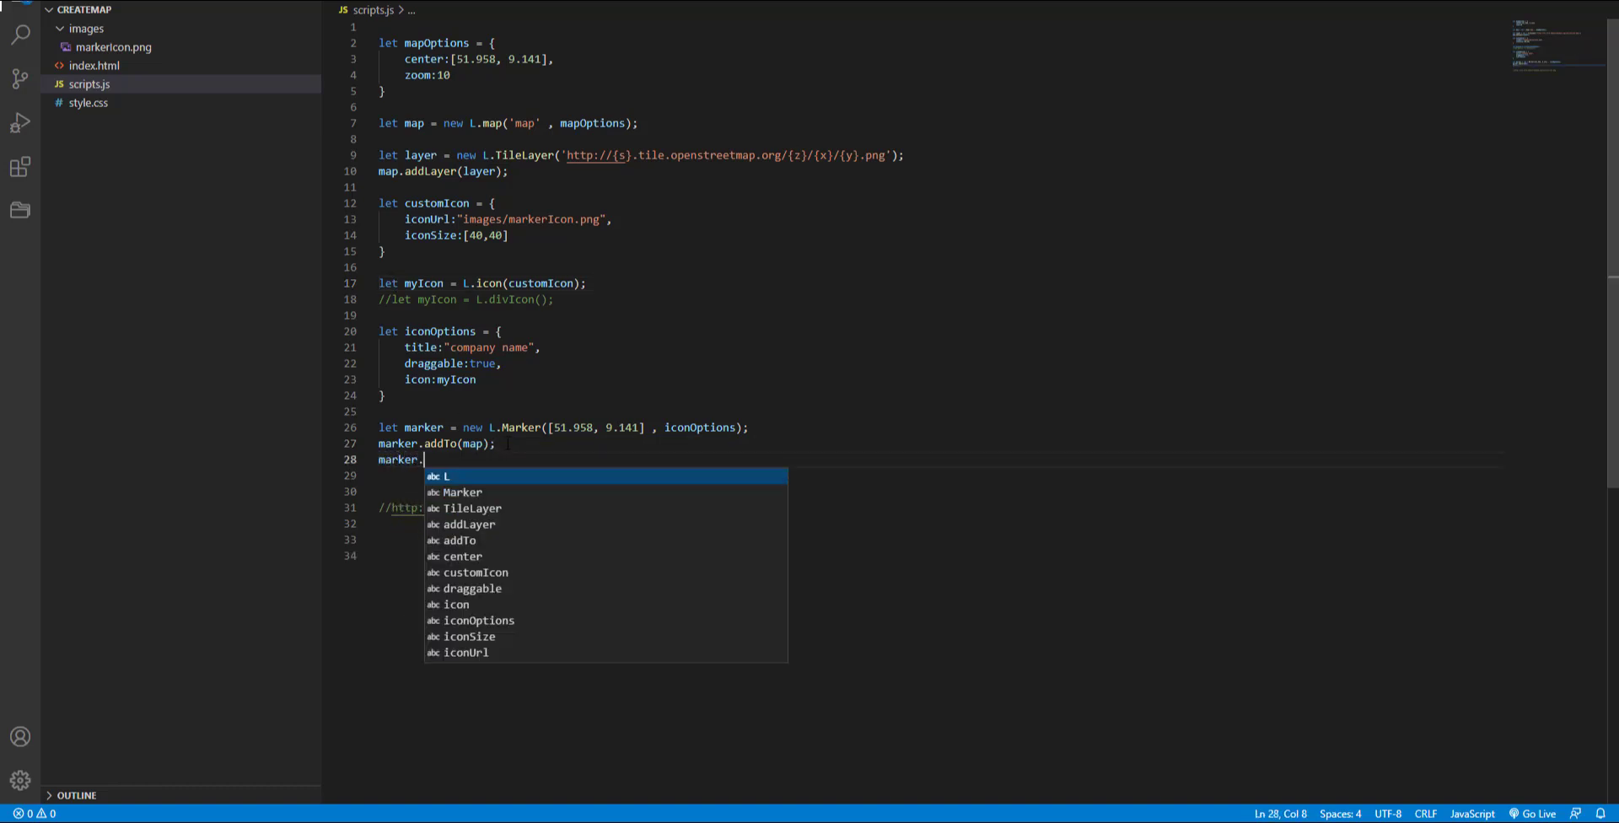
Step: Chain bindPopup("content").openPopup(); onto the marker so the popup opens on load
{"action": "type", "text": "bindPopu"}
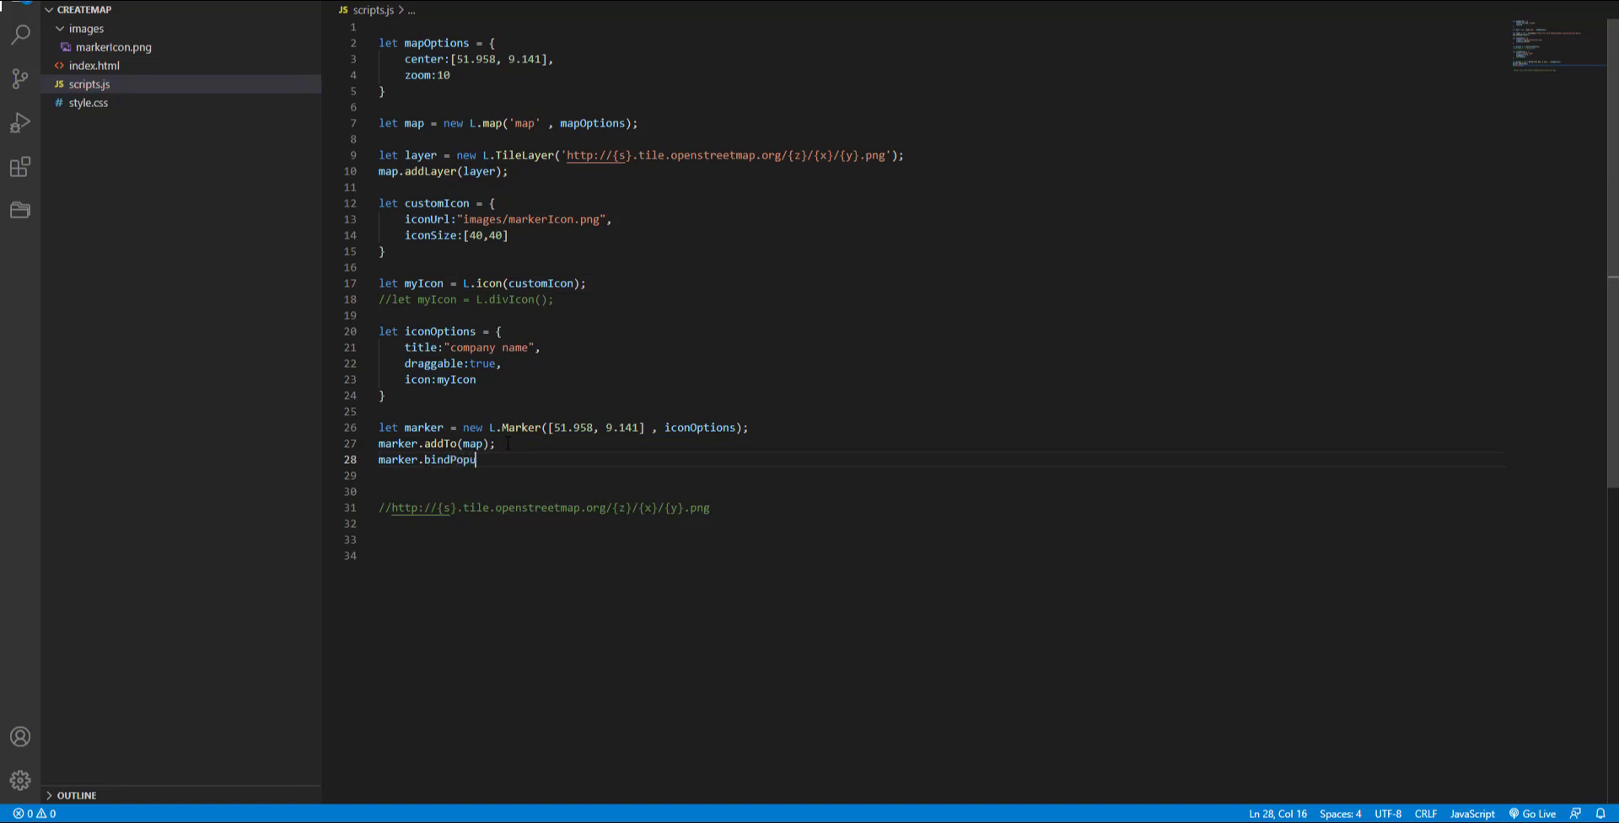
{"action": "type", "text": "(\"\")"}
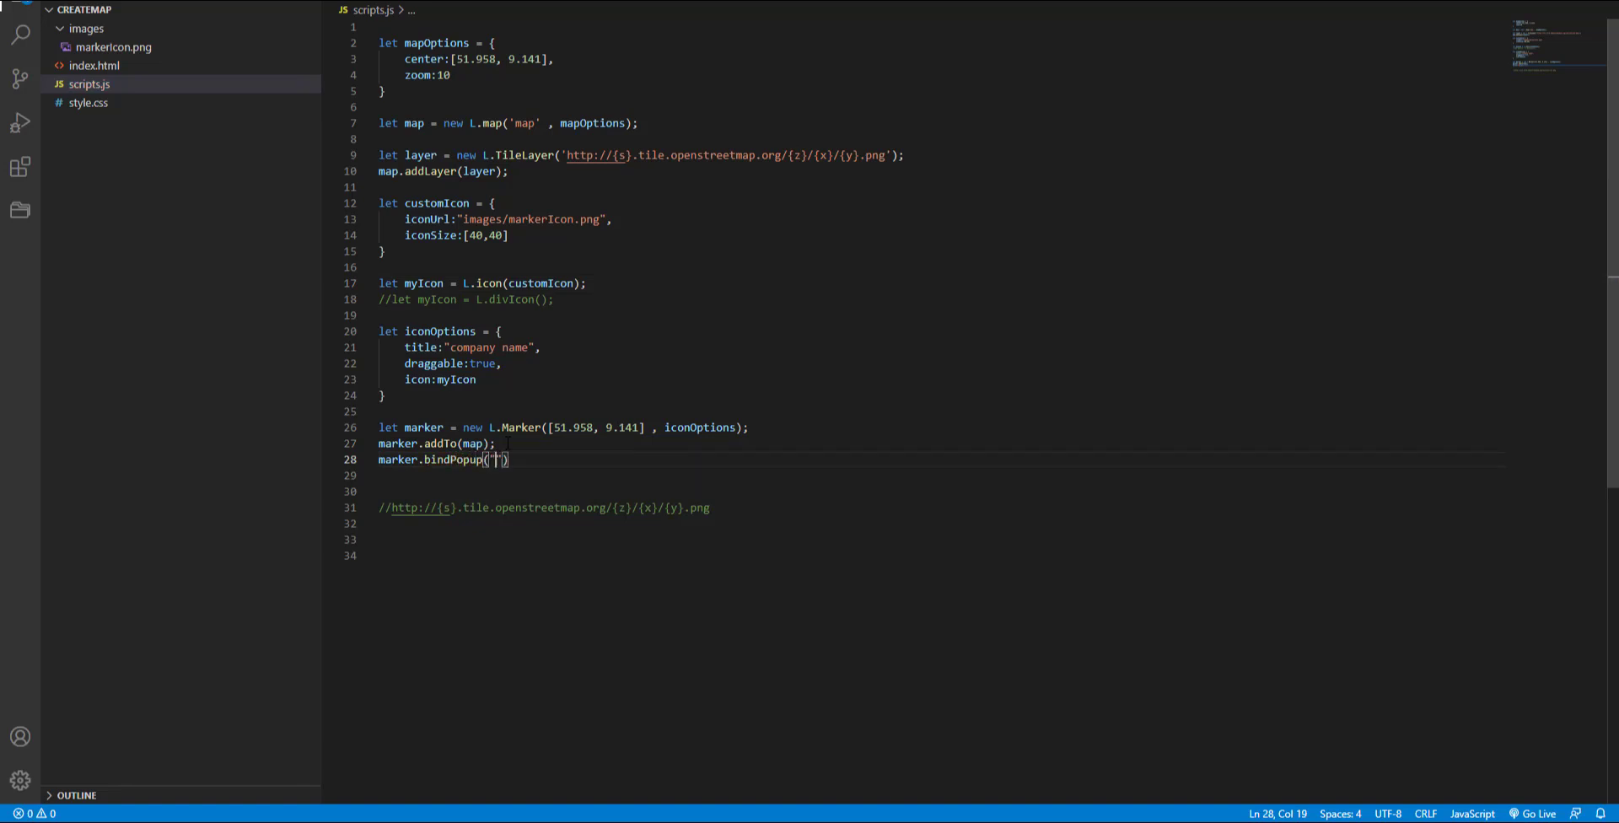
{"action": "type", "text": "content"}
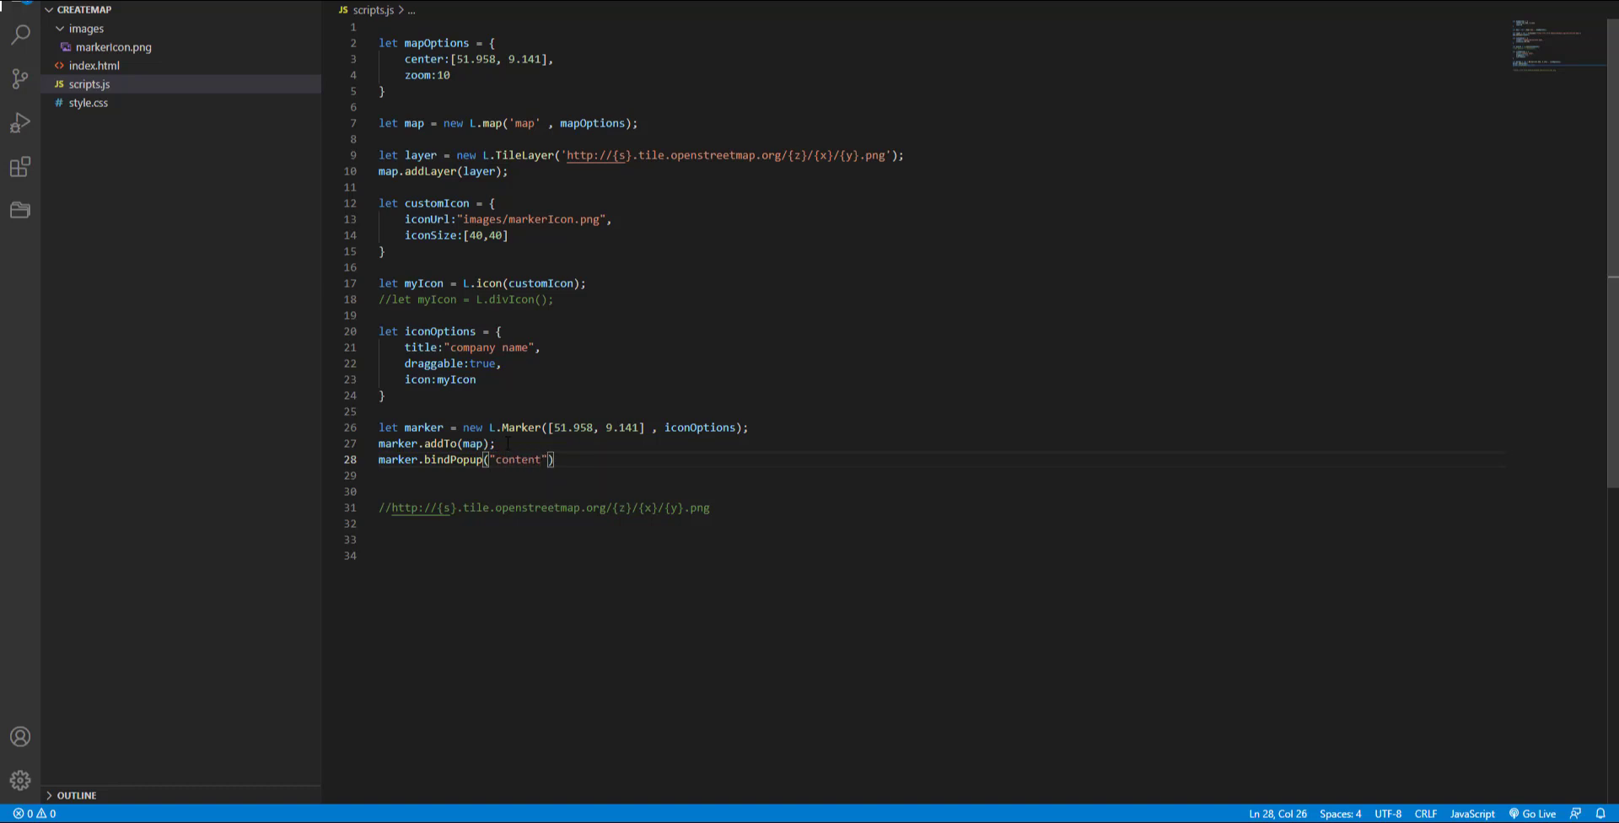
{"action": "type", "text": ".openPopu"}
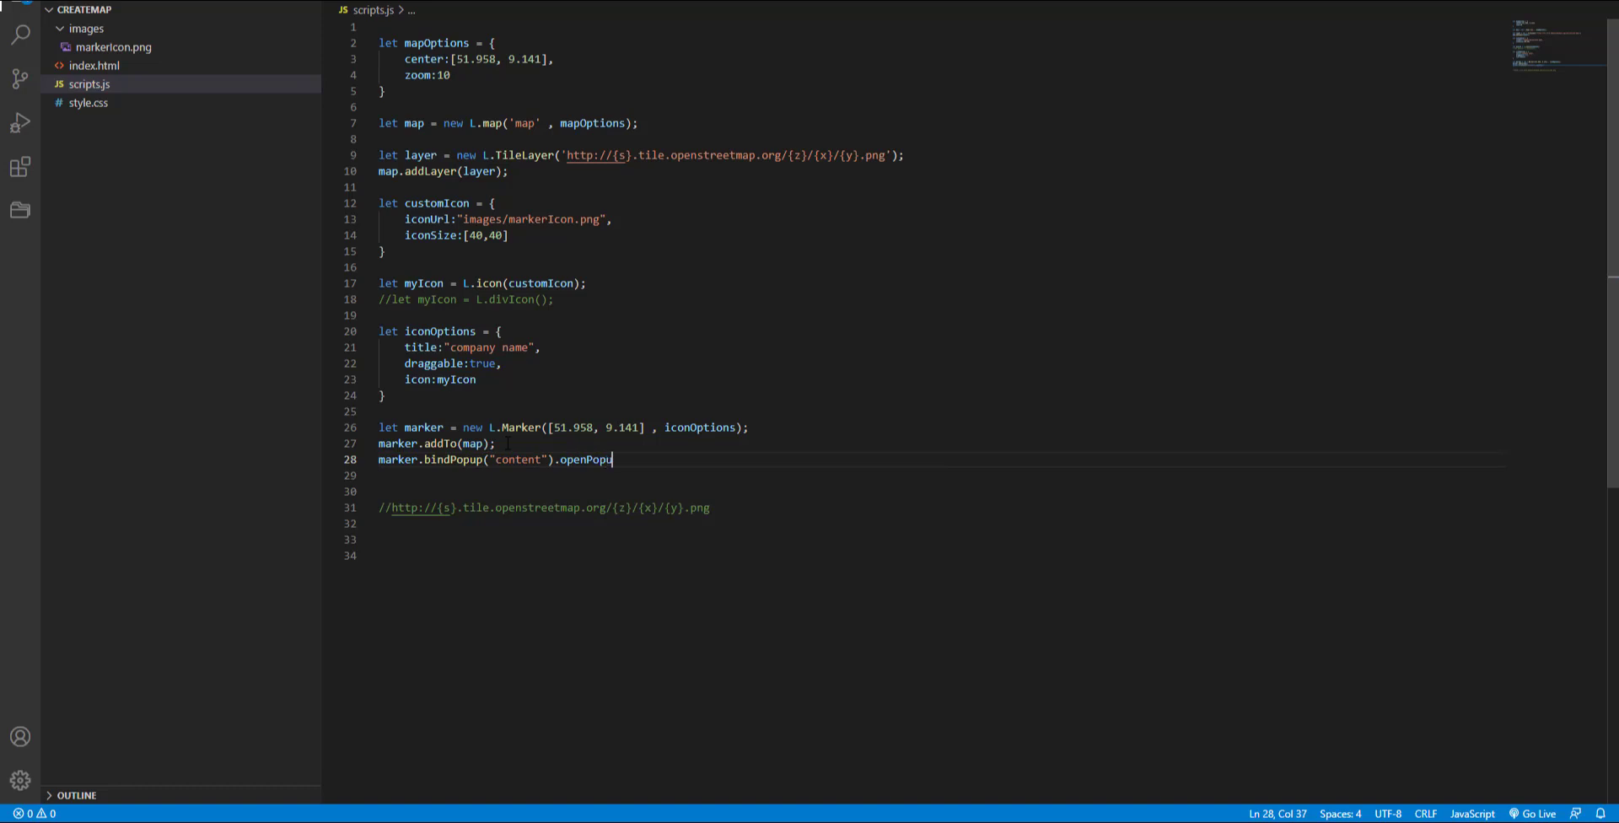
{"action": "type", "text": "()"}
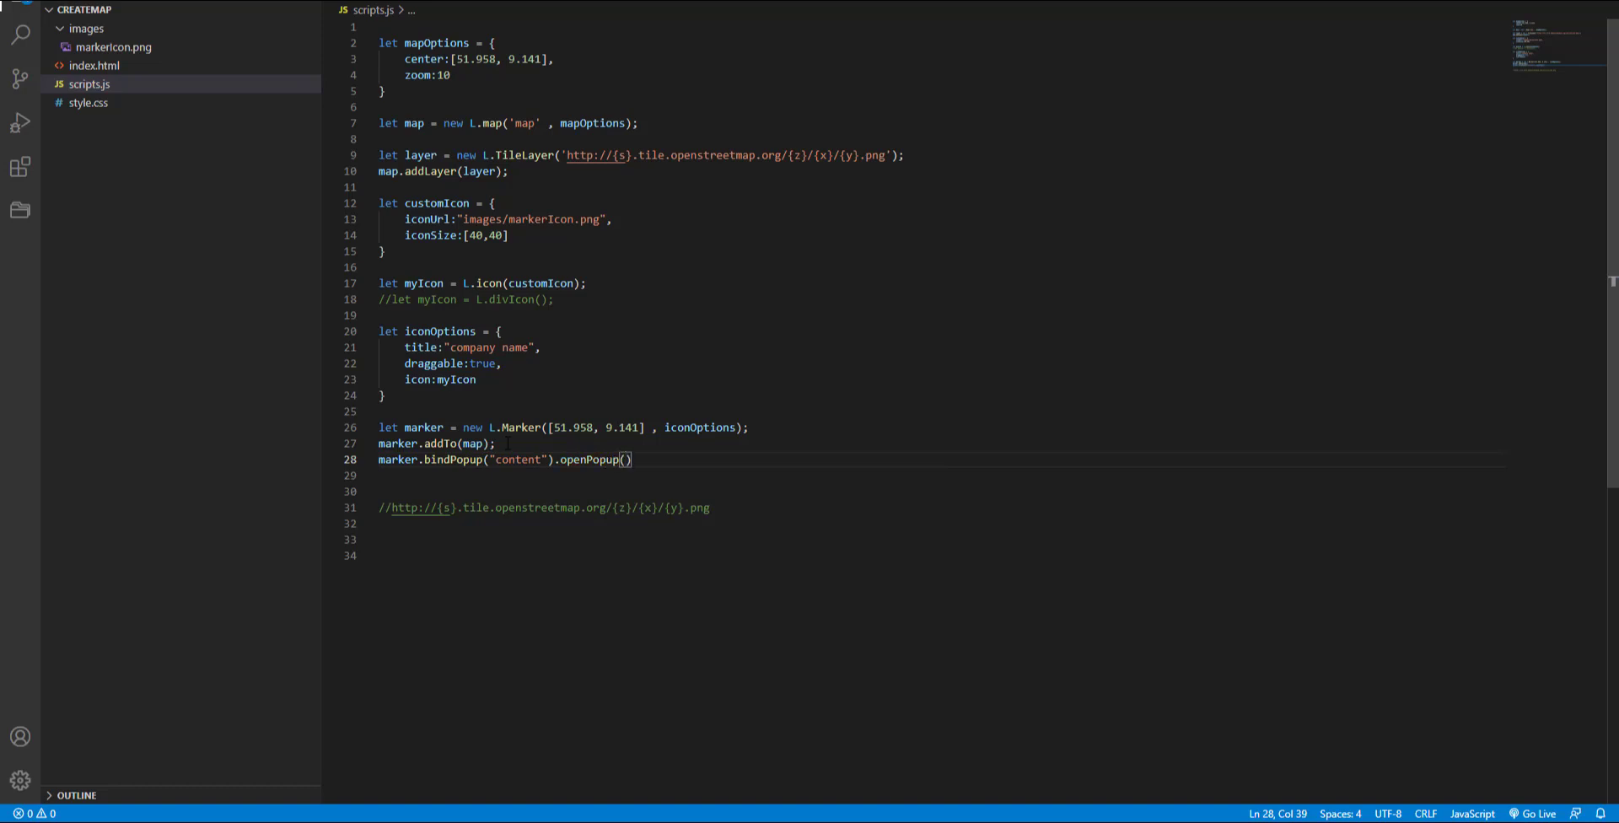
{"action": "type", "text": ";"}
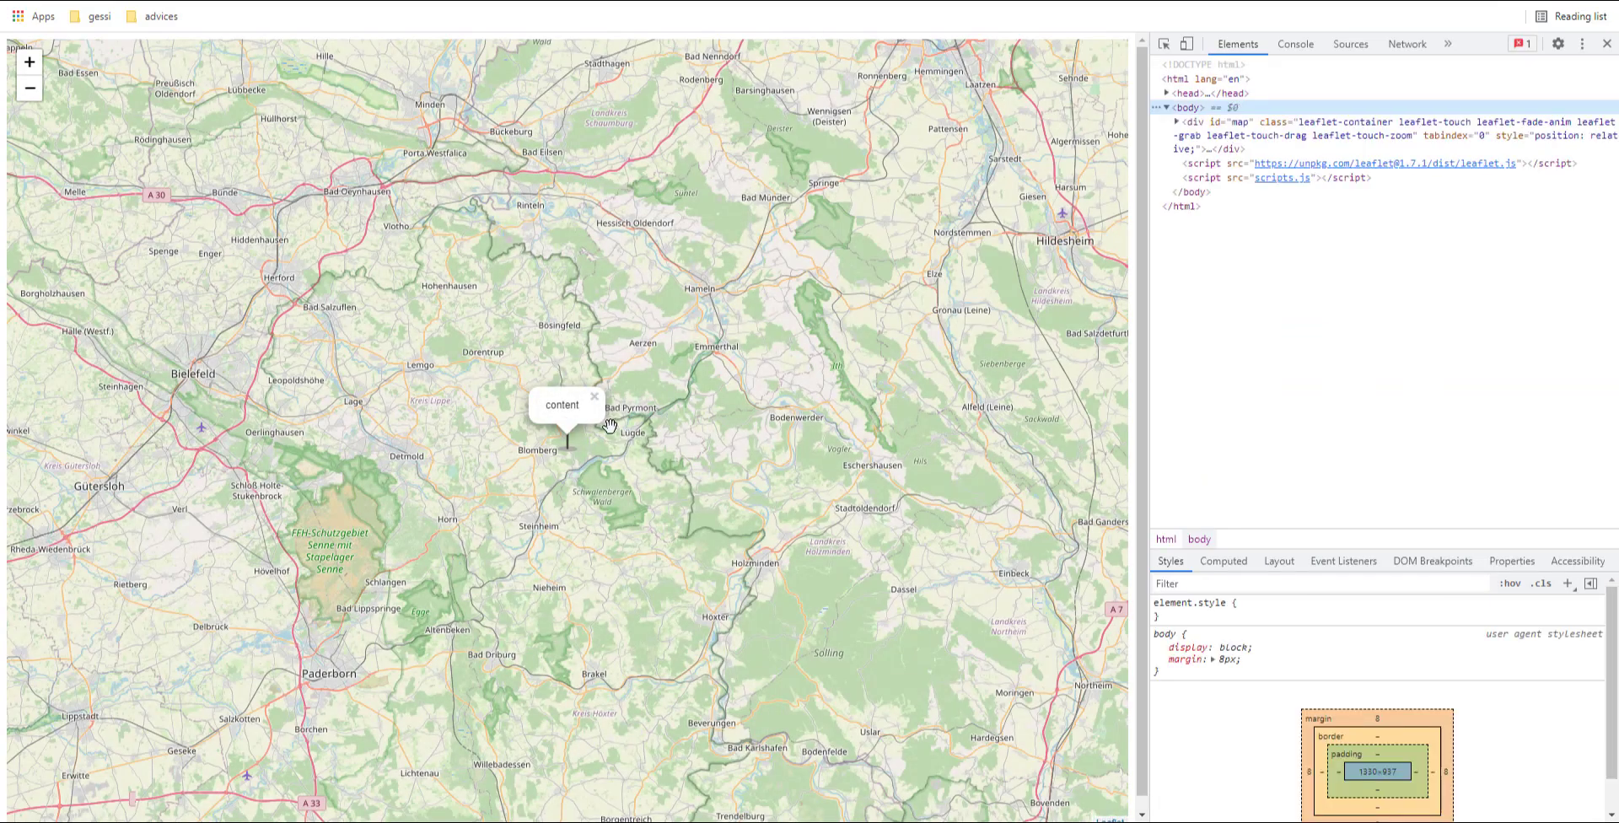
Step: Close the marker's "content" popup on the map preview
{"action": "left_click", "coordinate": [593, 396]}
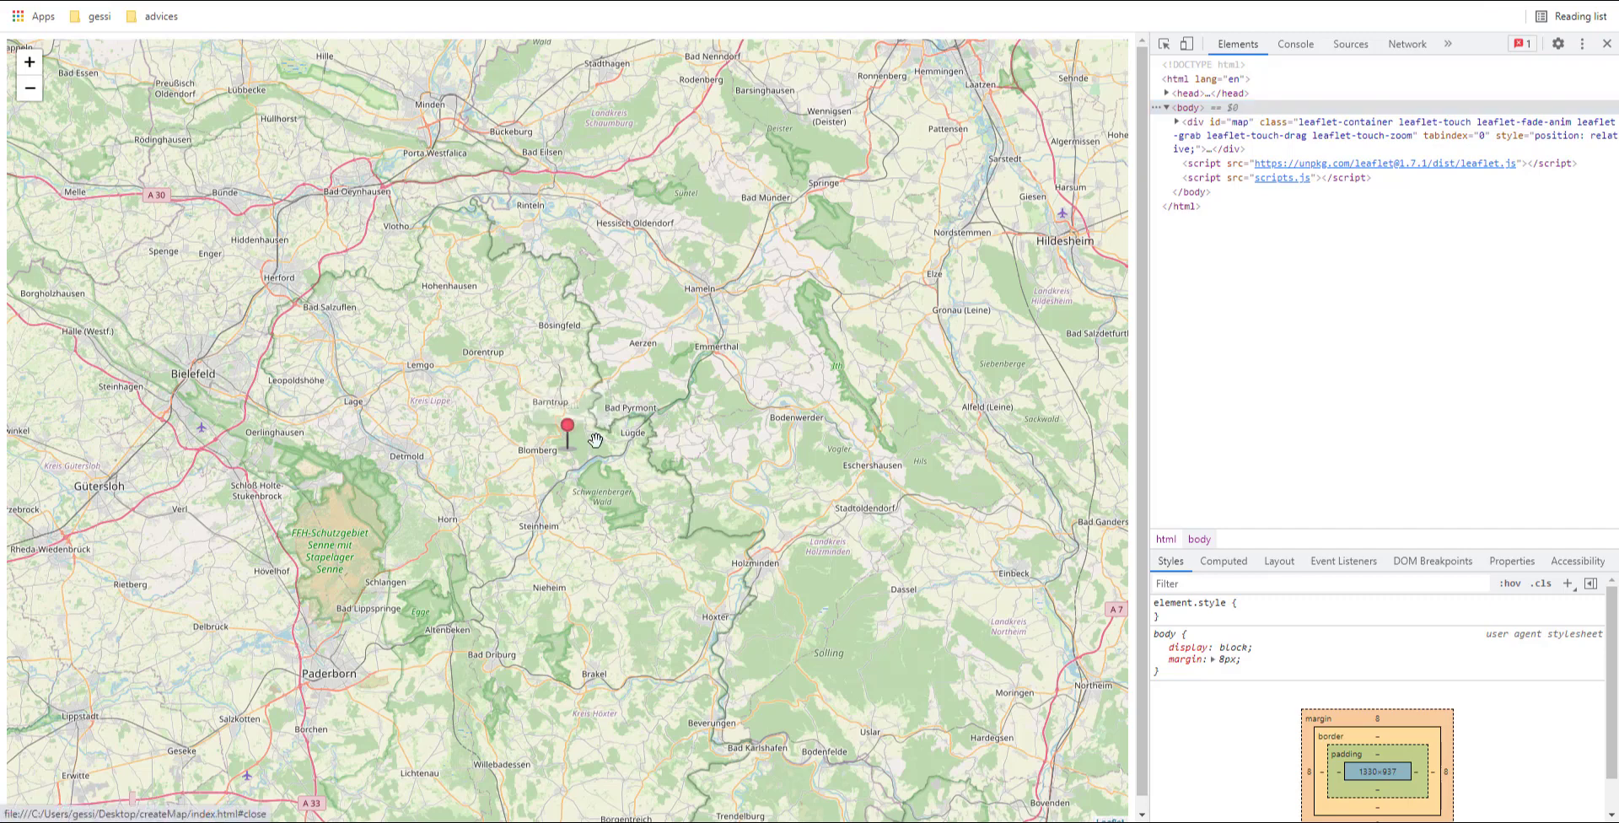
{"action": "left_click", "coordinate": [565, 426]}
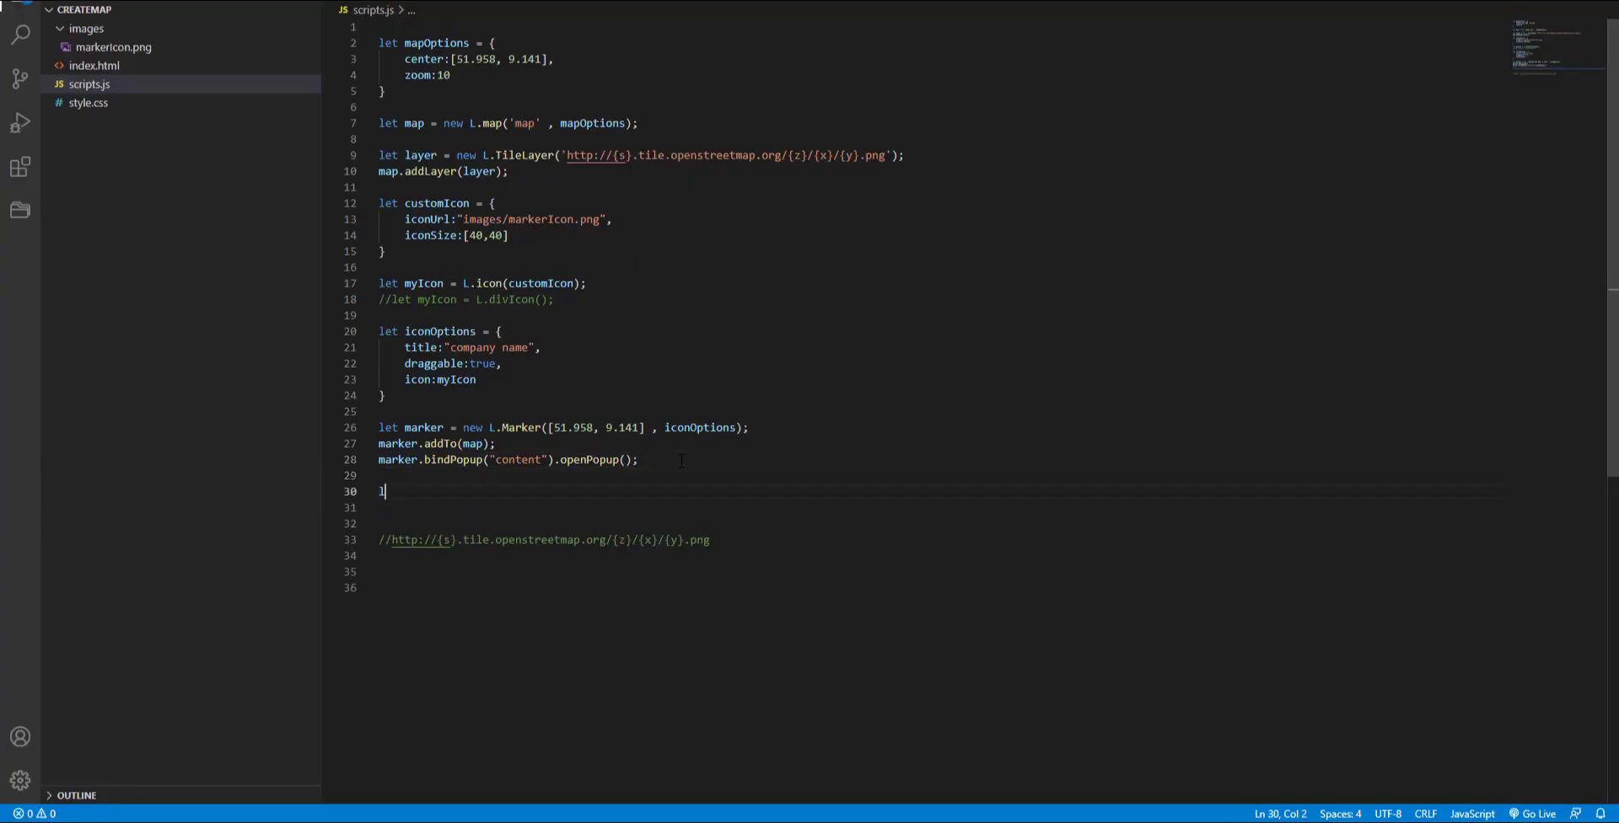
Step: Create popup with L.popup().setLatLng([51.958, 9.141])
{"action": "type", "text": "let pop"}
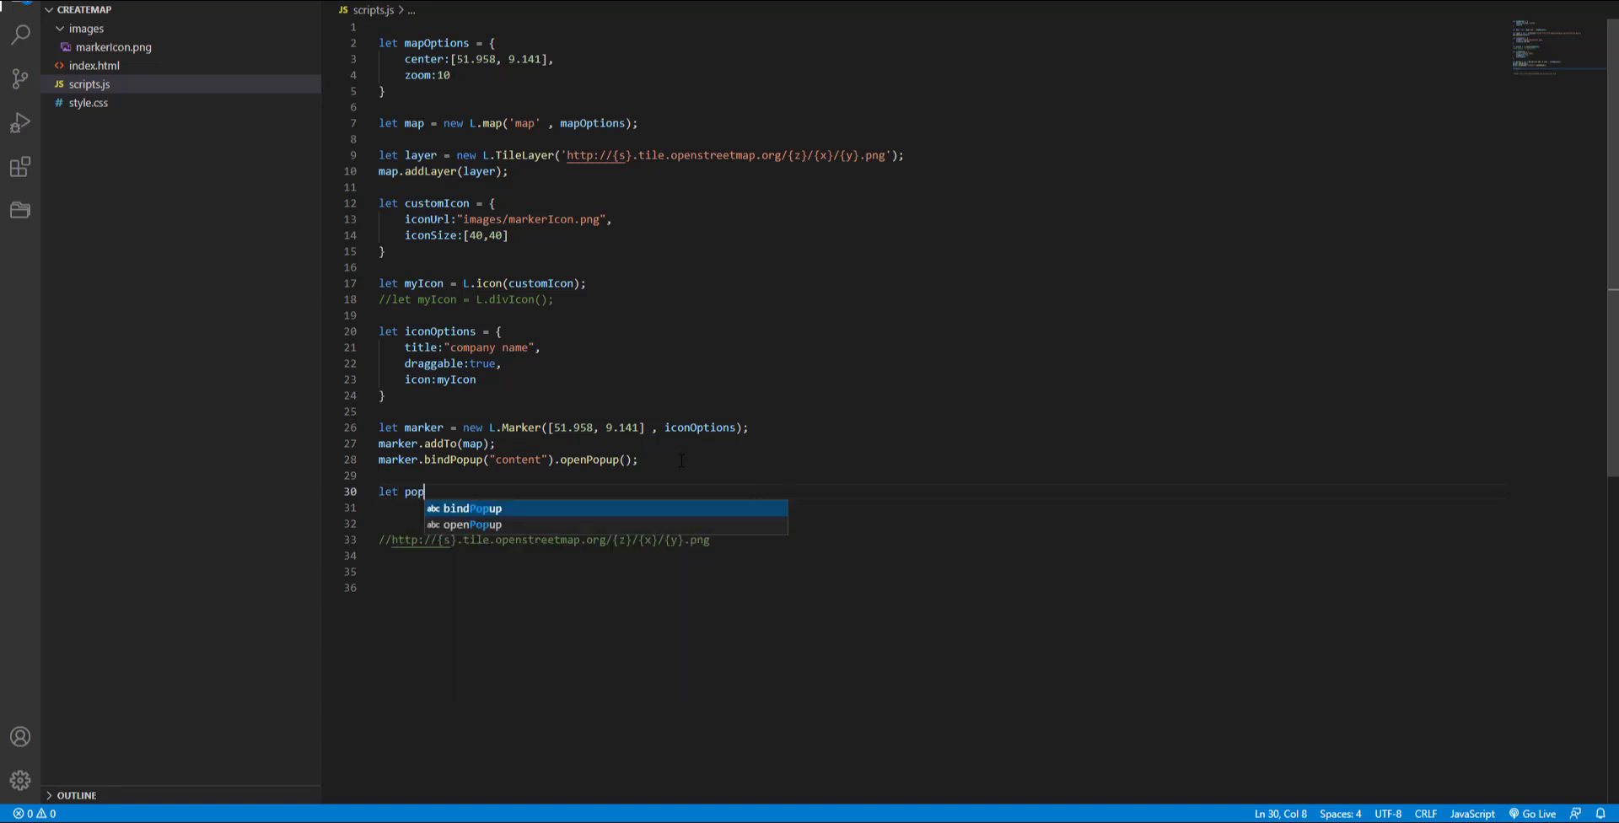
{"action": "type", "text": "up ="}
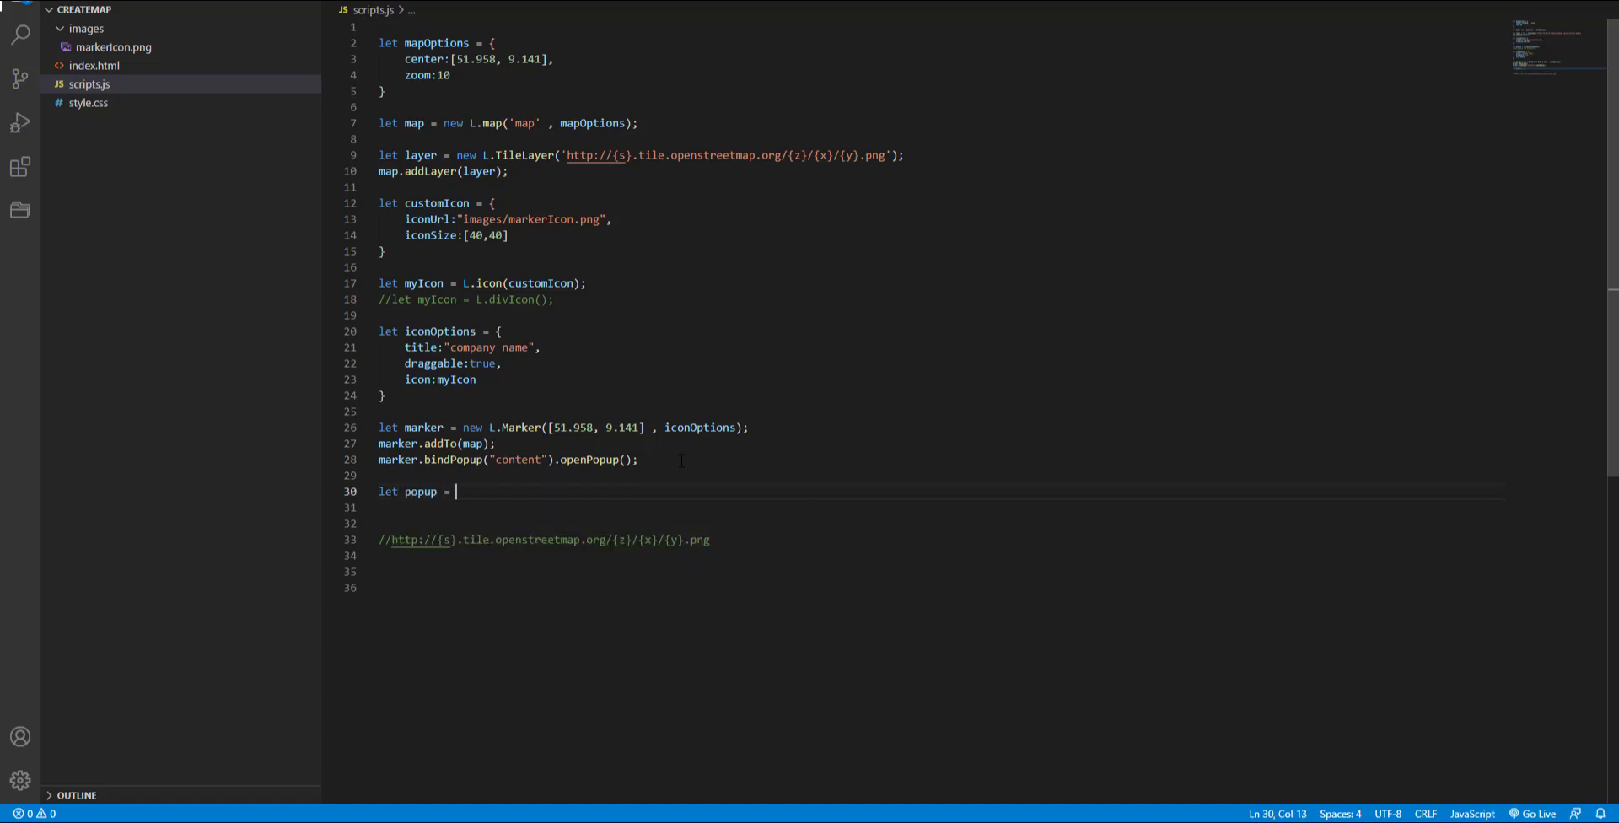
{"action": "type", "text": "L.popup("}
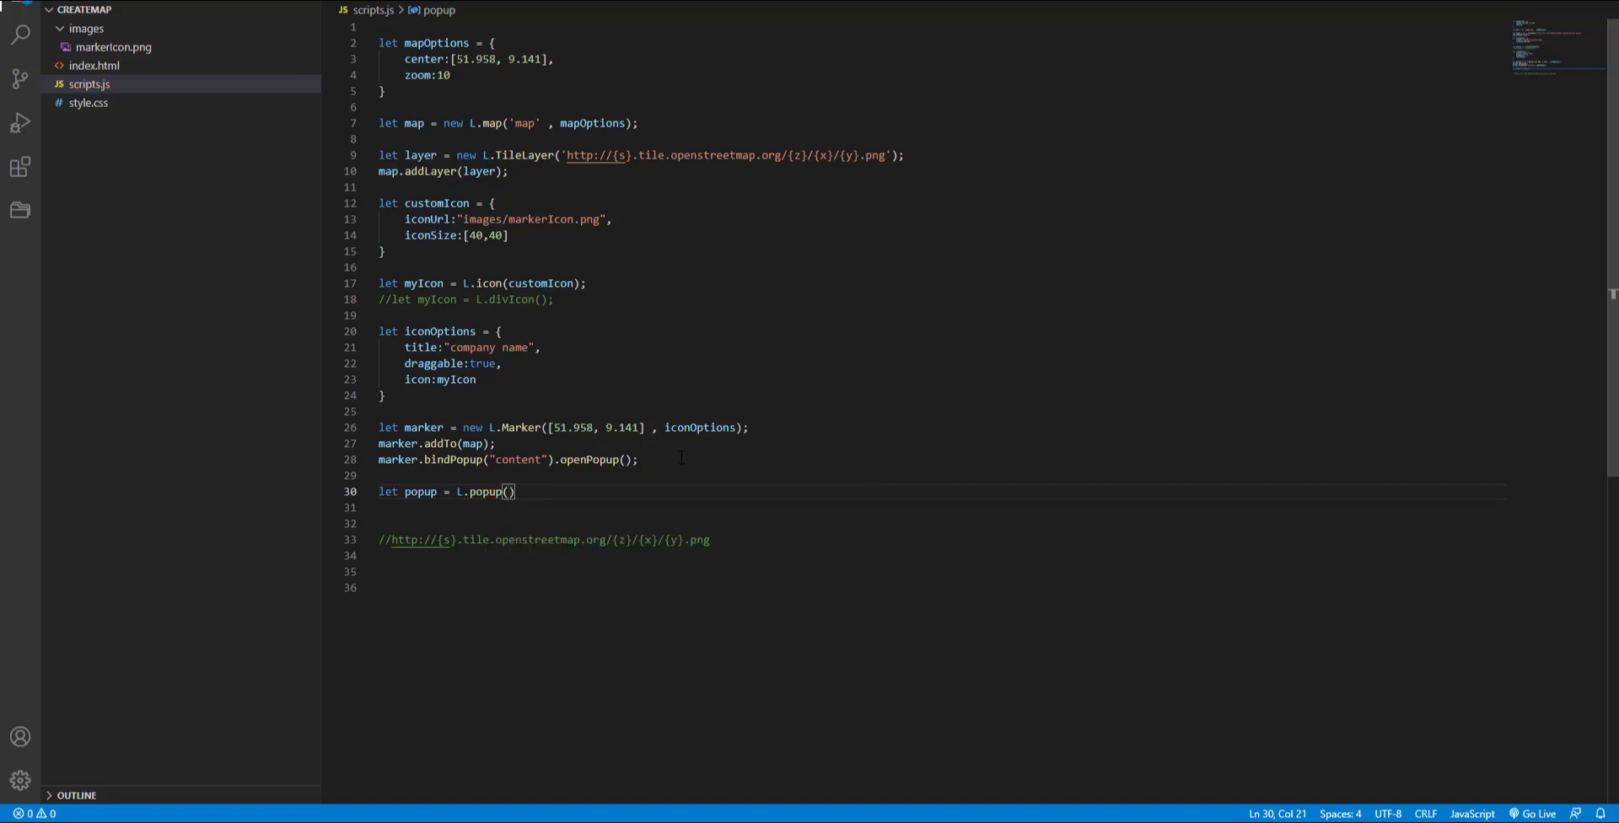
{"action": "type", "text": "."}
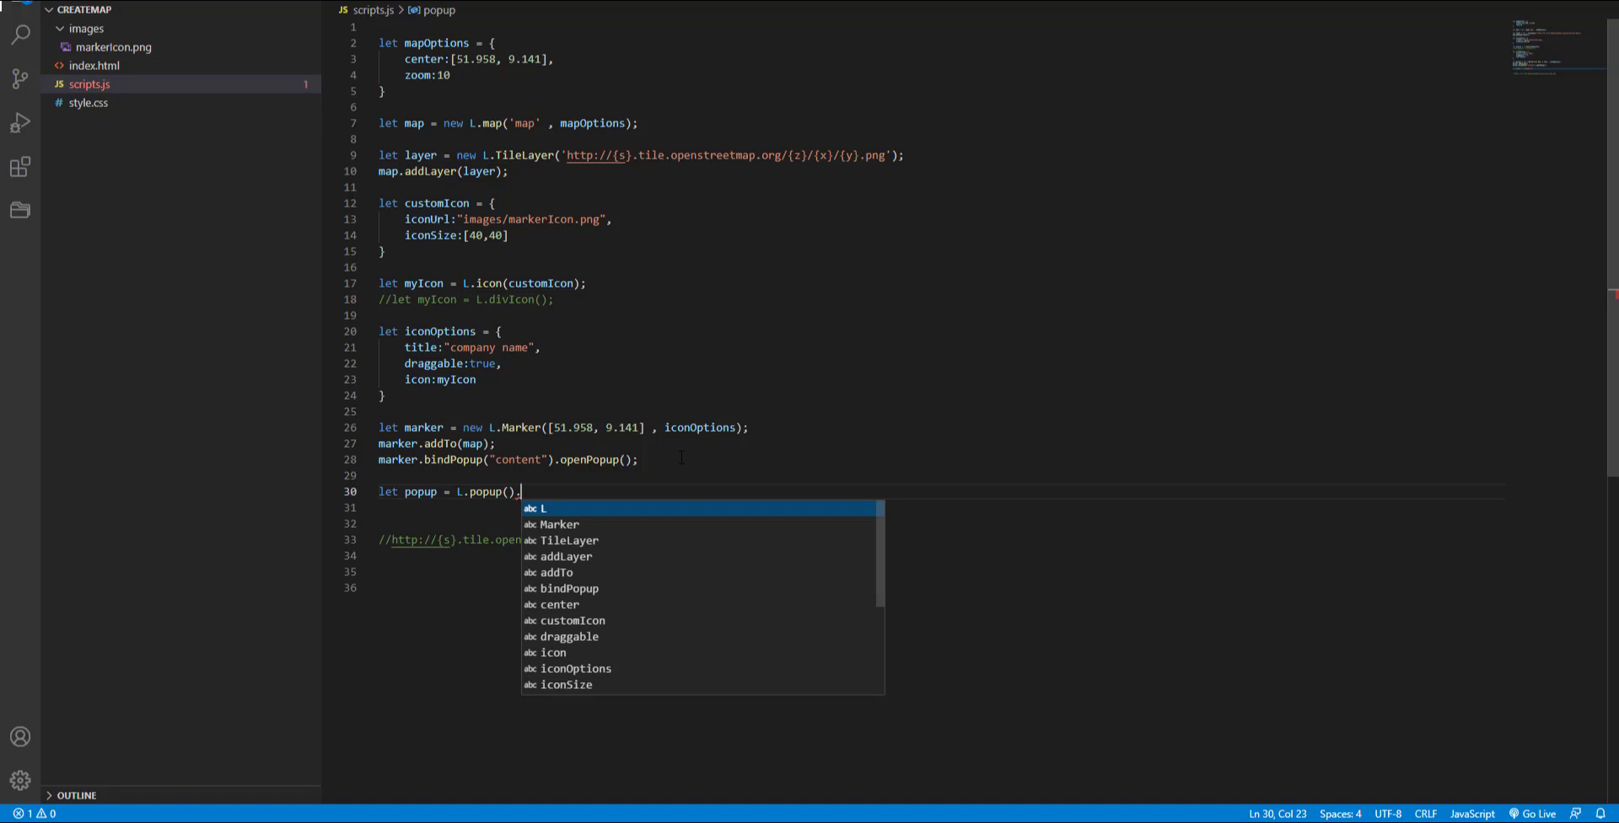
{"action": "type", "text": "set"}
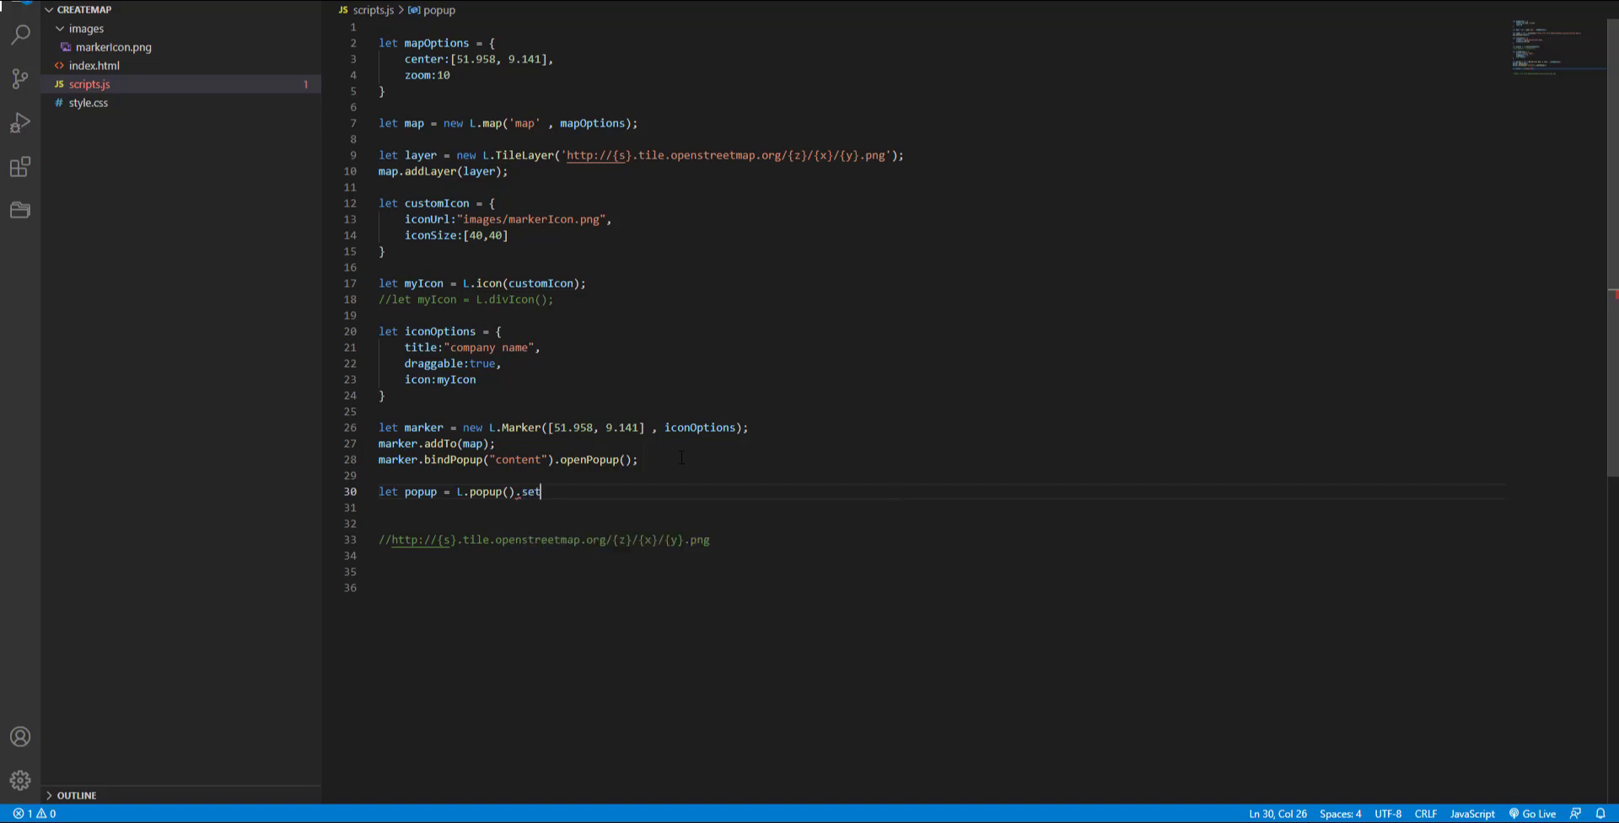
{"action": "type", "text": "LatLng("}
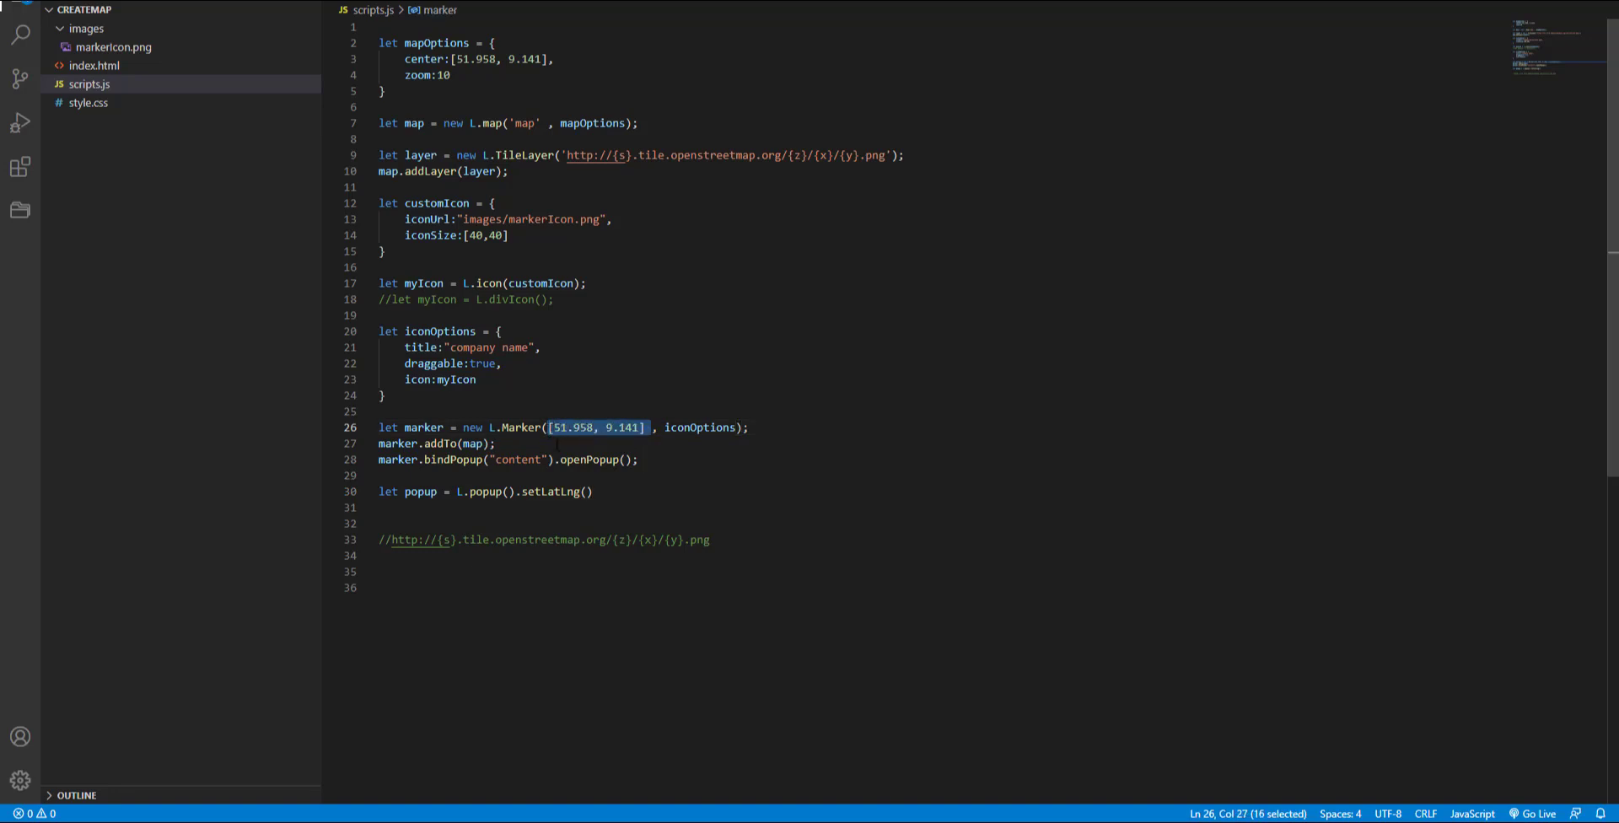
{"action": "type", "text": "[51.958, 9.141] )"}
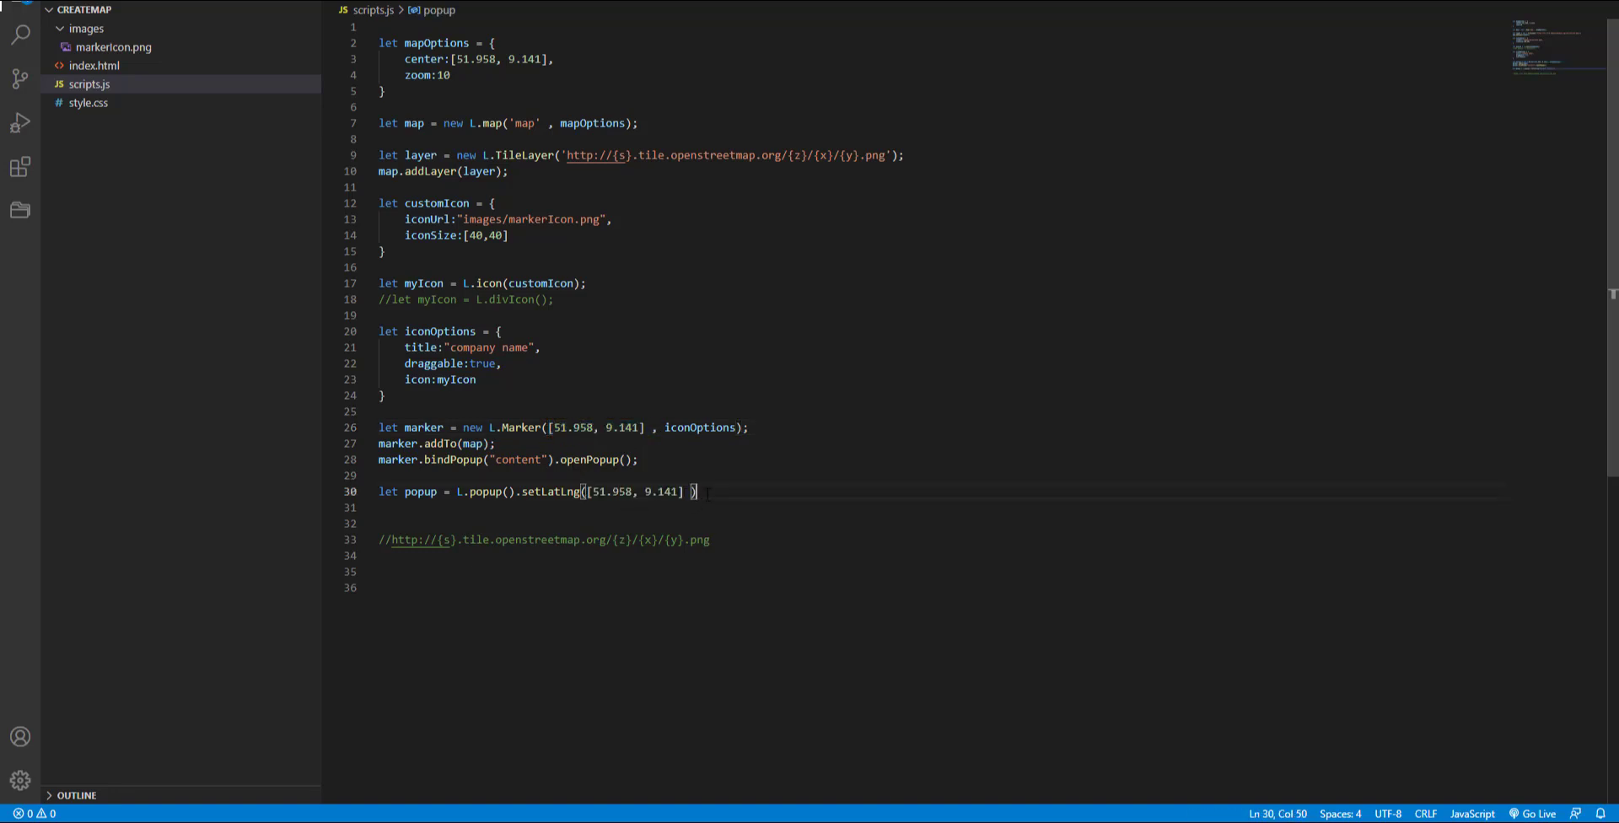
Step: Set its content to "<p>new popup</br> more complicated</p>" and open it on the map
{"action": "type", "text": ".setContent()"}
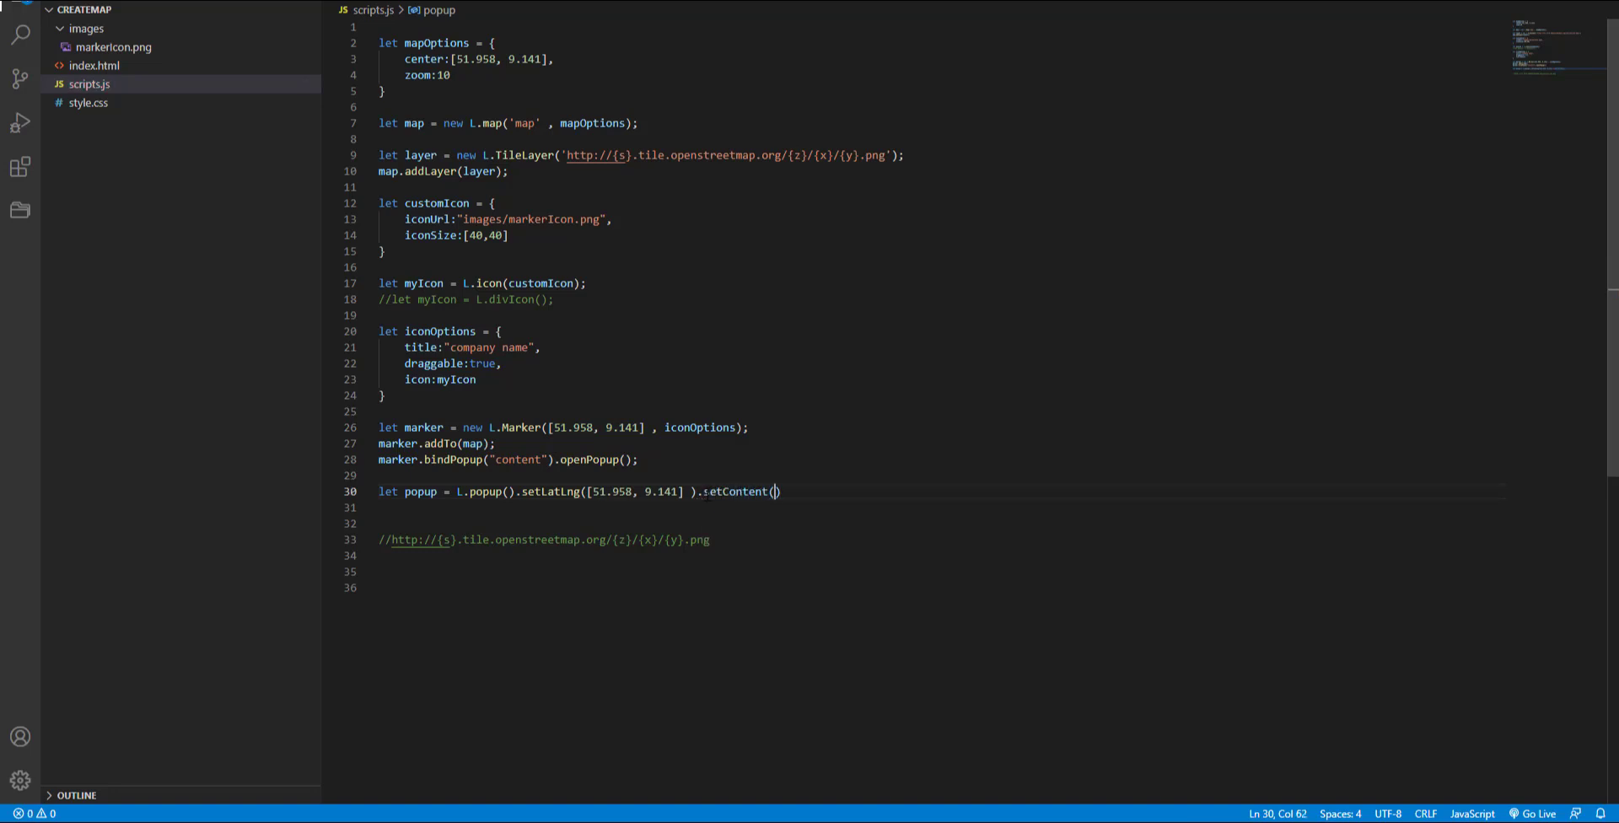
{"action": "type", "text": "\"\""}
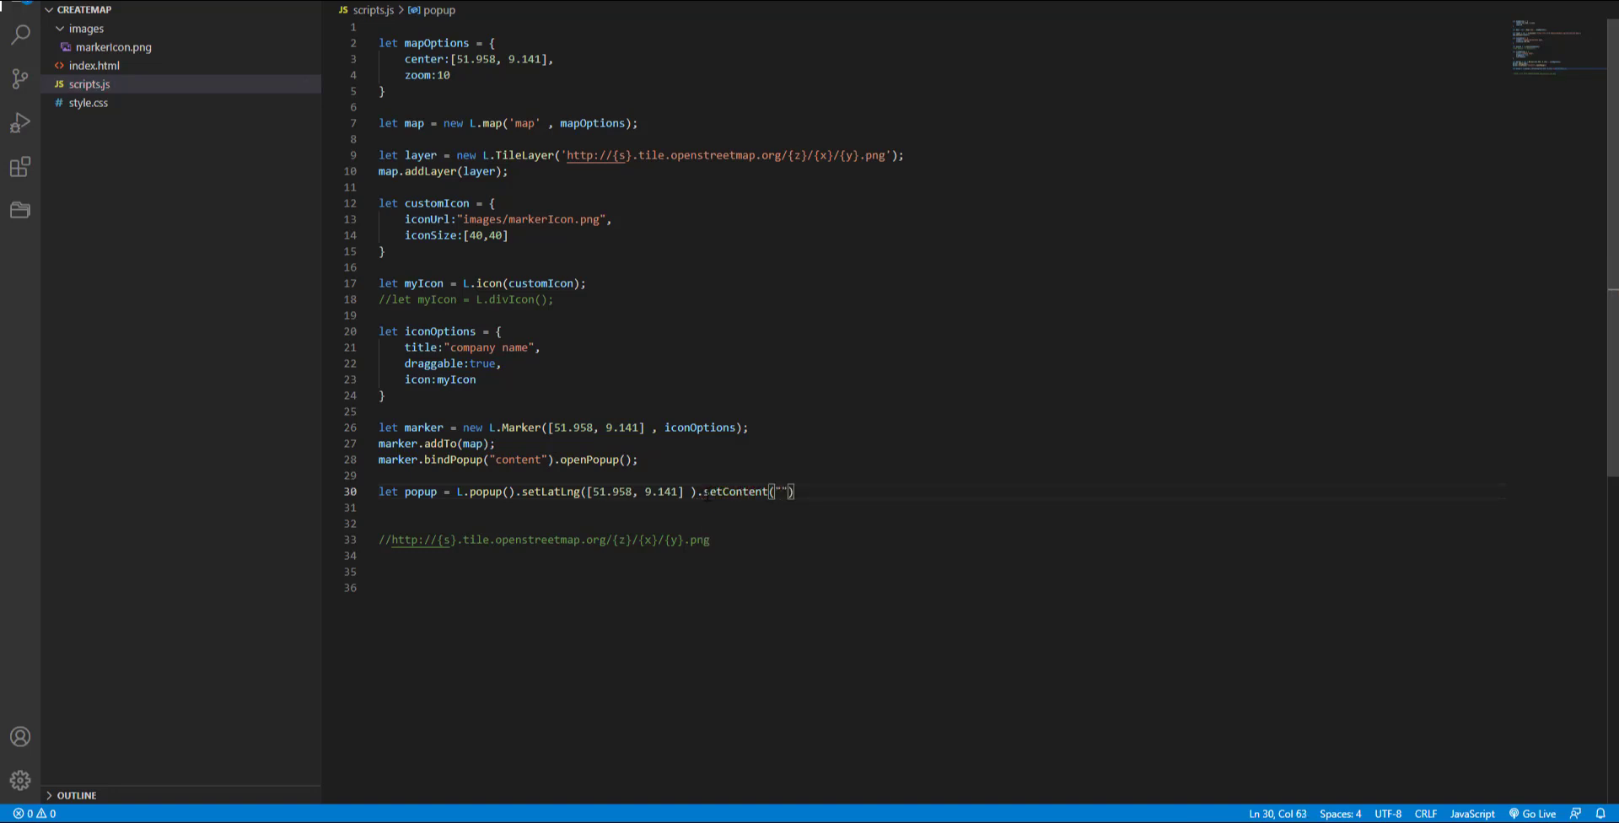
{"action": "type", "text": "<p></p>"}
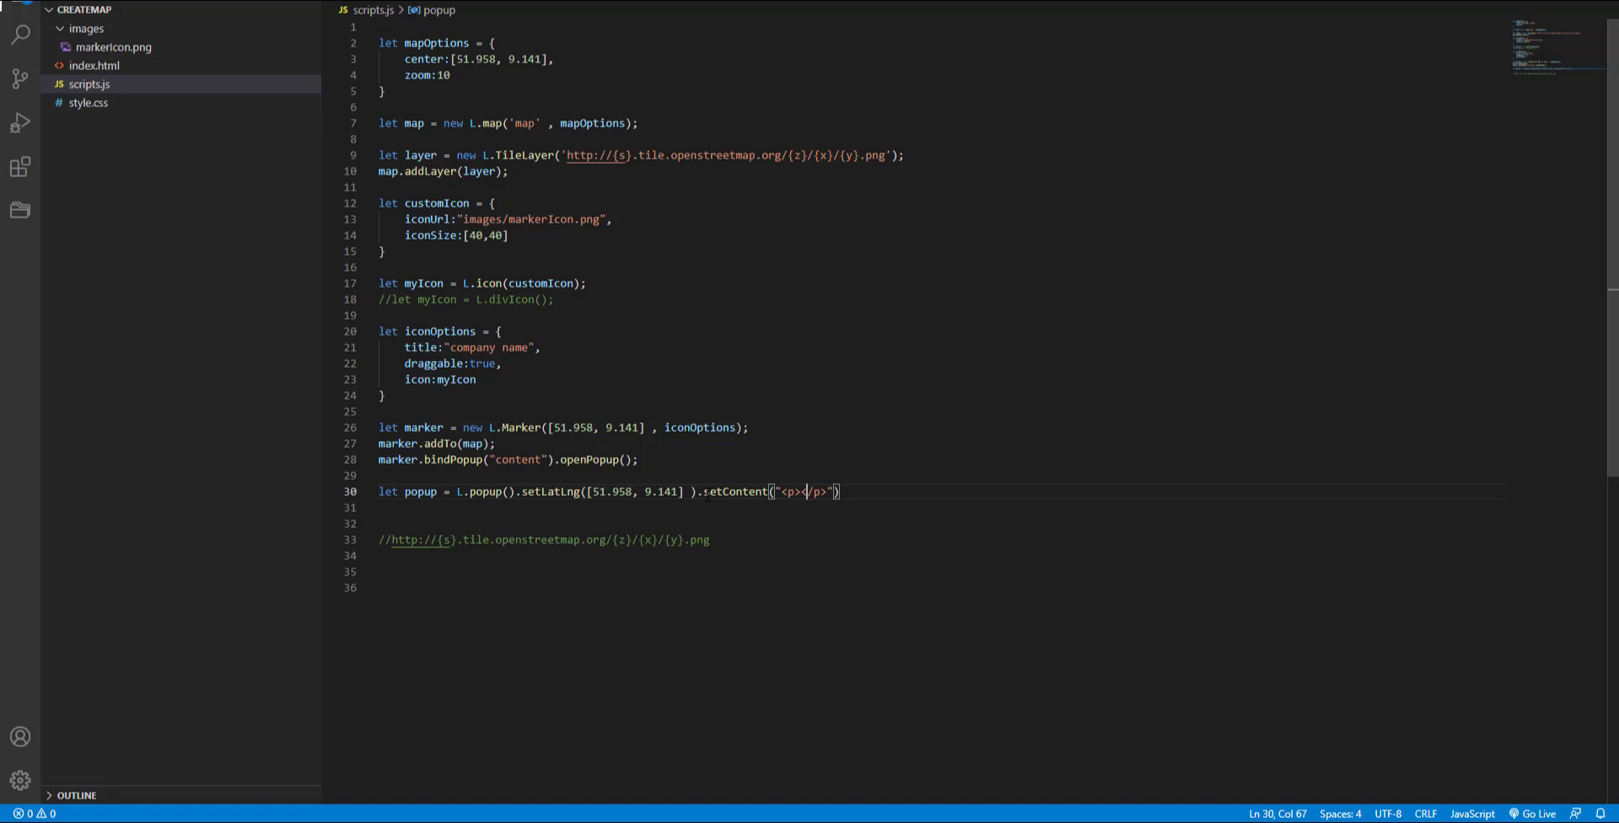
{"action": "type", "text": "new popup"}
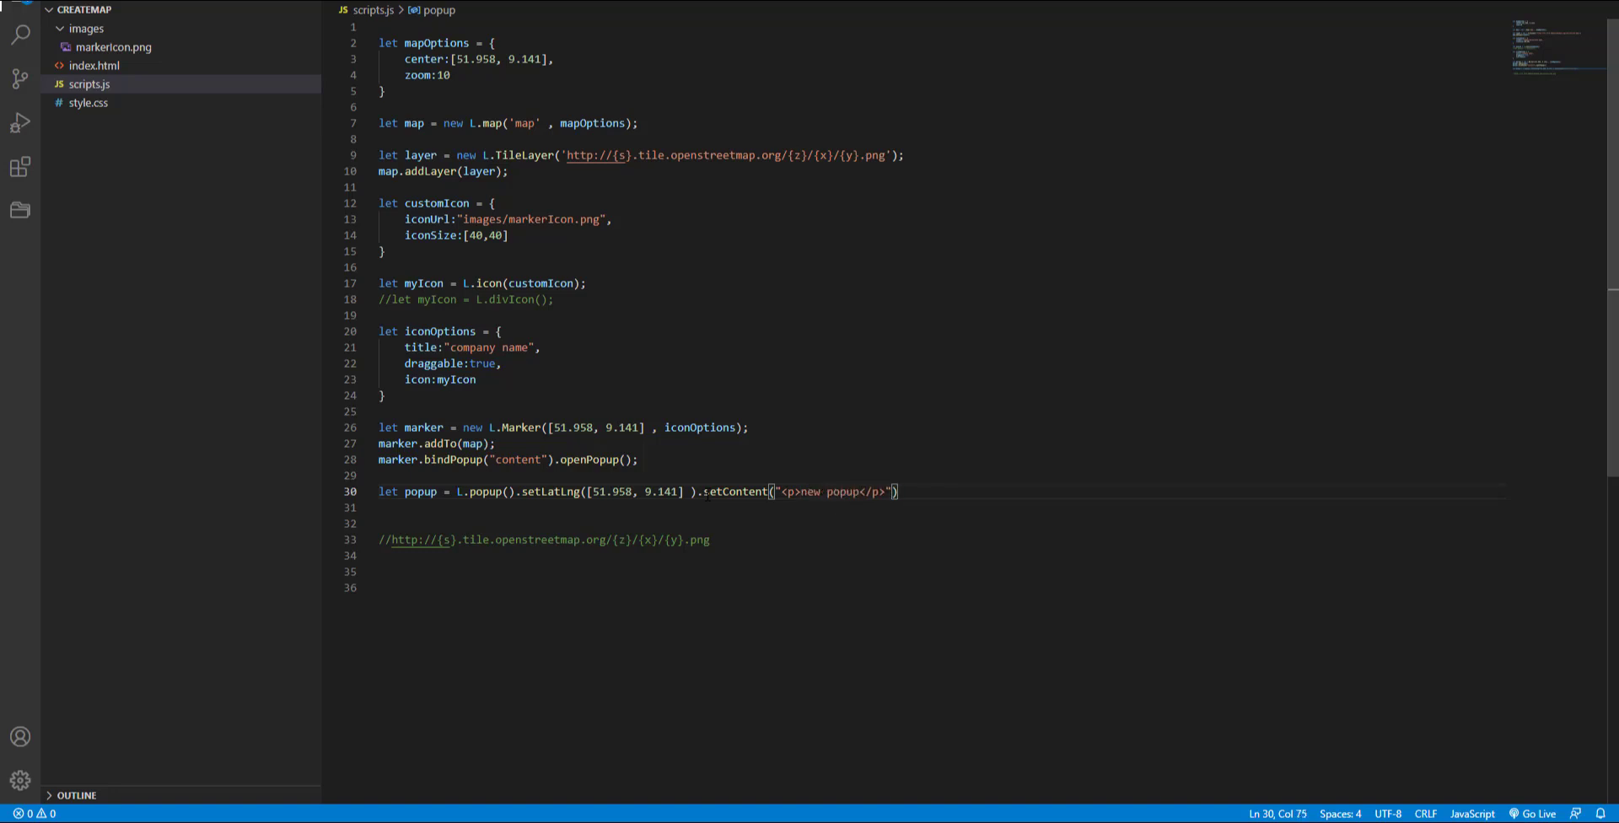
{"action": "type", "text": "</br></"}
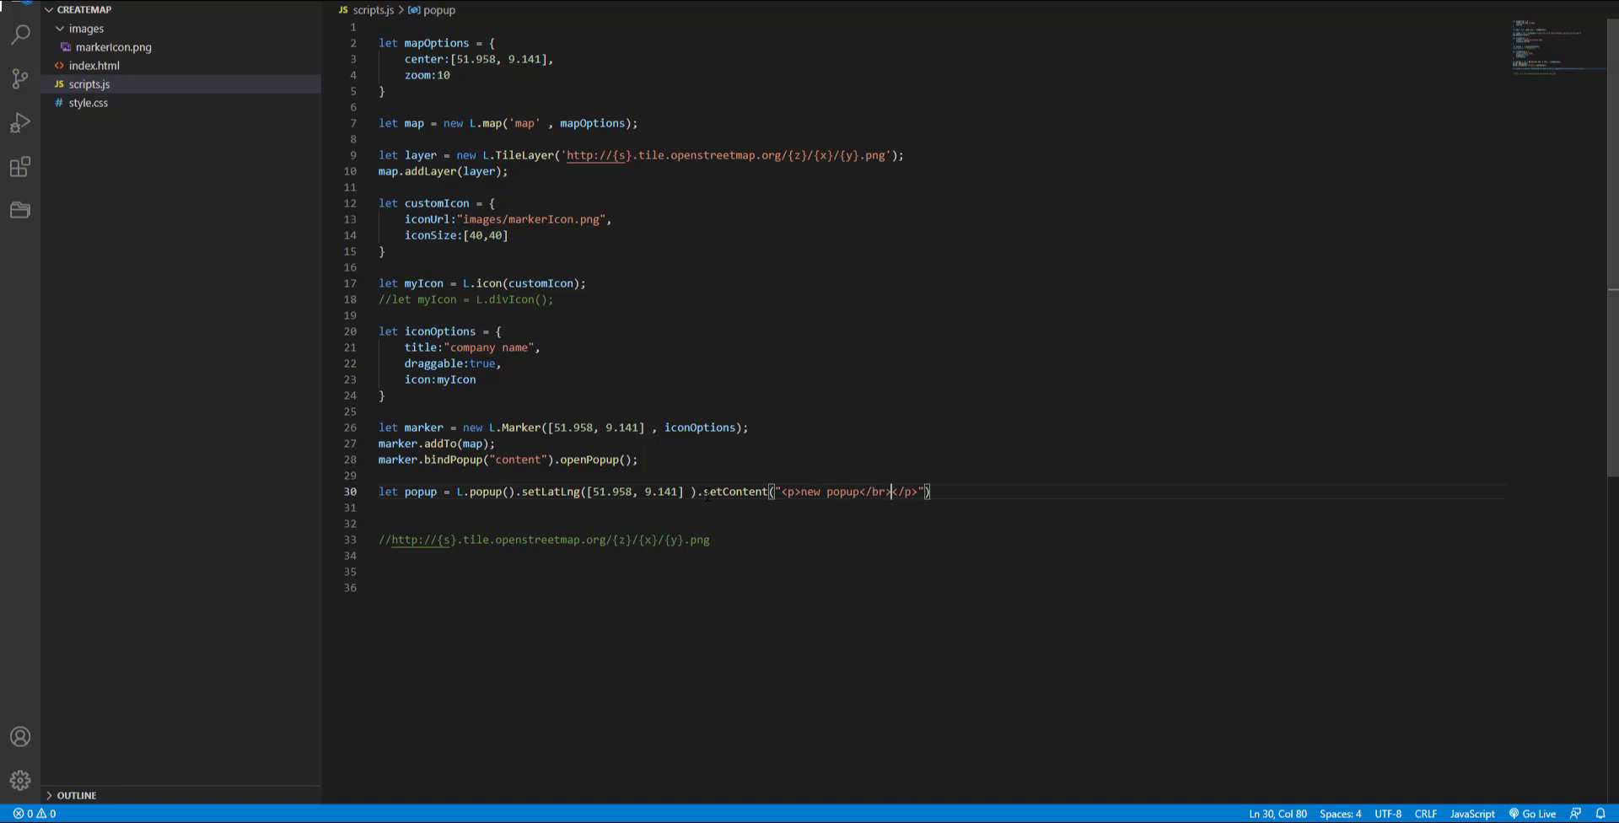
{"action": "type", "text": "more com"}
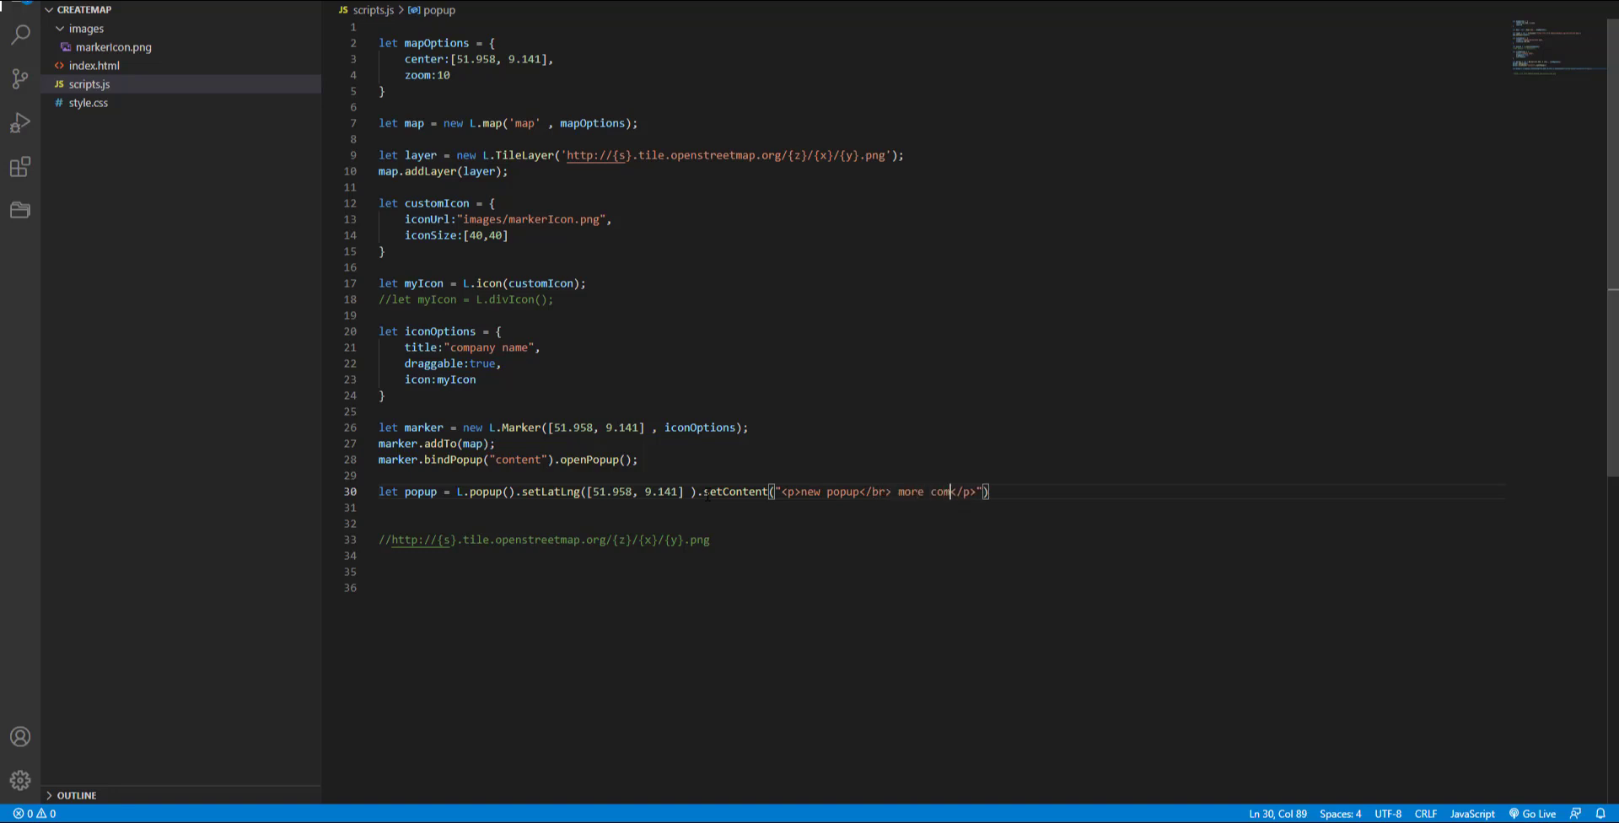
{"action": "type", "text": "plicated"}
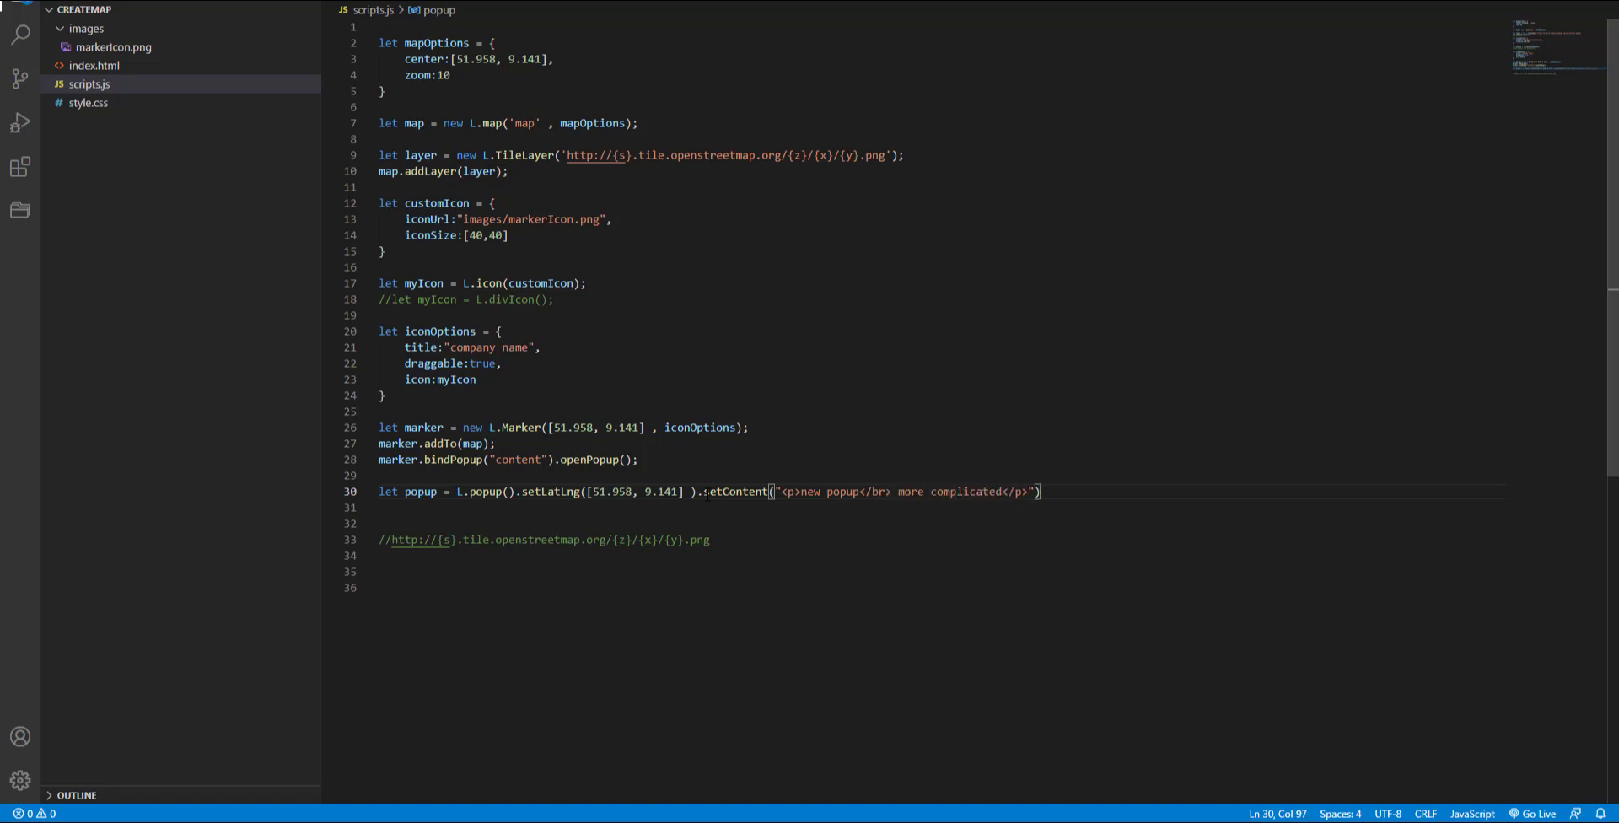
{"action": "type", "text": ".ope"}
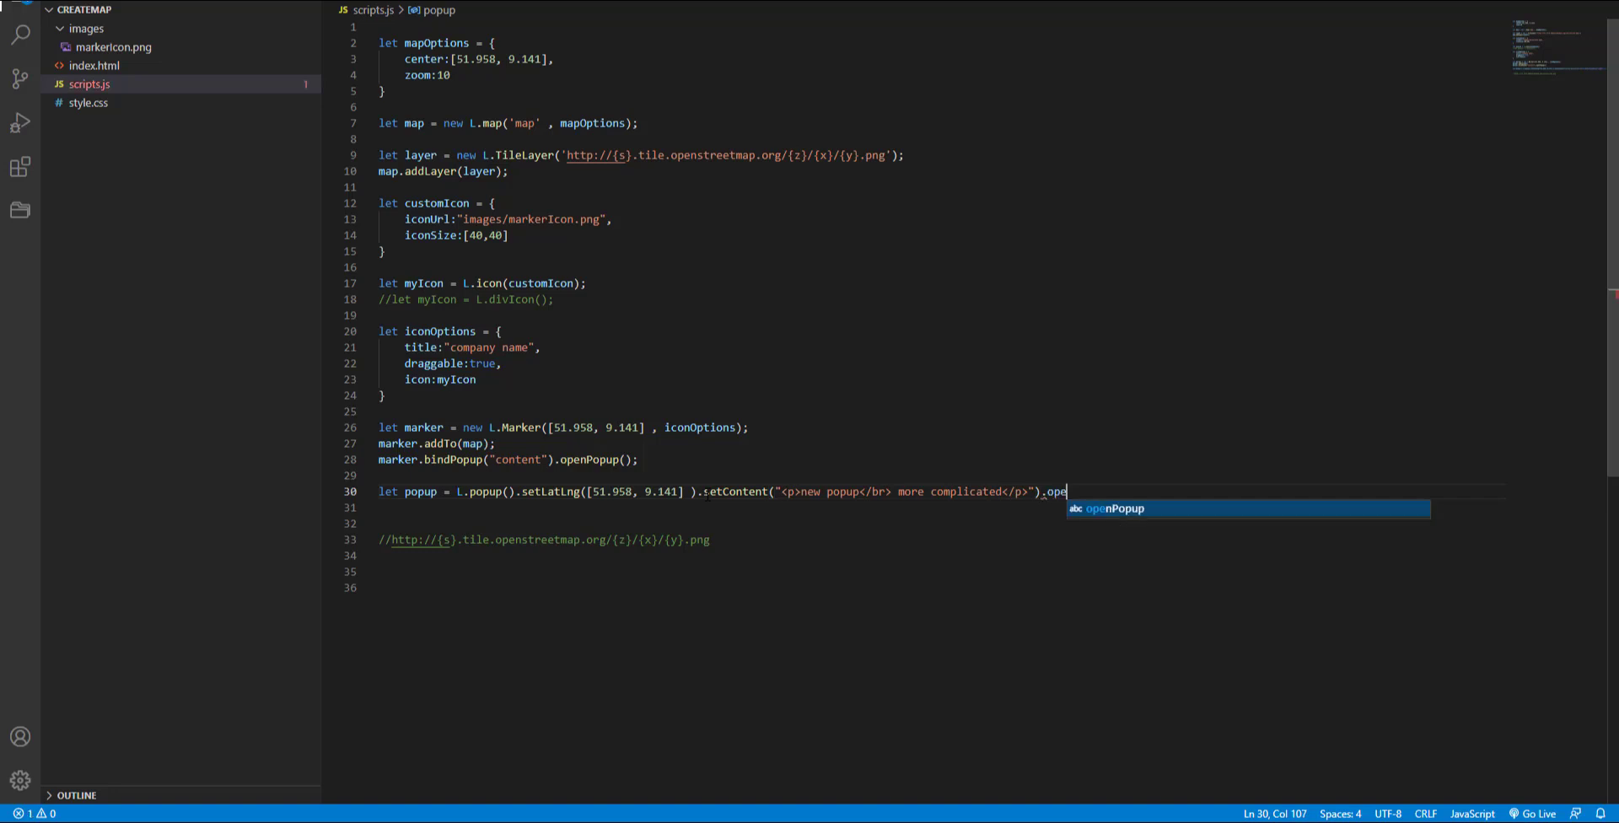
{"action": "type", "text": "nOn"}
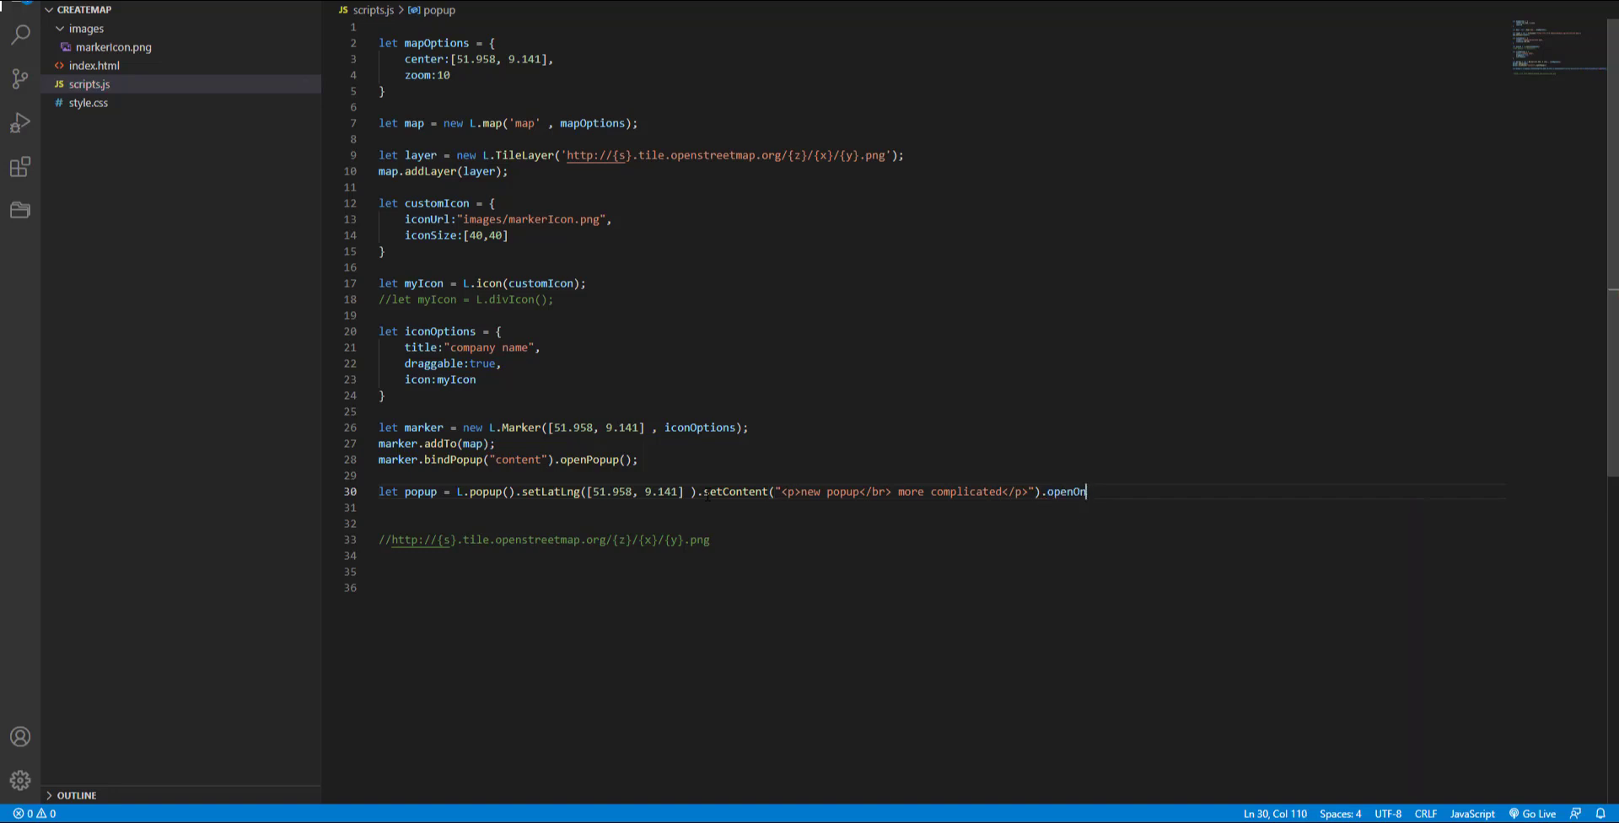
{"action": "type", "text": "(map"}
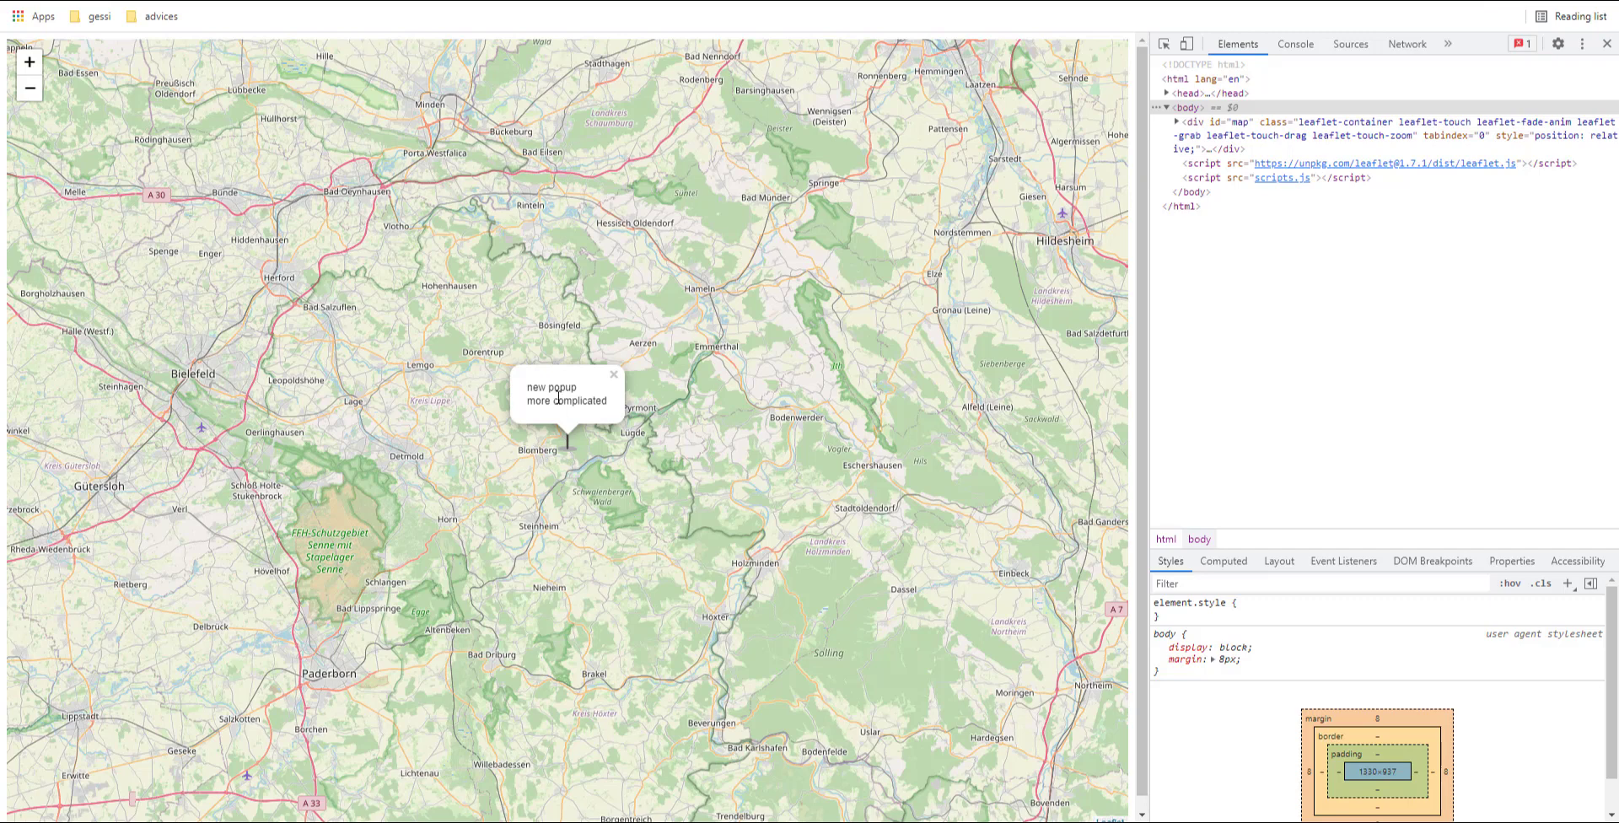
{"action": "mouse_move", "coordinate": [529, 444]}
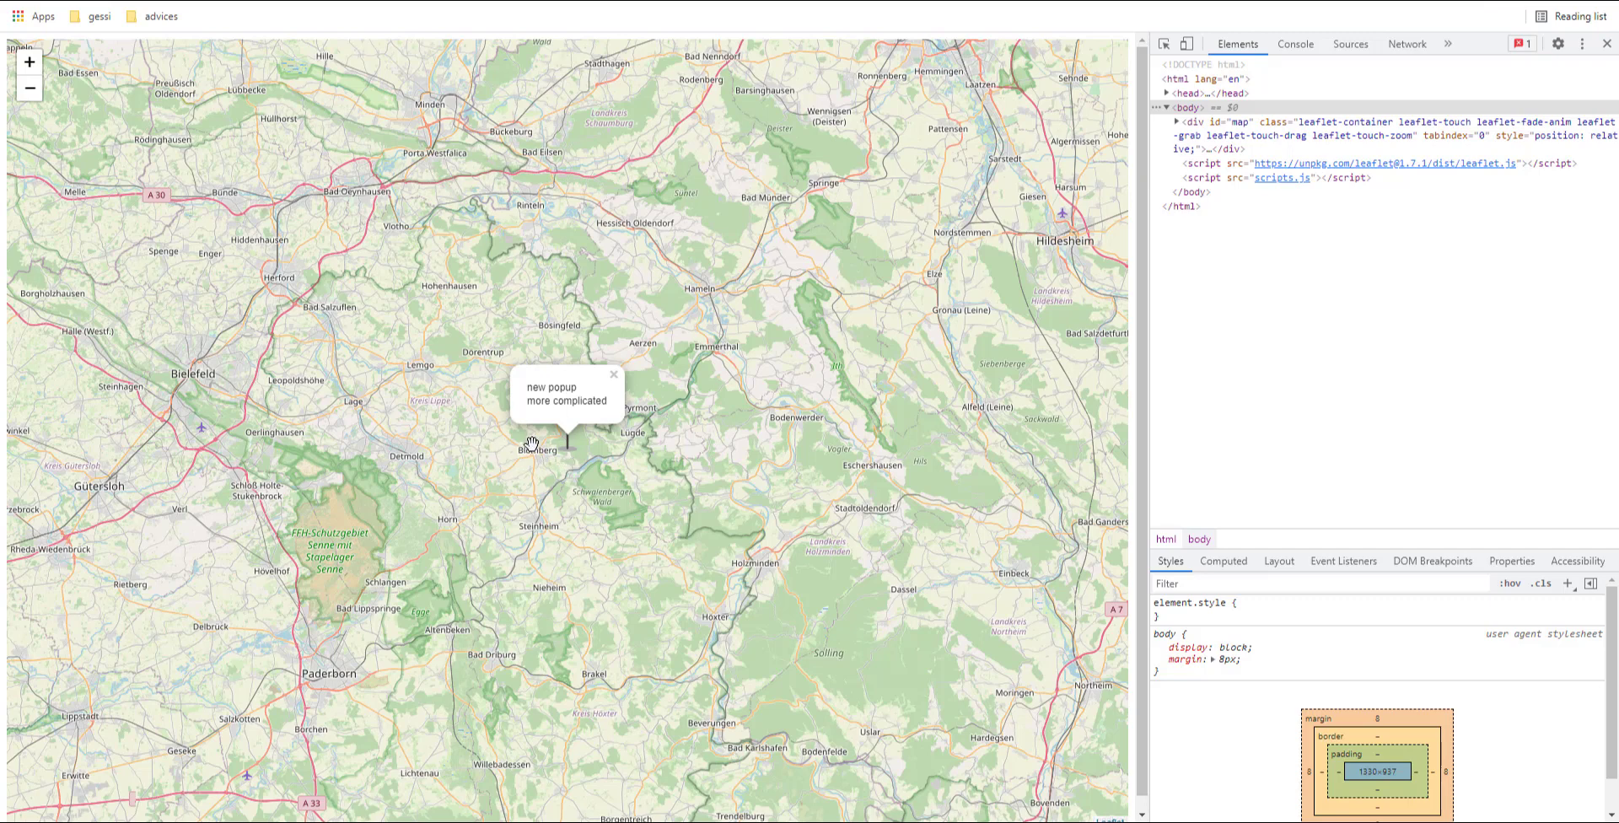